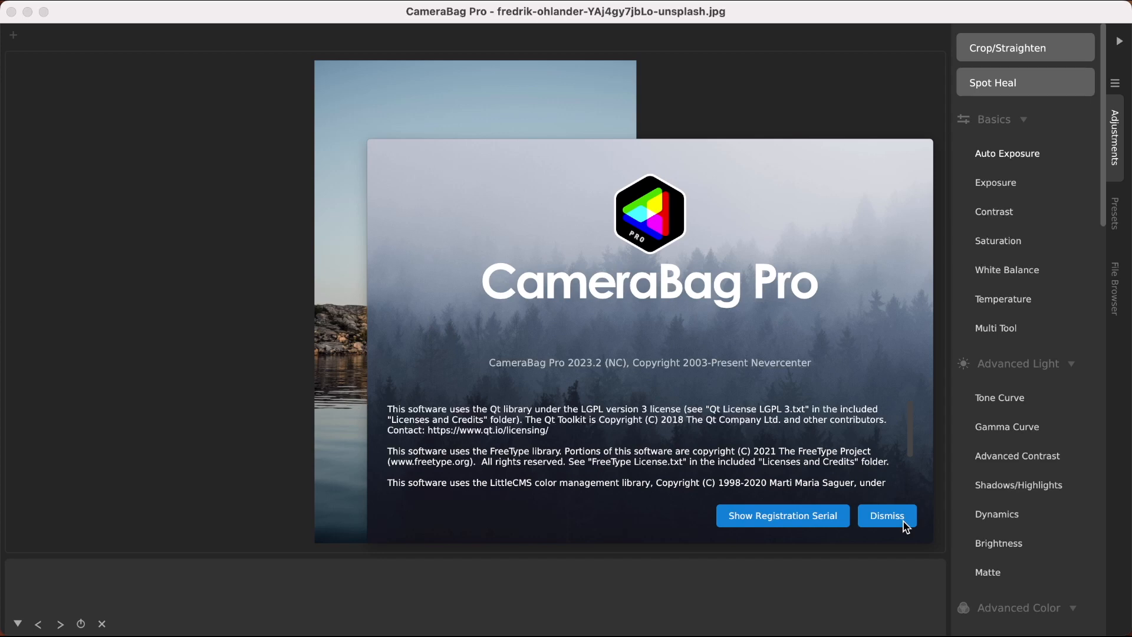
{"action": "mouse_move", "coordinate": [604, 370]}
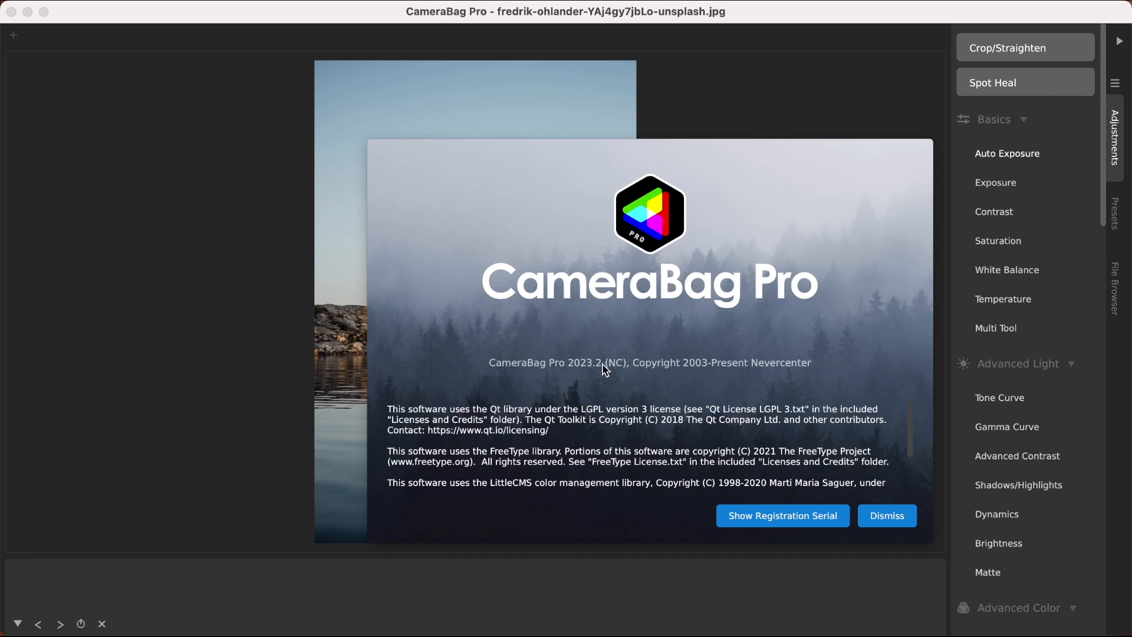
{"action": "mouse_move", "coordinate": [652, 297]}
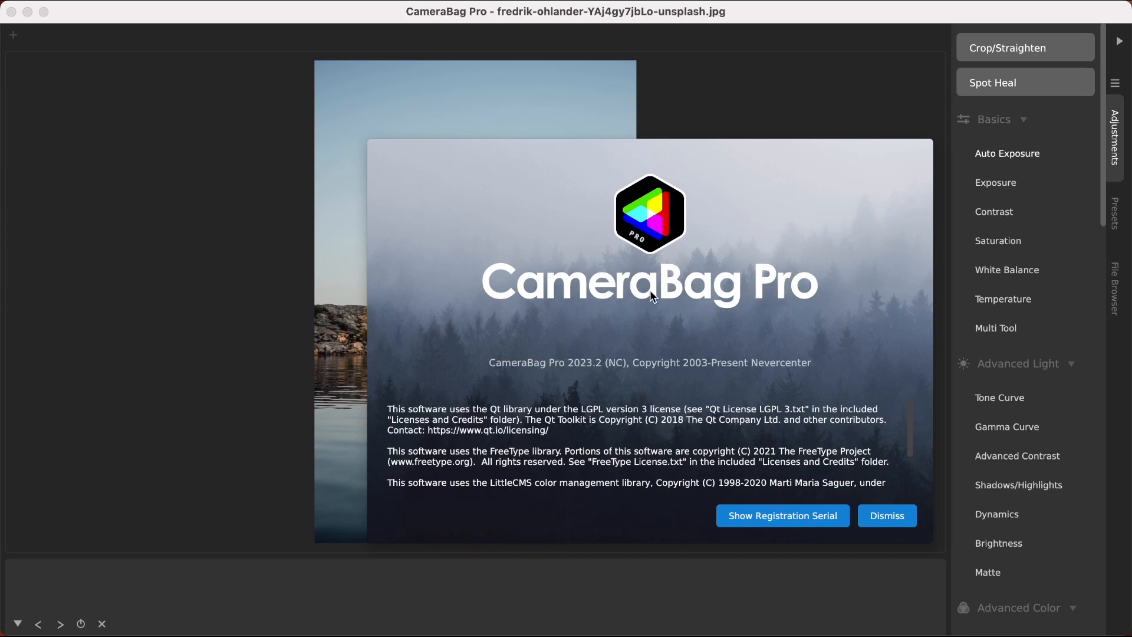
{"action": "mouse_move", "coordinate": [646, 291]}
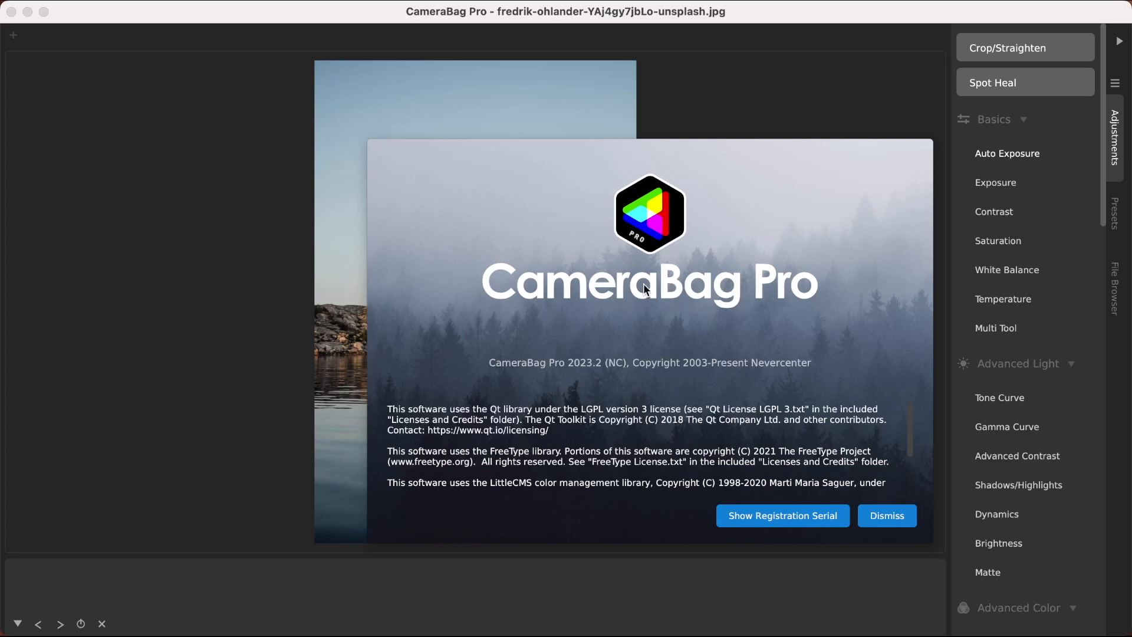
{"action": "mouse_move", "coordinate": [880, 515]}
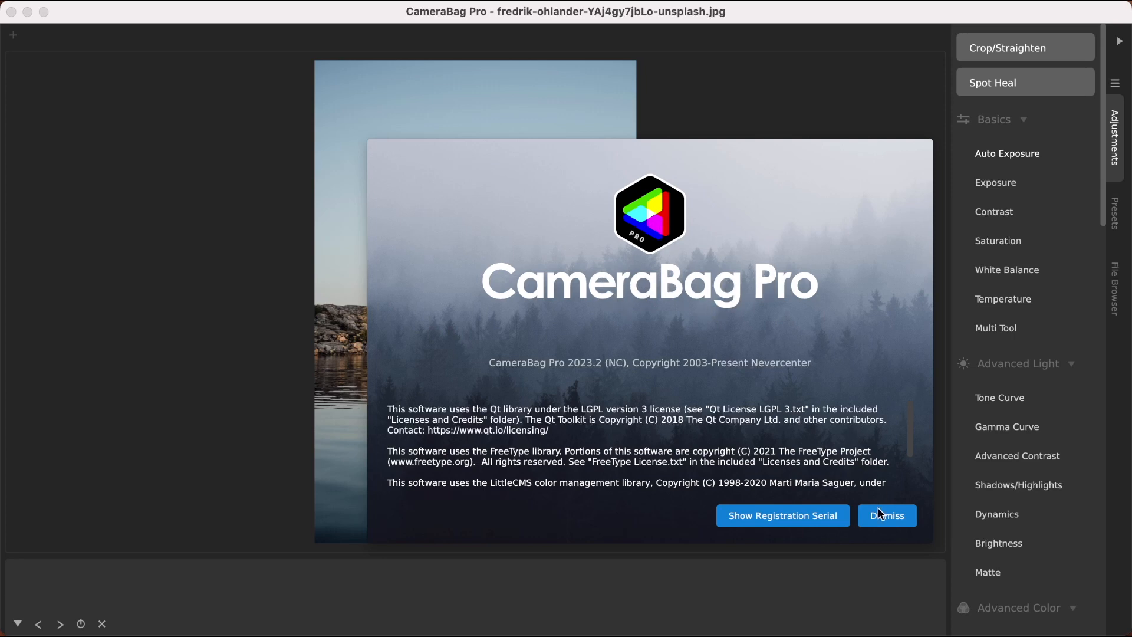
Step: Dismiss the about screen and scroll the Adjustments panel down to the Masks tools
{"action": "left_click", "coordinate": [886, 515]}
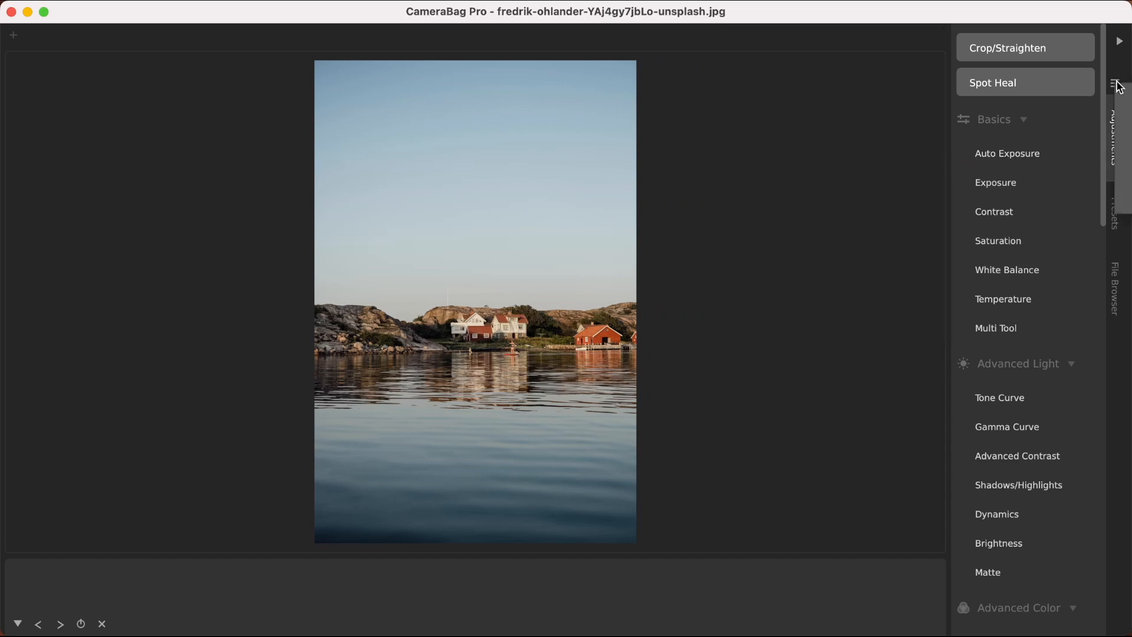
{"action": "scroll", "scroll_direction": "down", "scroll_amount": 3}
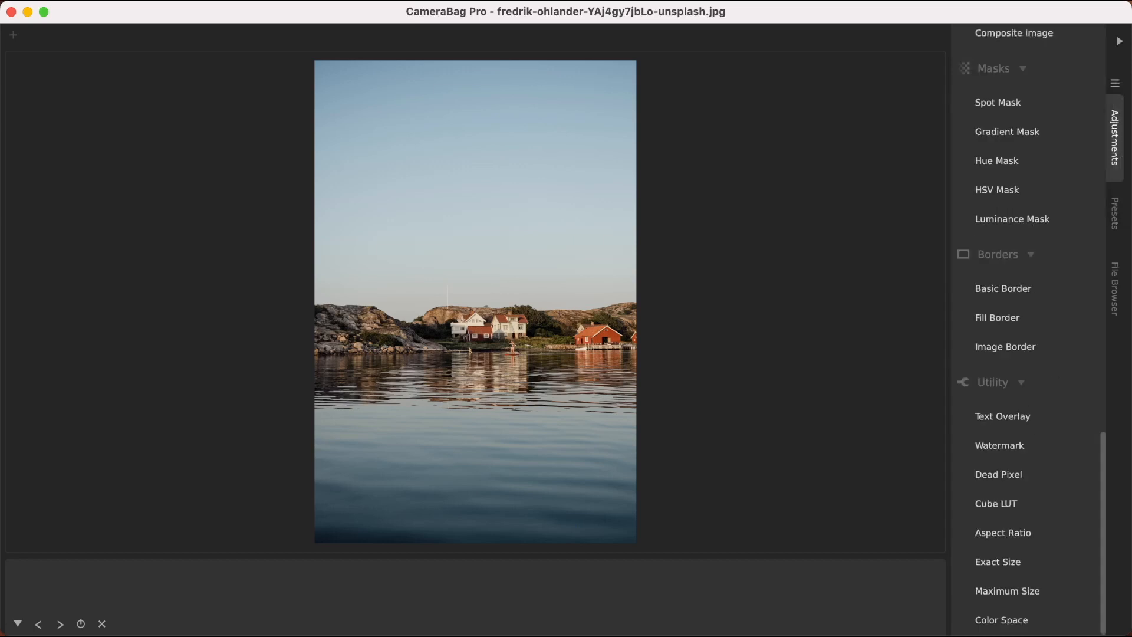
{"action": "mouse_move", "coordinate": [1008, 130]}
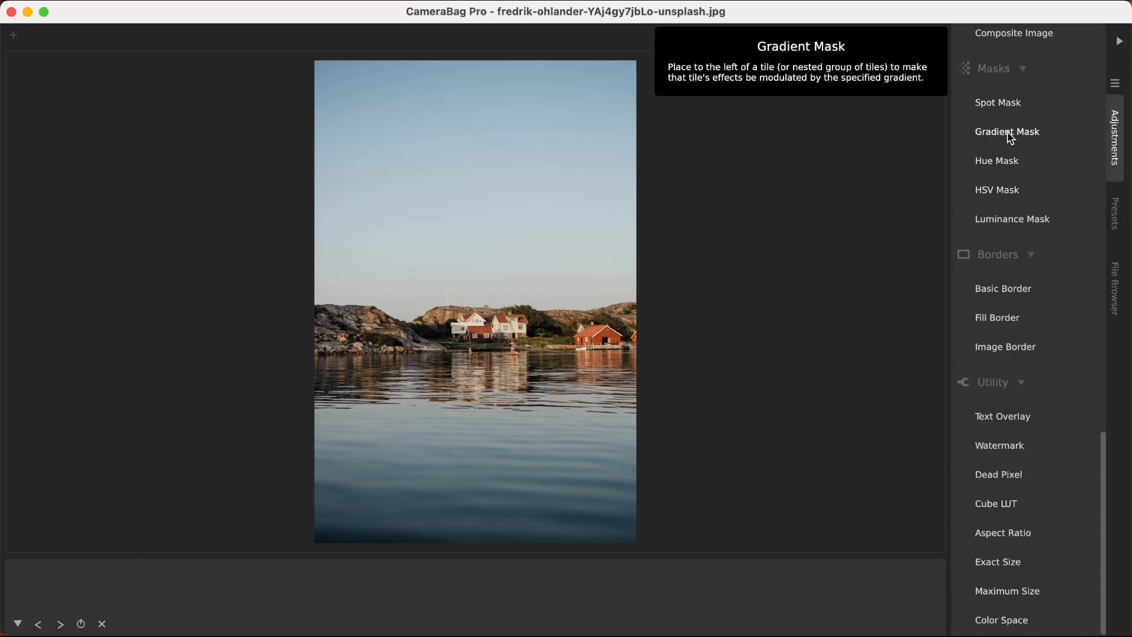
{"action": "mouse_move", "coordinate": [998, 102]}
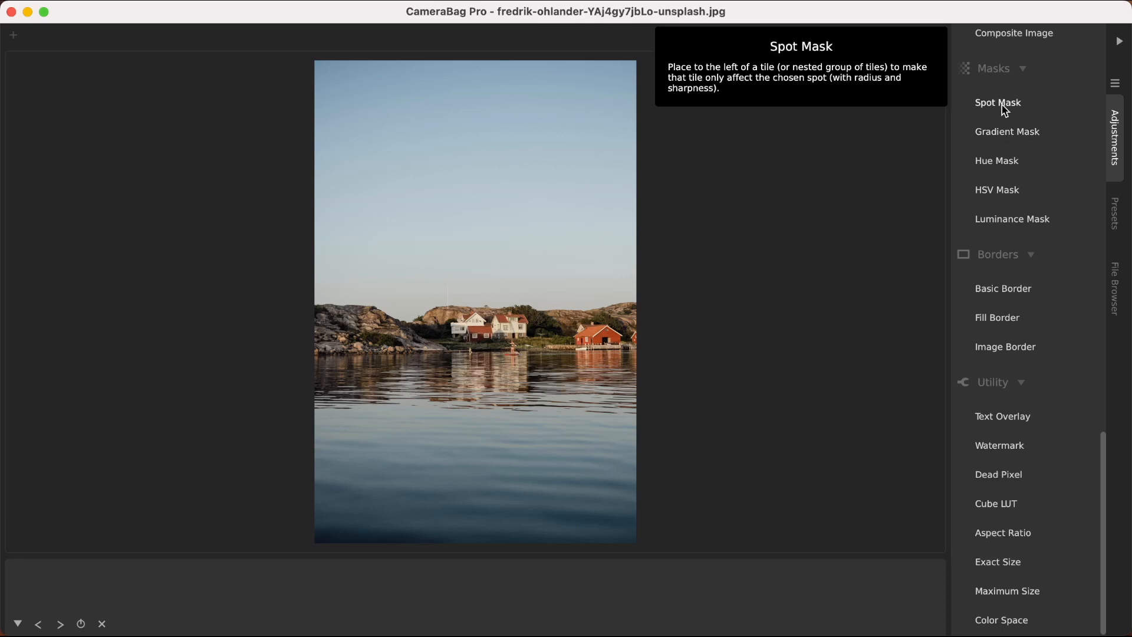
{"action": "mouse_move", "coordinate": [998, 160]}
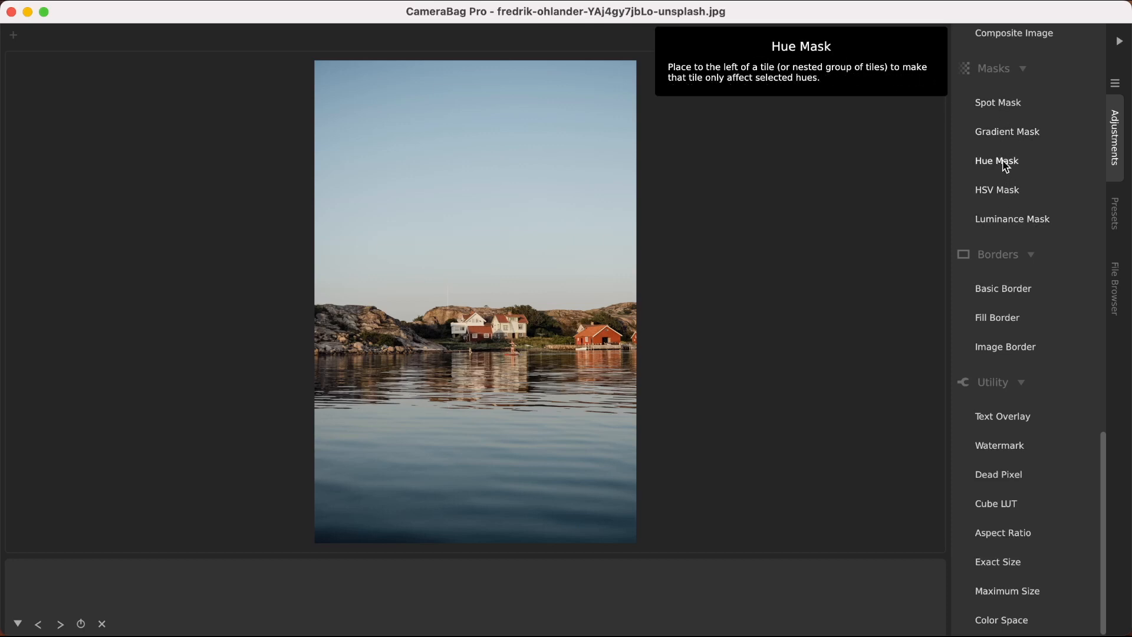
{"action": "mouse_move", "coordinate": [1012, 219]}
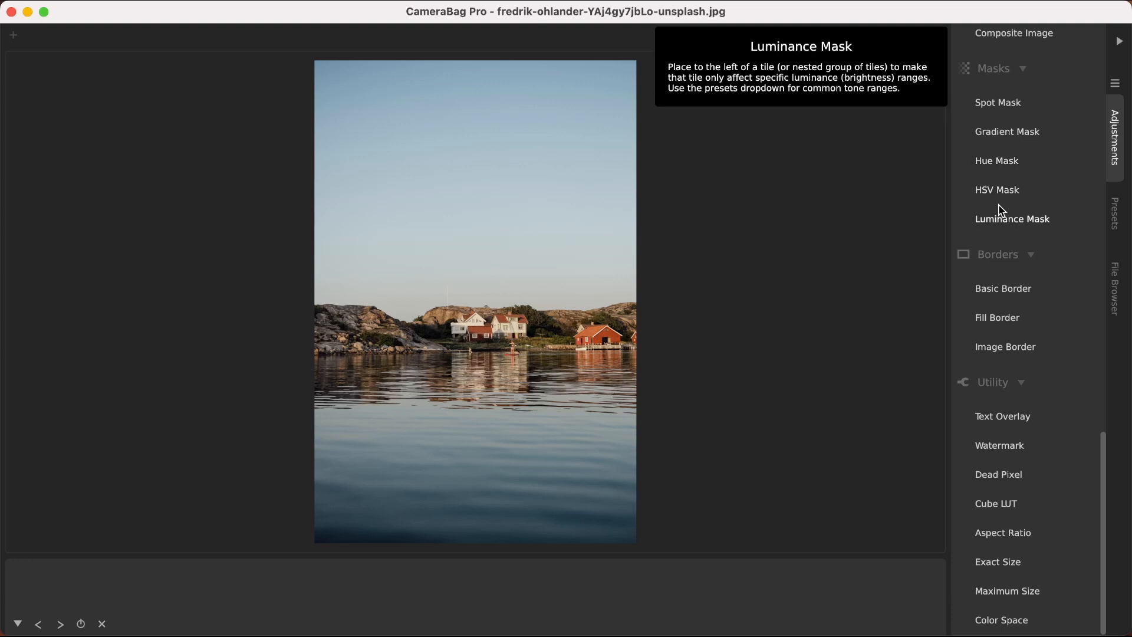
{"action": "mouse_move", "coordinate": [1007, 131]}
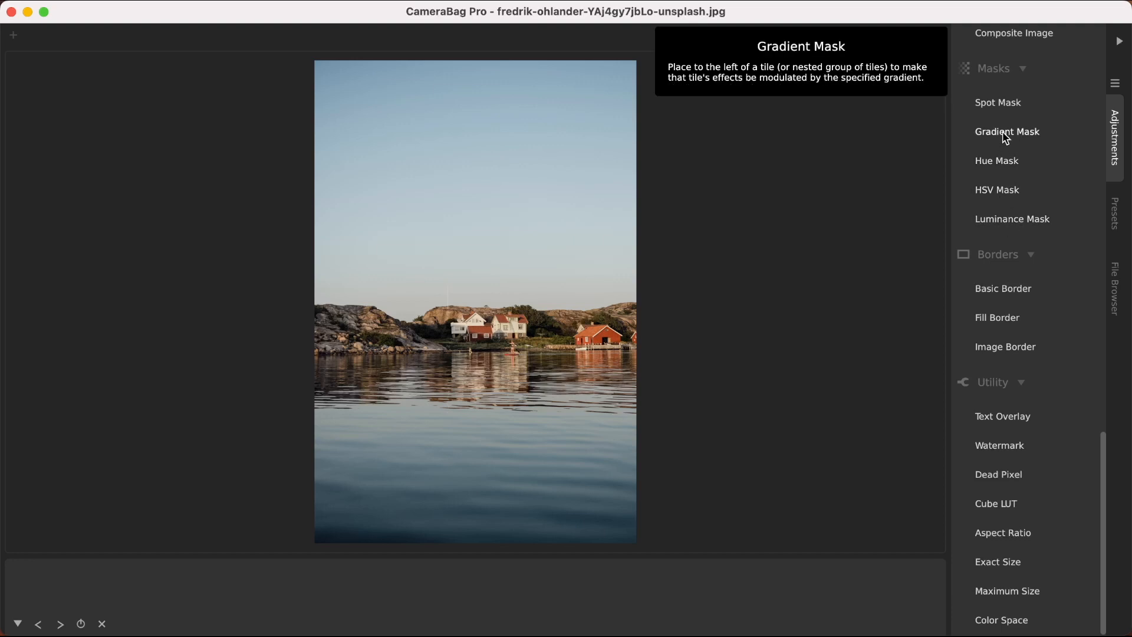
Step: Add a Gradient Mask to the photo with its preview colour set to Blue
{"action": "left_click", "coordinate": [1007, 131]}
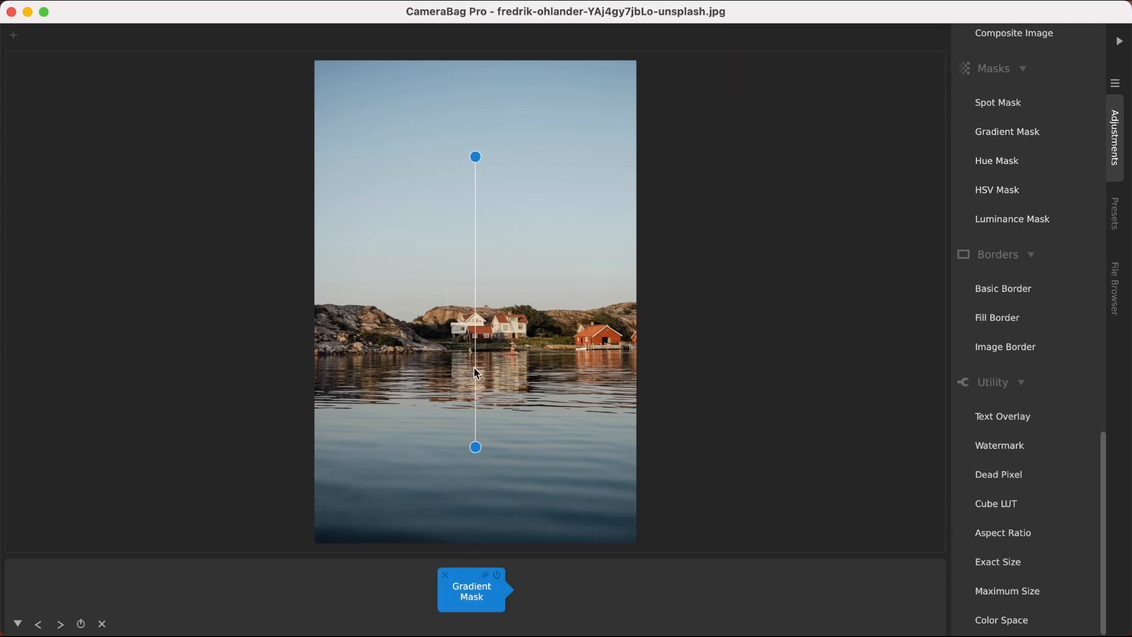
{"action": "left_click", "coordinate": [861, 517]}
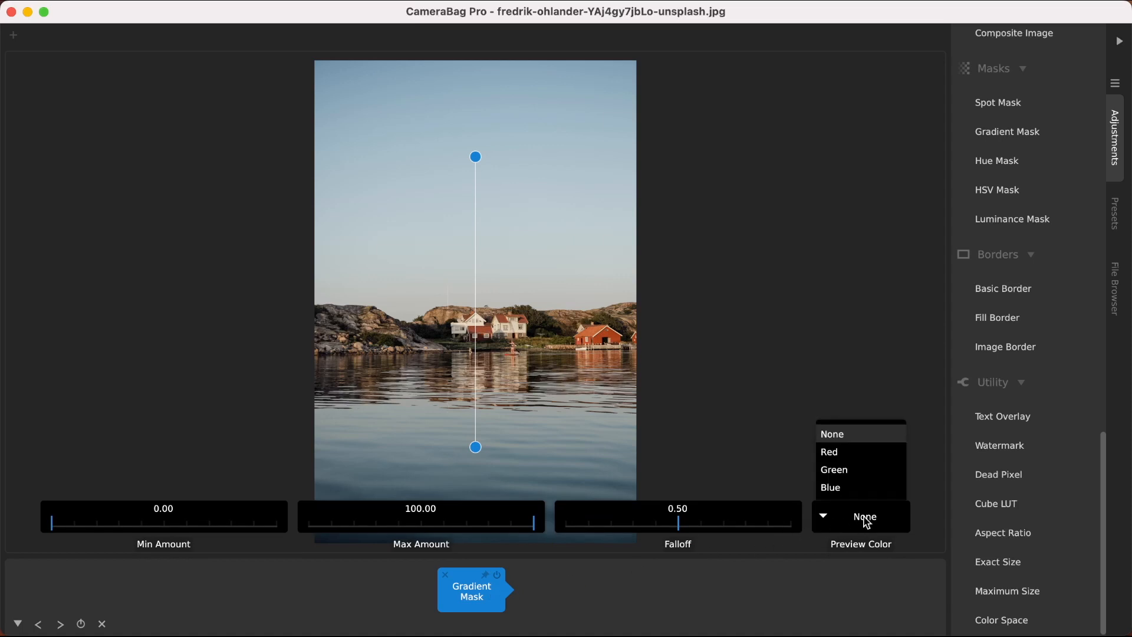
{"action": "left_click", "coordinate": [829, 487]}
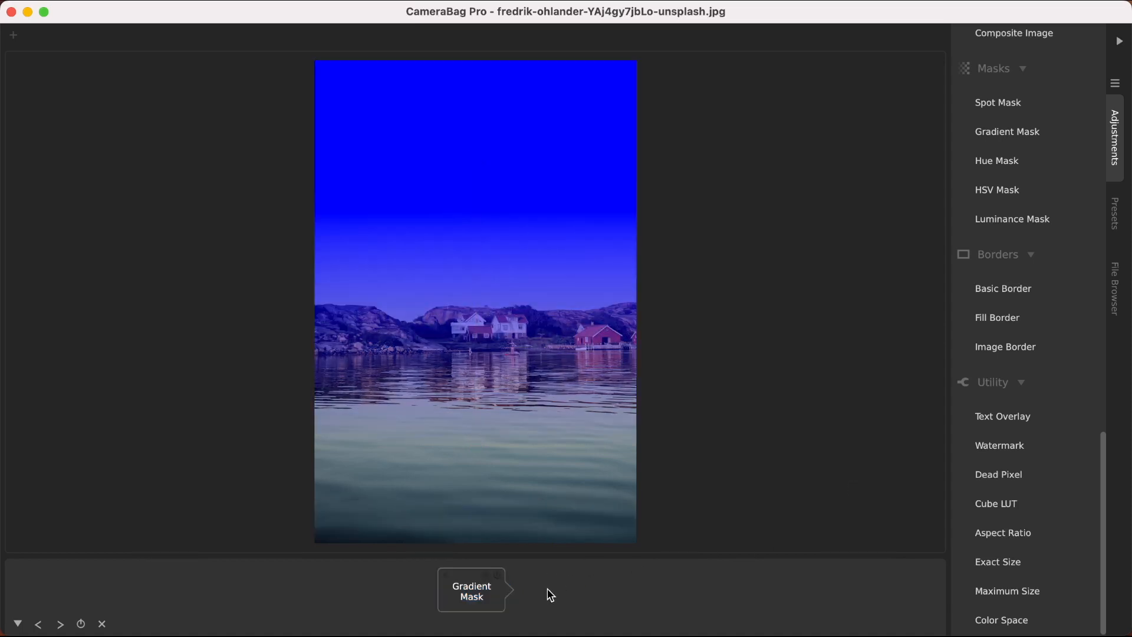
Step: Run the gradient from the photo's top edge to below the horizon and reopen its settings
{"action": "left_click", "coordinate": [471, 590]}
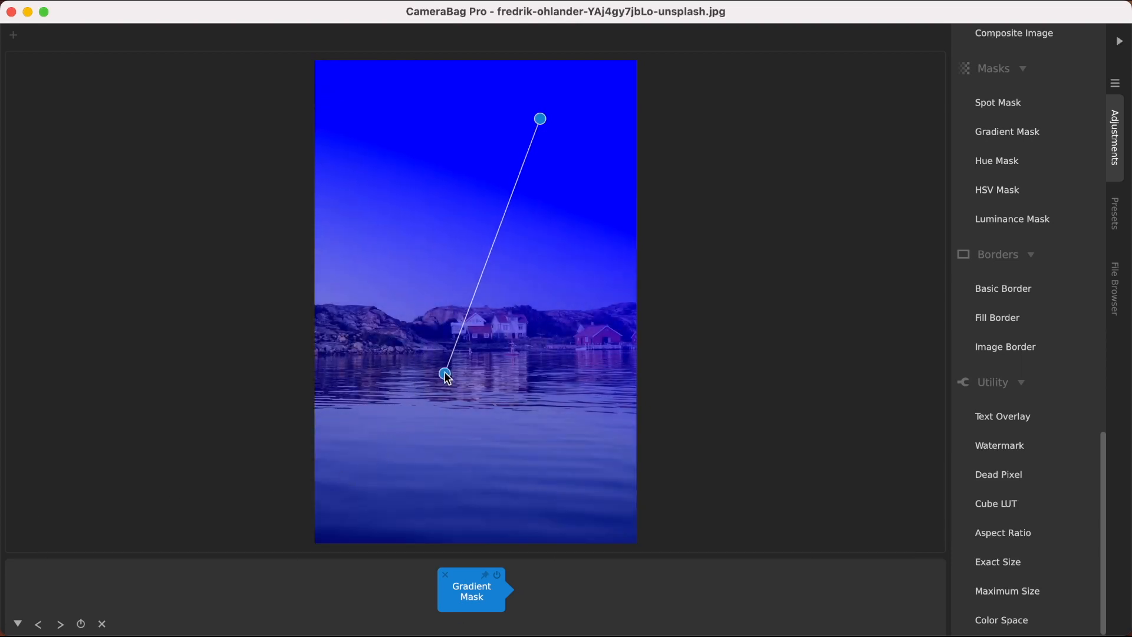
{"action": "mouse_move", "coordinate": [513, 394]}
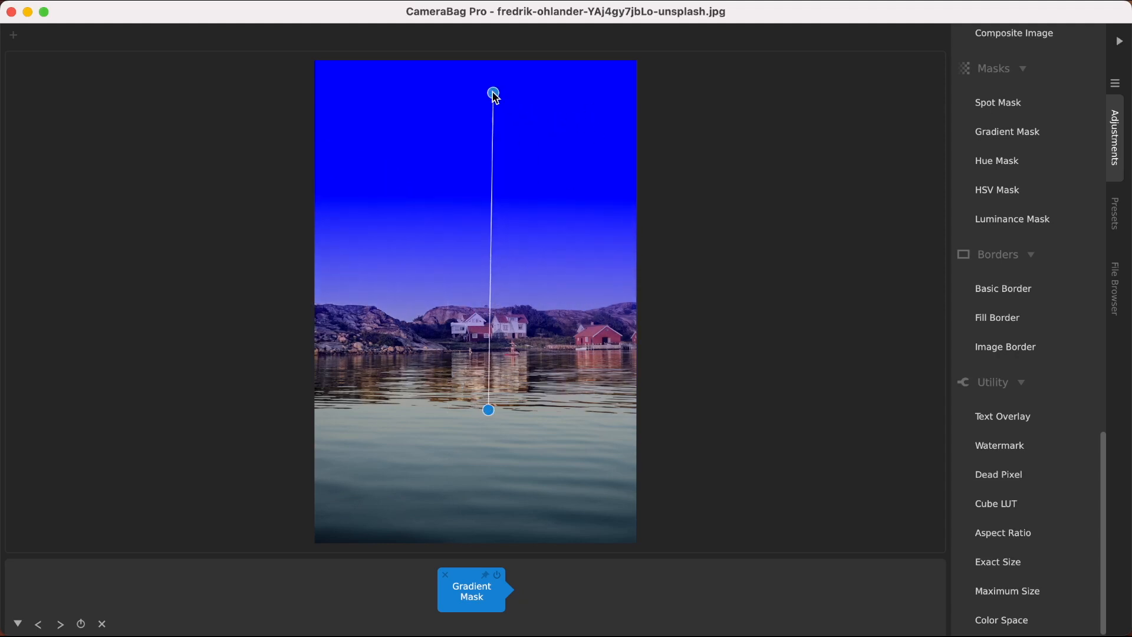
{"action": "left_click", "coordinate": [471, 591]}
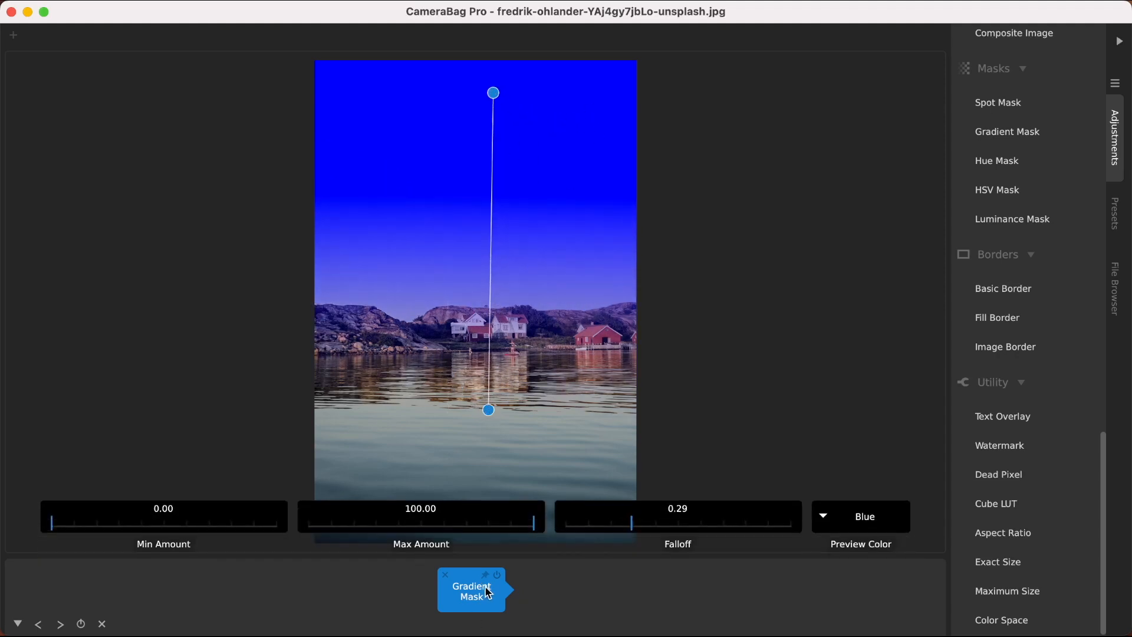
{"action": "left_click", "coordinate": [860, 516]}
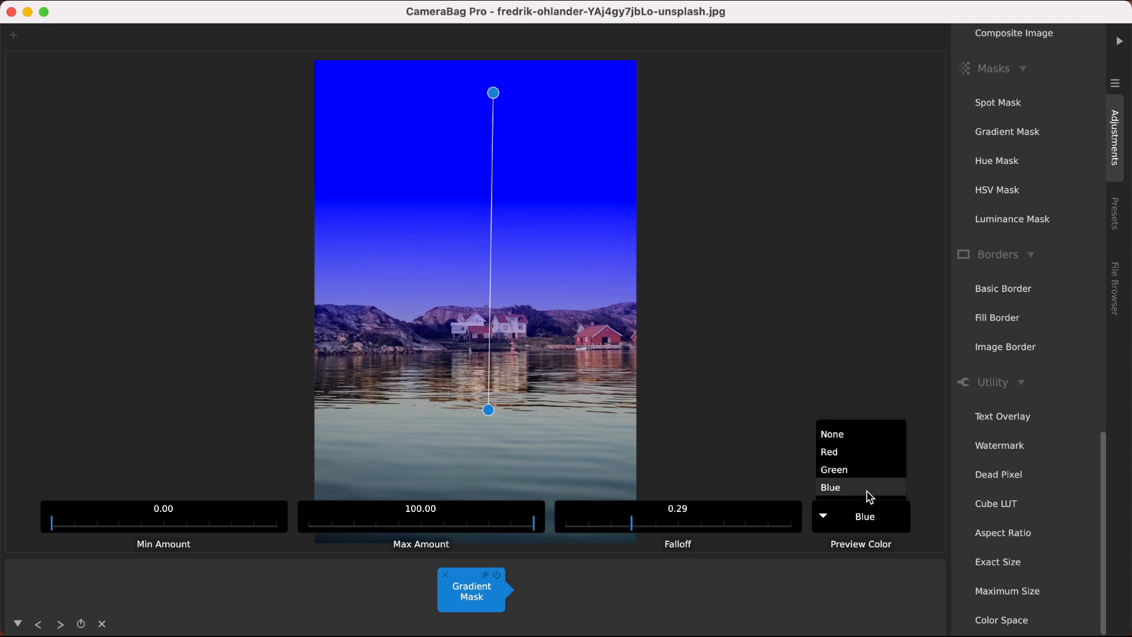
Step: Set the gradient mask's Preview Color to None so the photo shows normally
{"action": "left_click", "coordinate": [832, 434]}
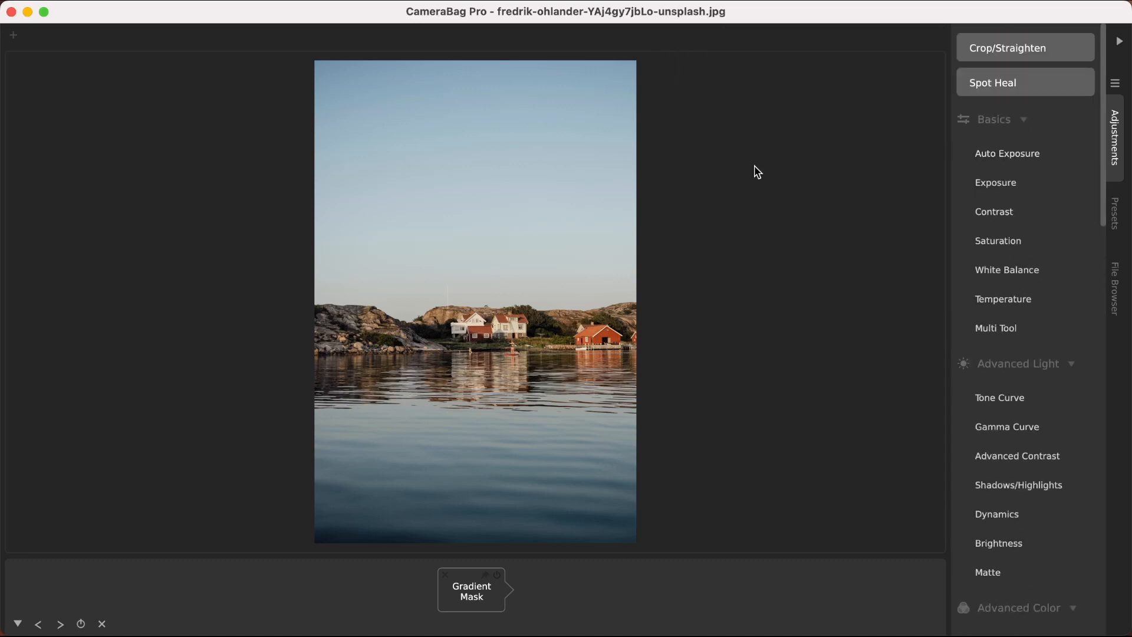
{"action": "mouse_move", "coordinate": [515, 95]}
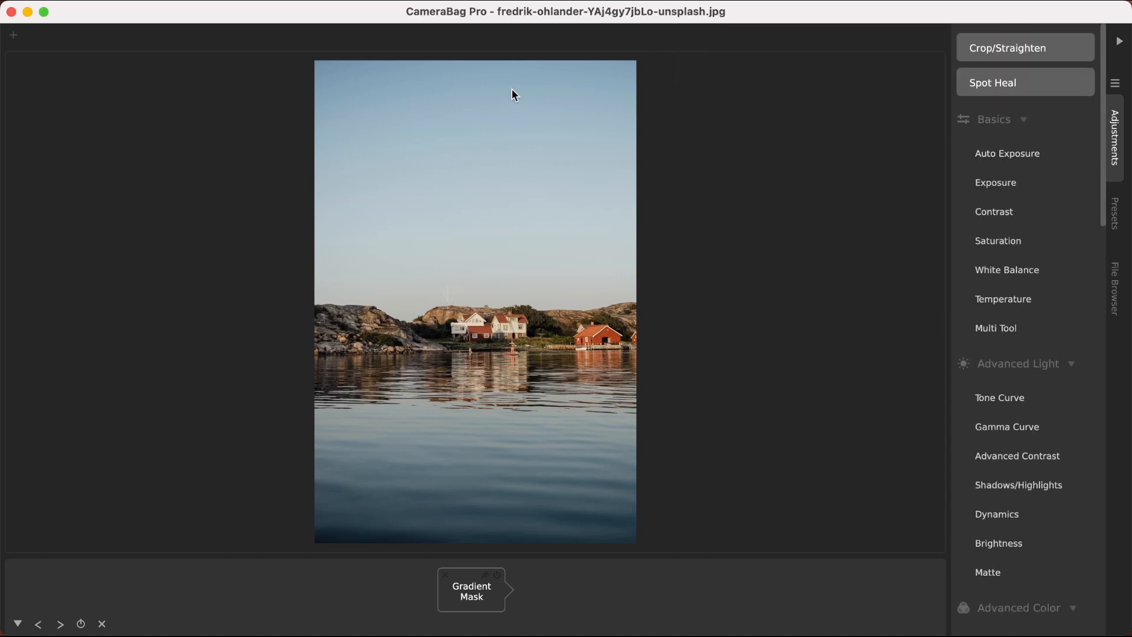
{"action": "mouse_move", "coordinate": [516, 268]}
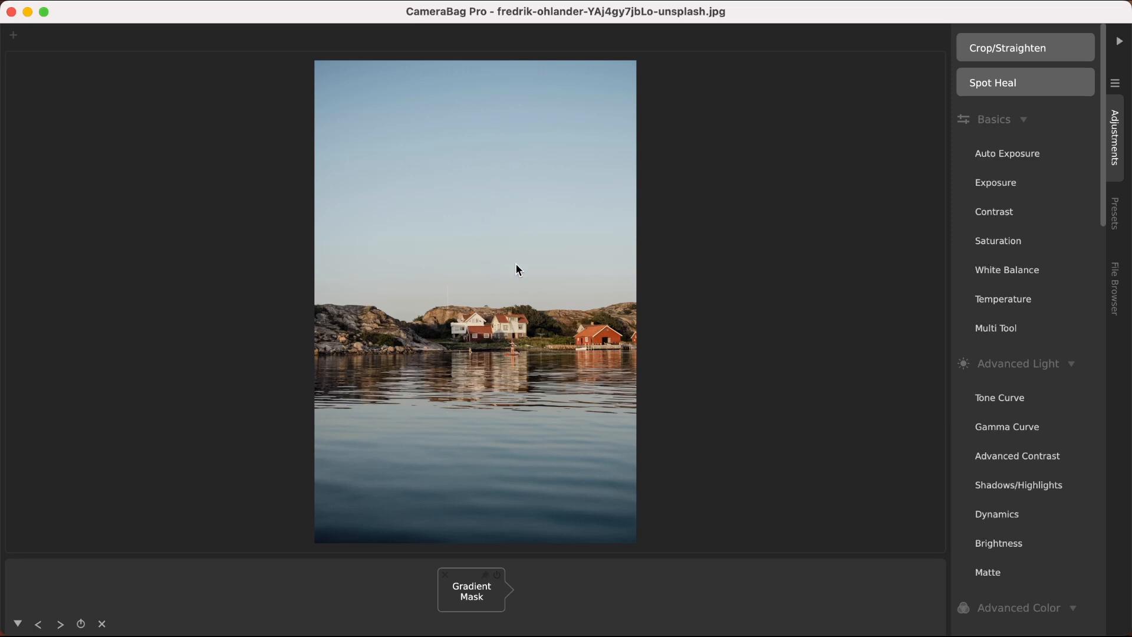
{"action": "mouse_move", "coordinate": [1007, 153]}
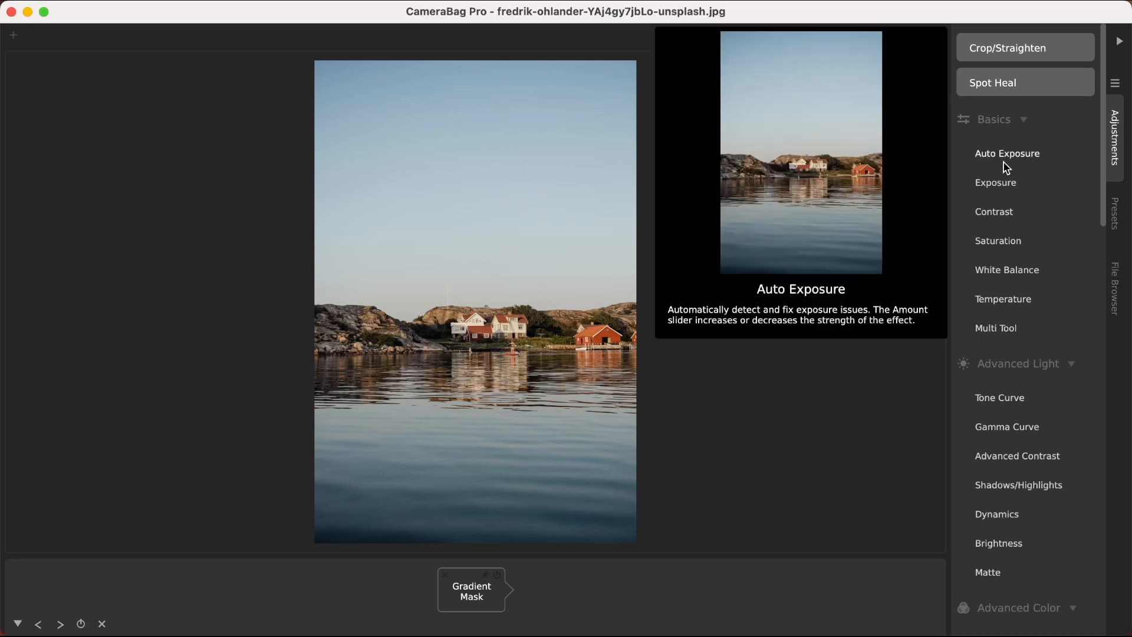
Step: Add an Exposure adjustment after the gradient mask and toggle between the two tiles
{"action": "left_click", "coordinate": [996, 183]}
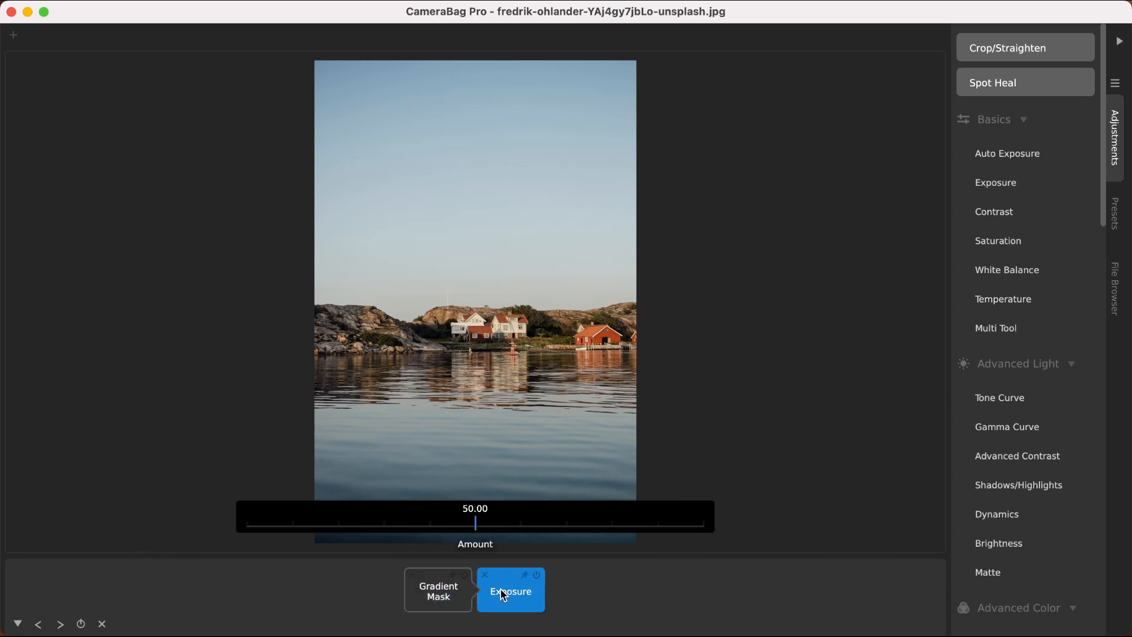
{"action": "mouse_move", "coordinate": [483, 592]}
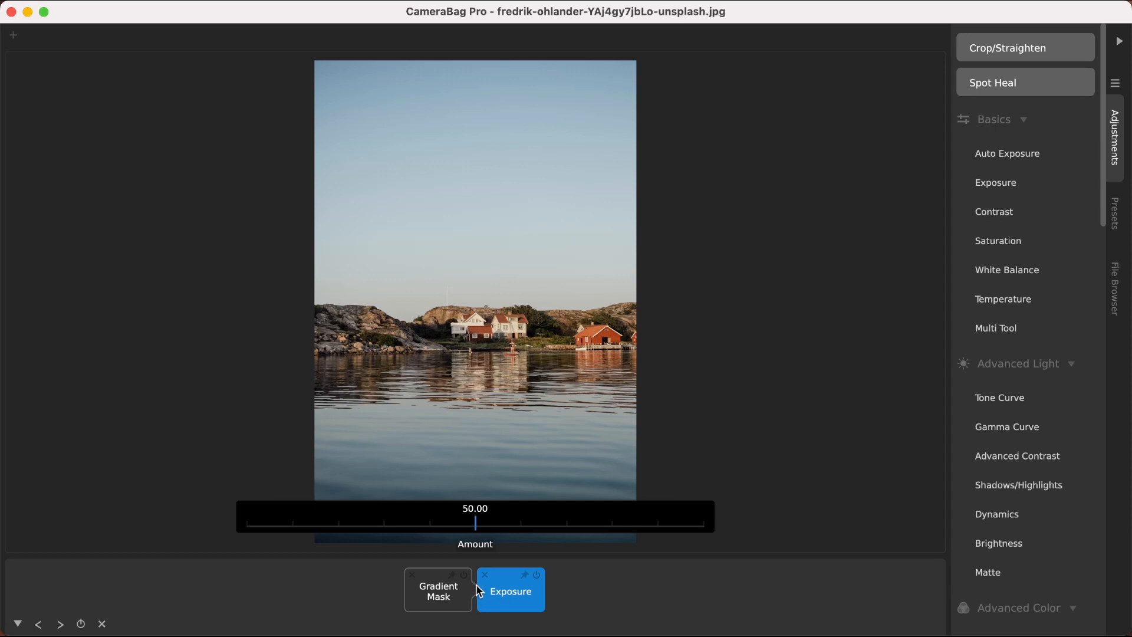
{"action": "mouse_move", "coordinate": [477, 533]}
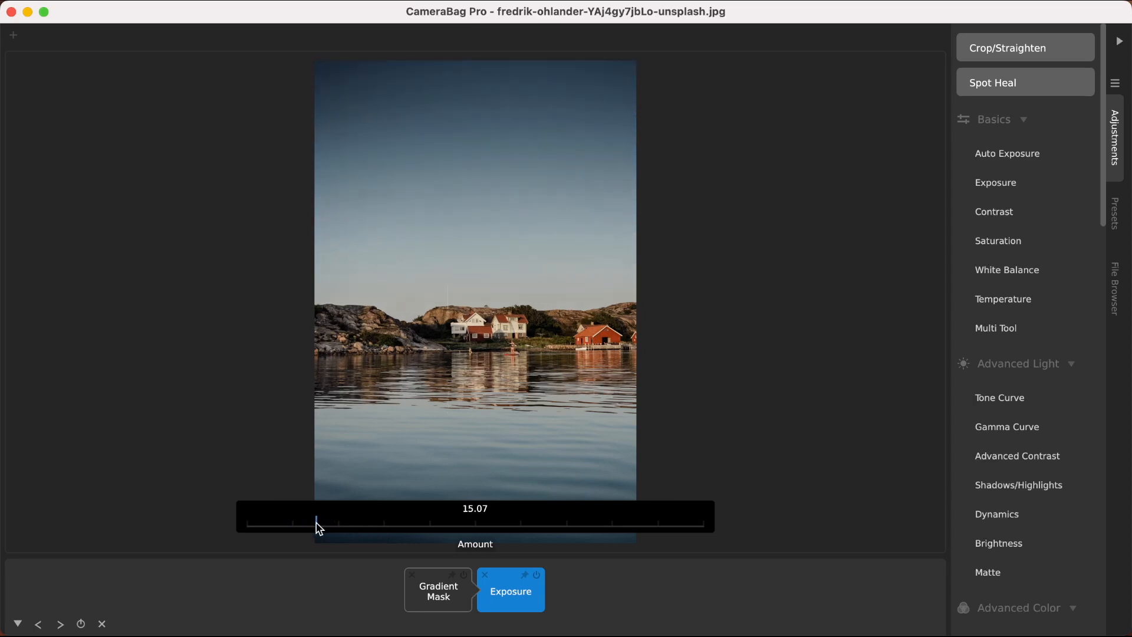
{"action": "left_click", "coordinate": [436, 591]}
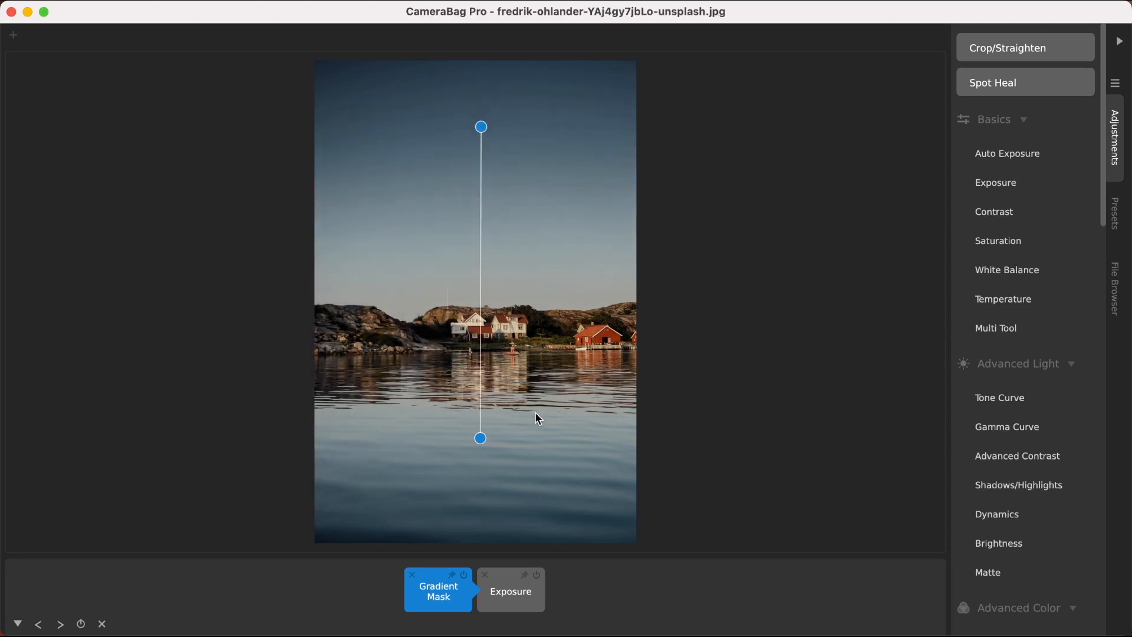
{"action": "left_click", "coordinate": [438, 591]}
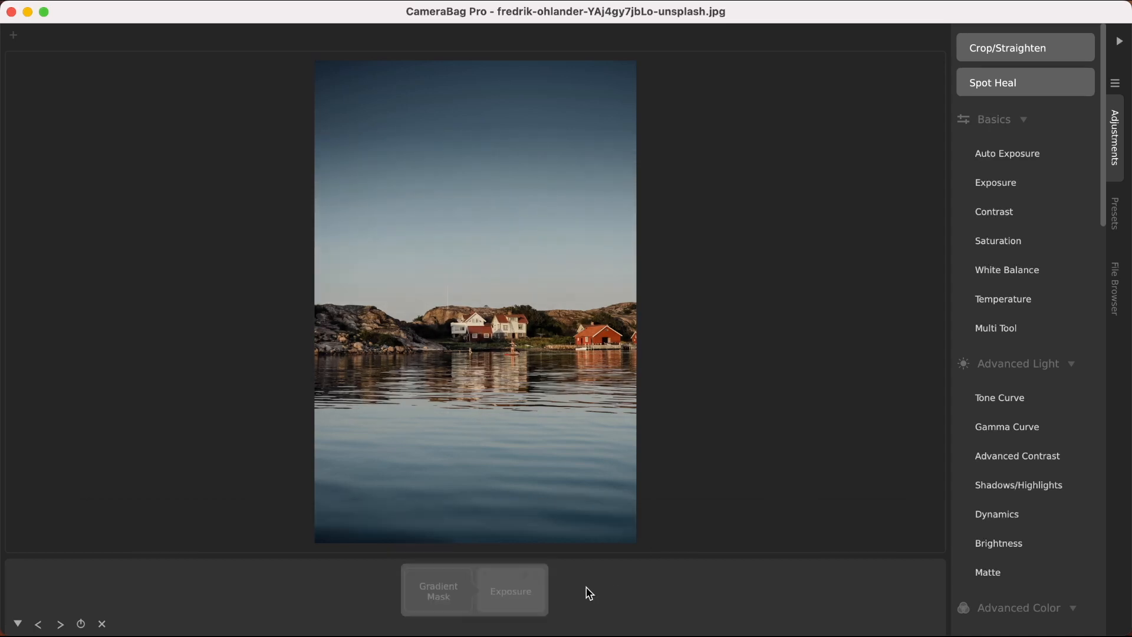
{"action": "left_click", "coordinate": [509, 591]}
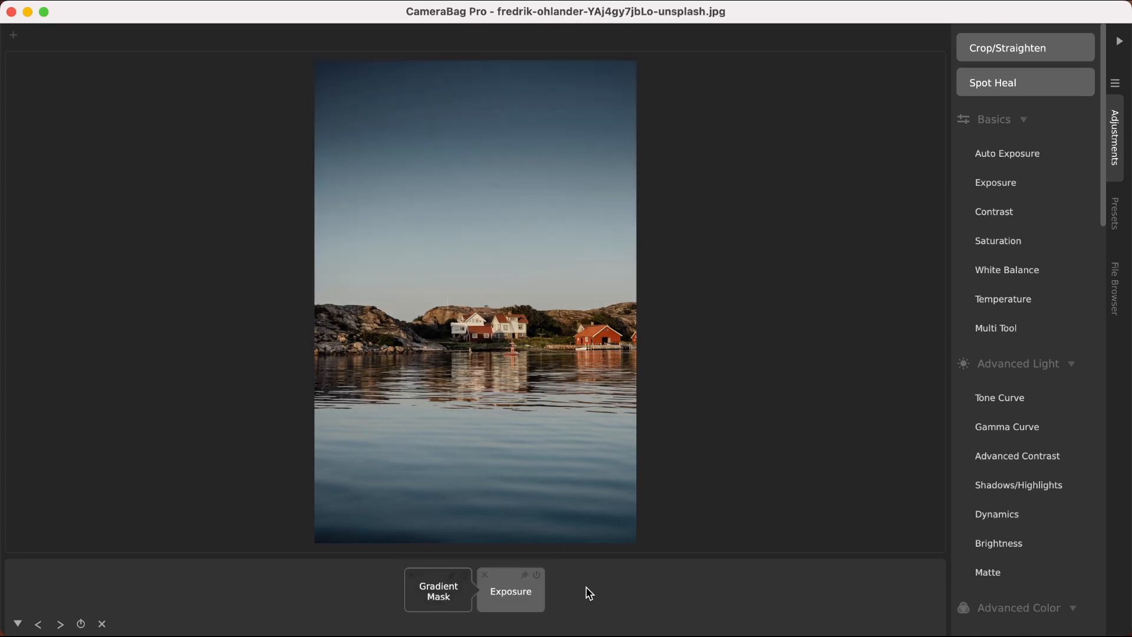
{"action": "mouse_move", "coordinate": [453, 609]}
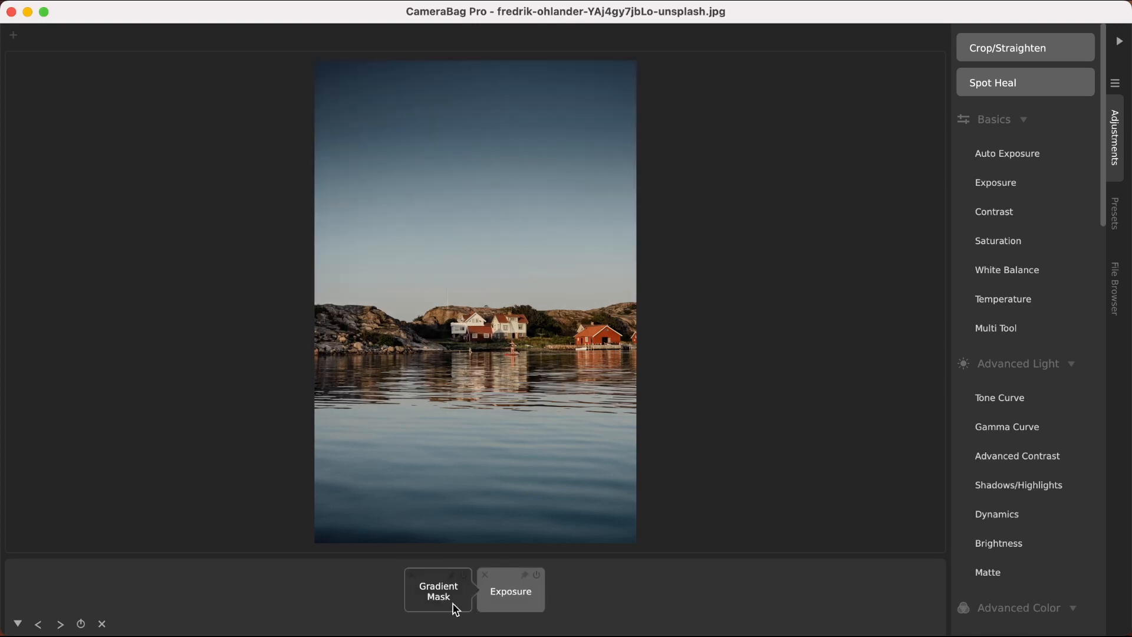
{"action": "mouse_move", "coordinate": [451, 342]}
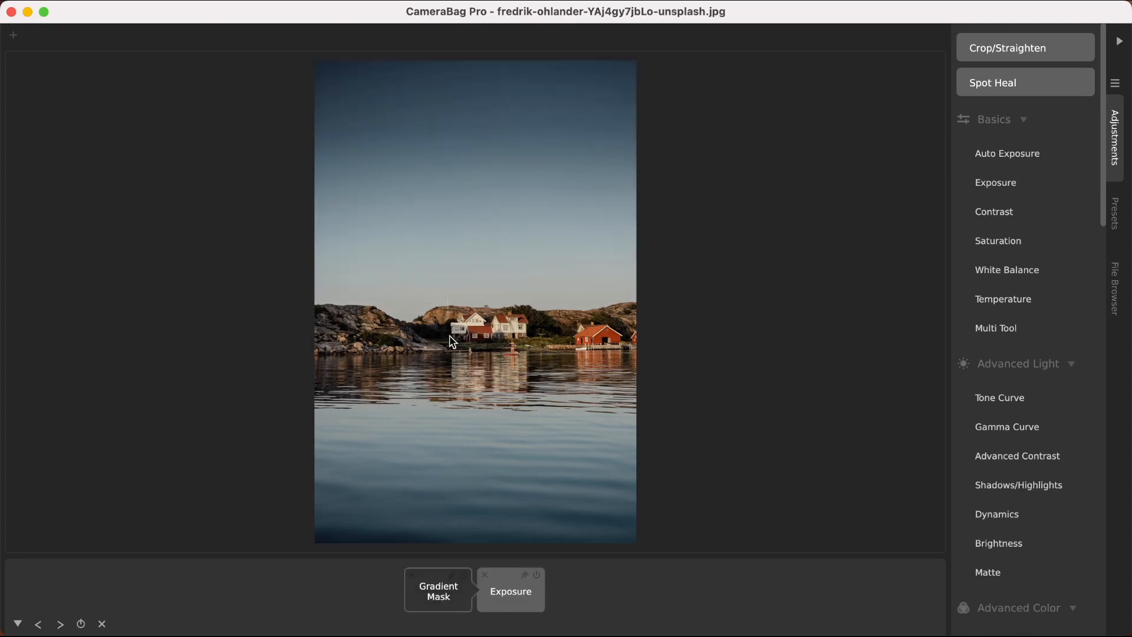
{"action": "left_click", "coordinate": [438, 591]}
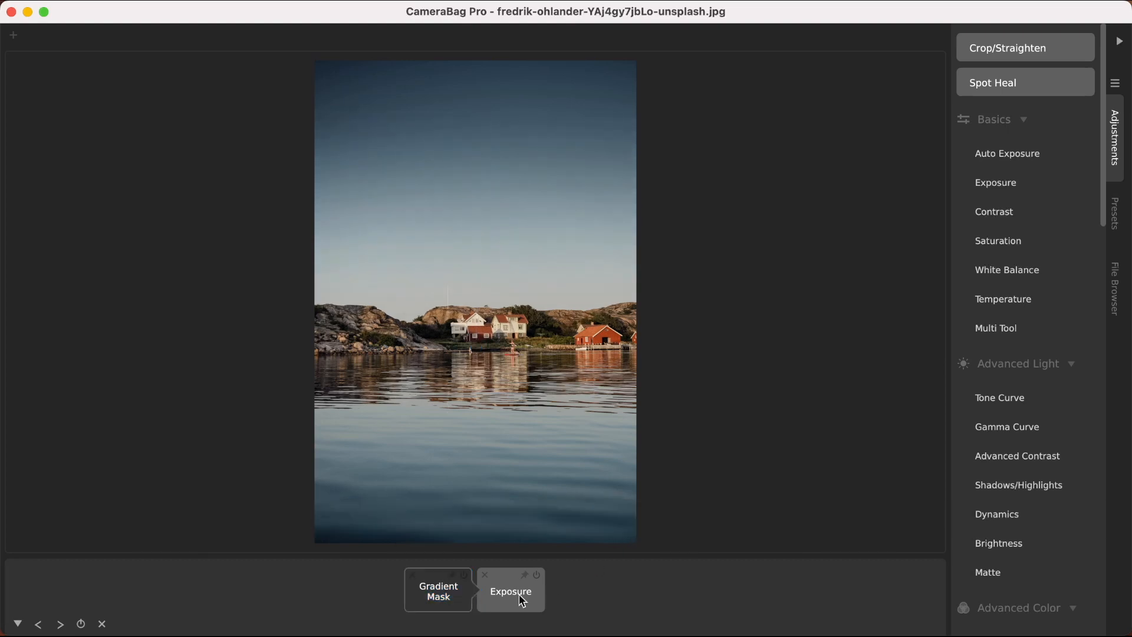
{"action": "mouse_move", "coordinate": [487, 578]}
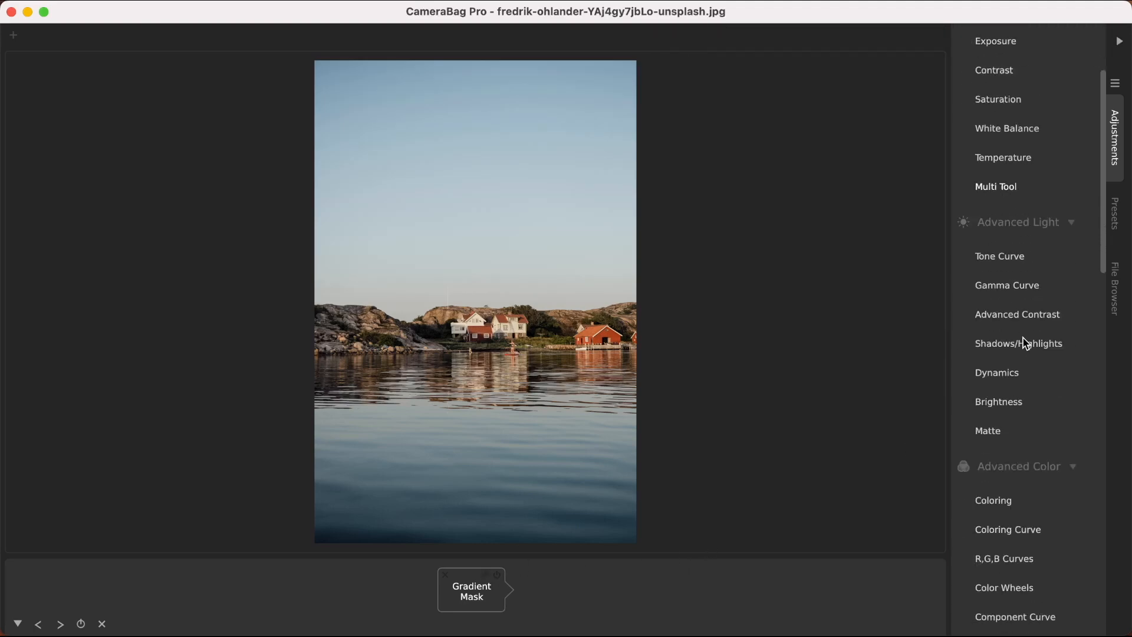
Step: Add a Coloring adjustment after the mask using the Color Filter method with dark blue-grey (33,51,74)
{"action": "left_click", "coordinate": [993, 500]}
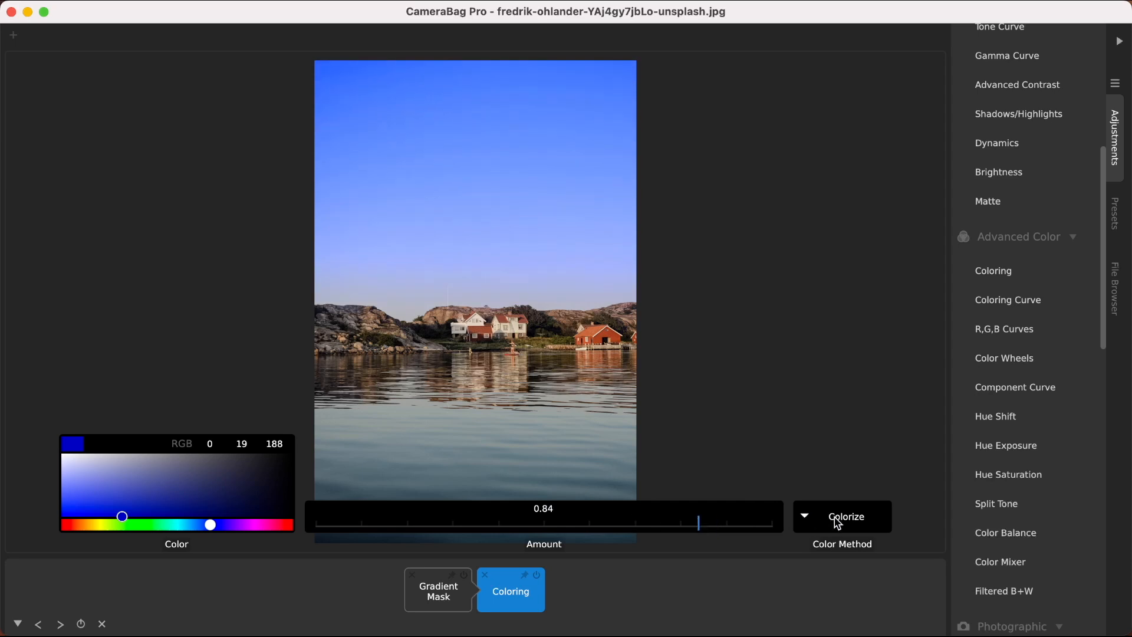
{"action": "left_click", "coordinate": [842, 517]}
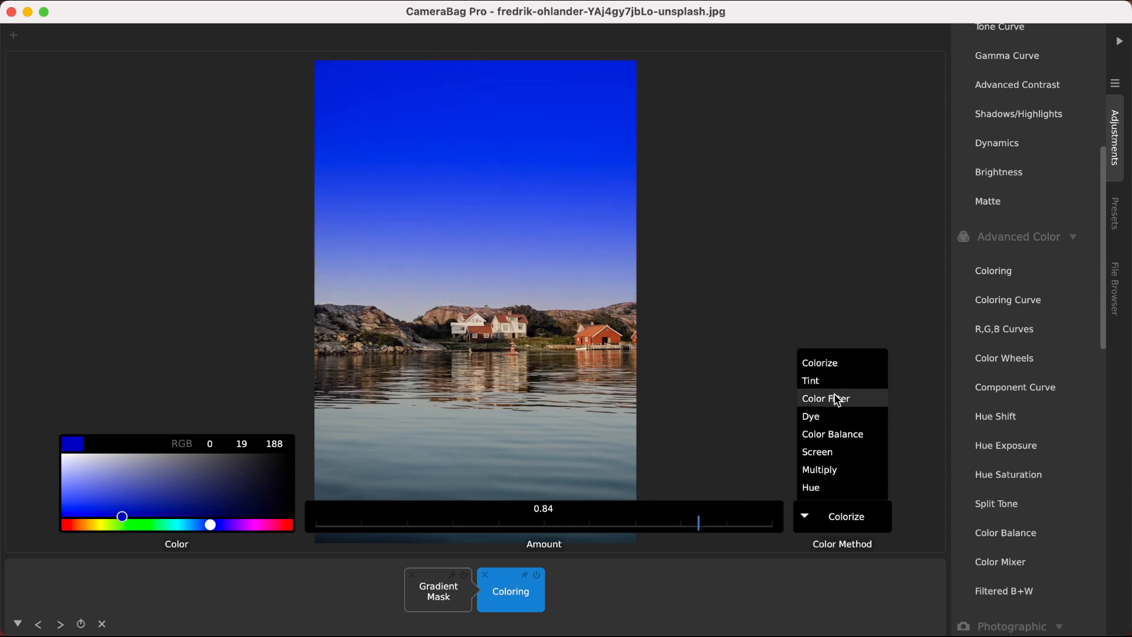
{"action": "left_click", "coordinate": [825, 397]}
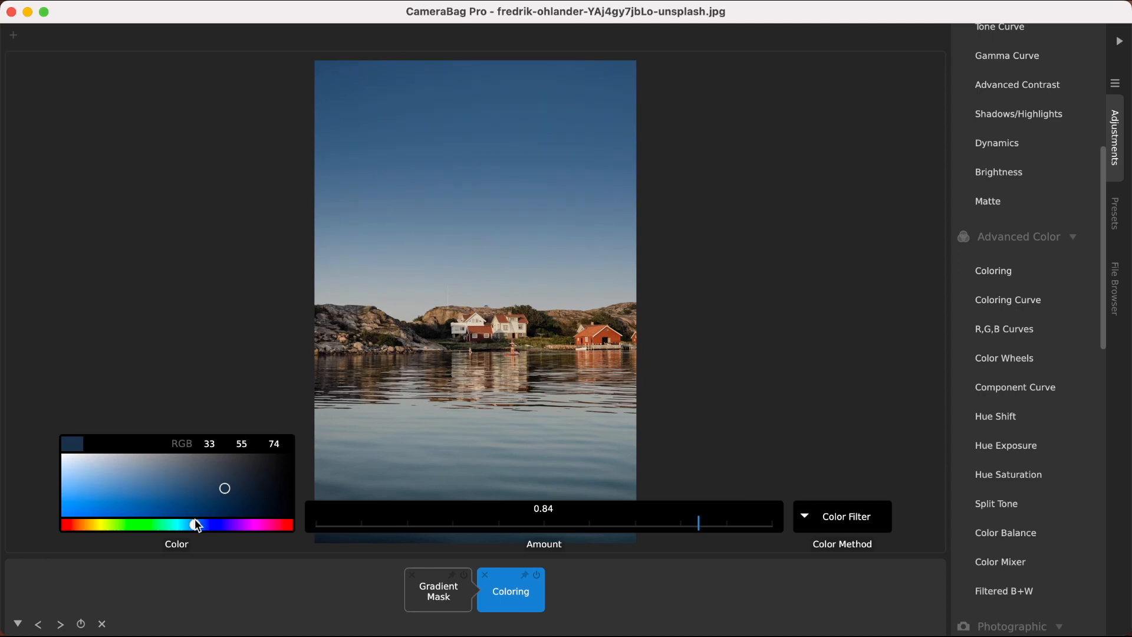
Step: Toggle between the gradient mask and coloring tiles to compare their settings on the photo
{"action": "left_click", "coordinate": [511, 590]}
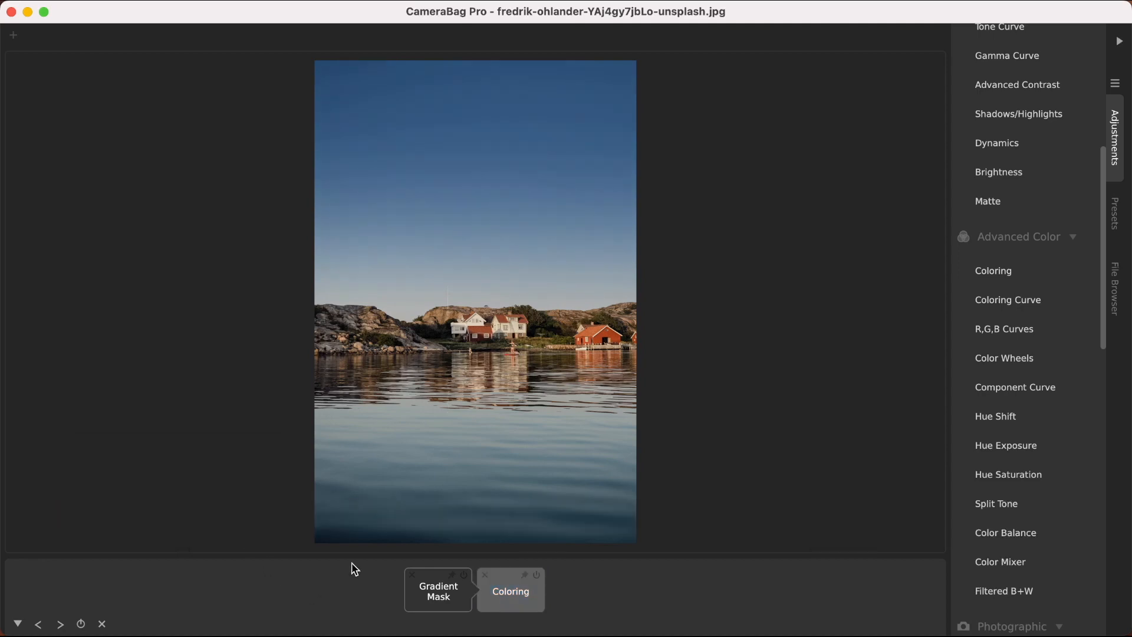
{"action": "mouse_move", "coordinate": [576, 596]}
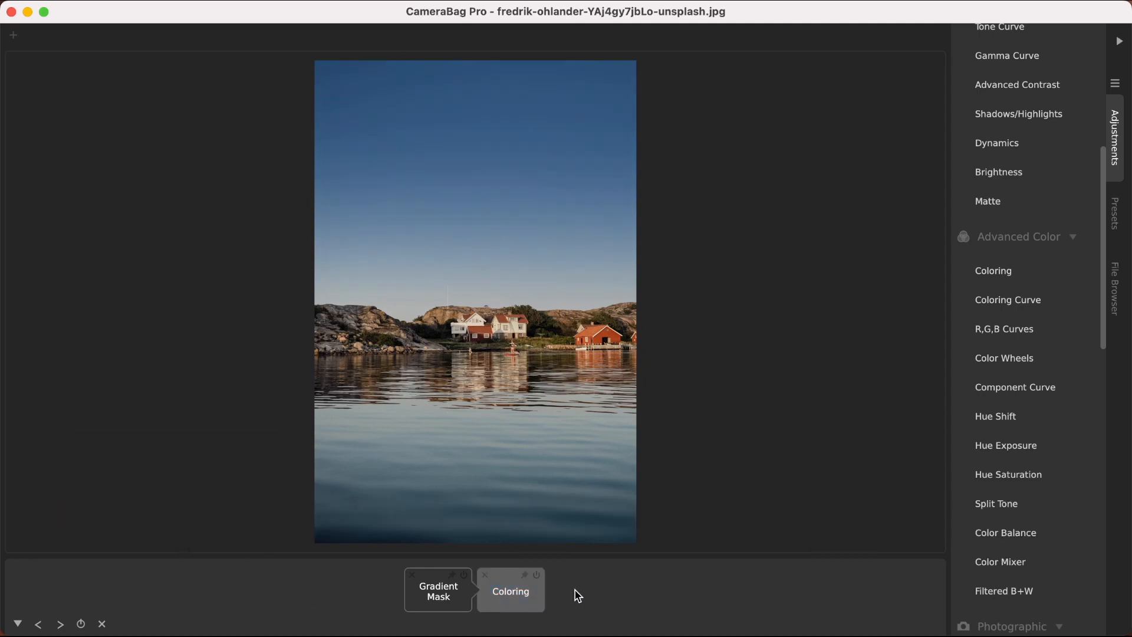
{"action": "left_click", "coordinate": [437, 591]}
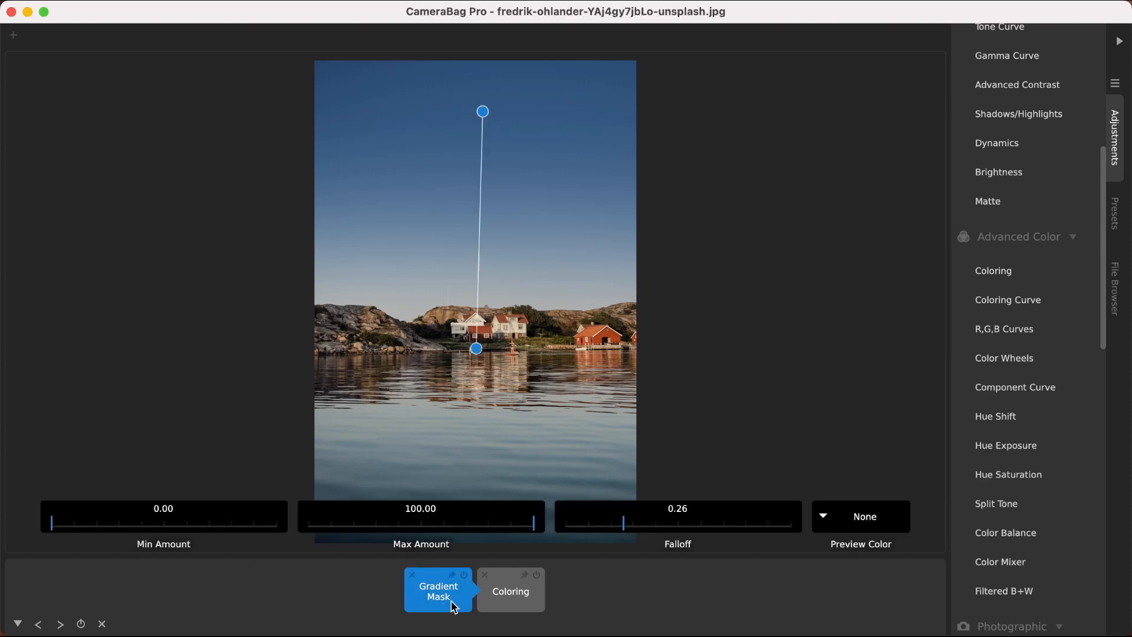
{"action": "left_click", "coordinate": [509, 591]}
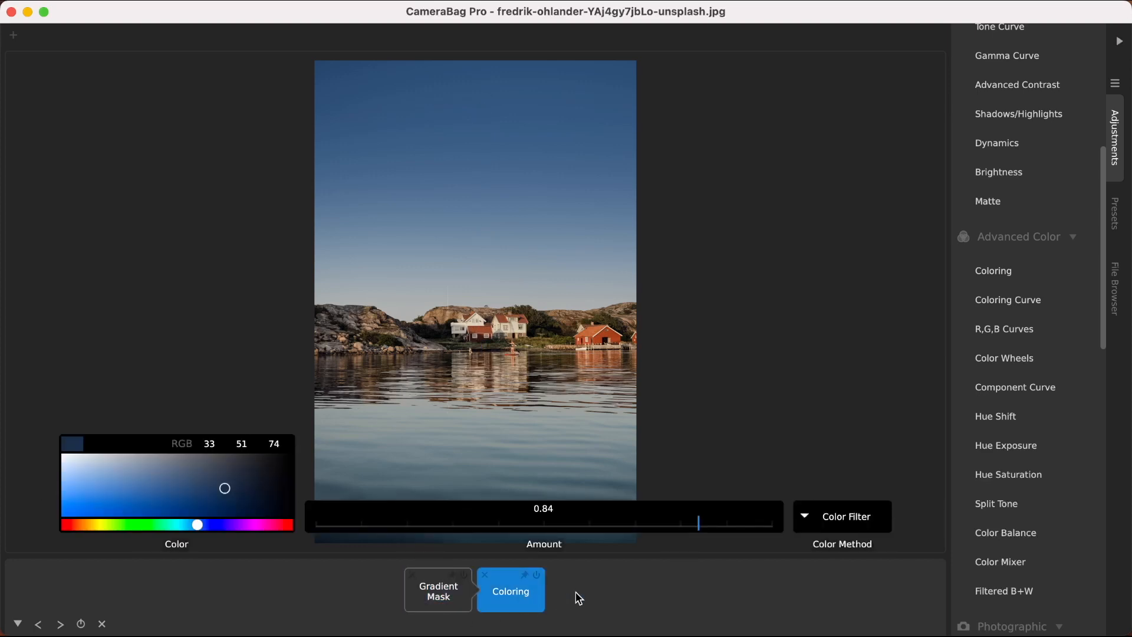
{"action": "left_click", "coordinate": [511, 590]}
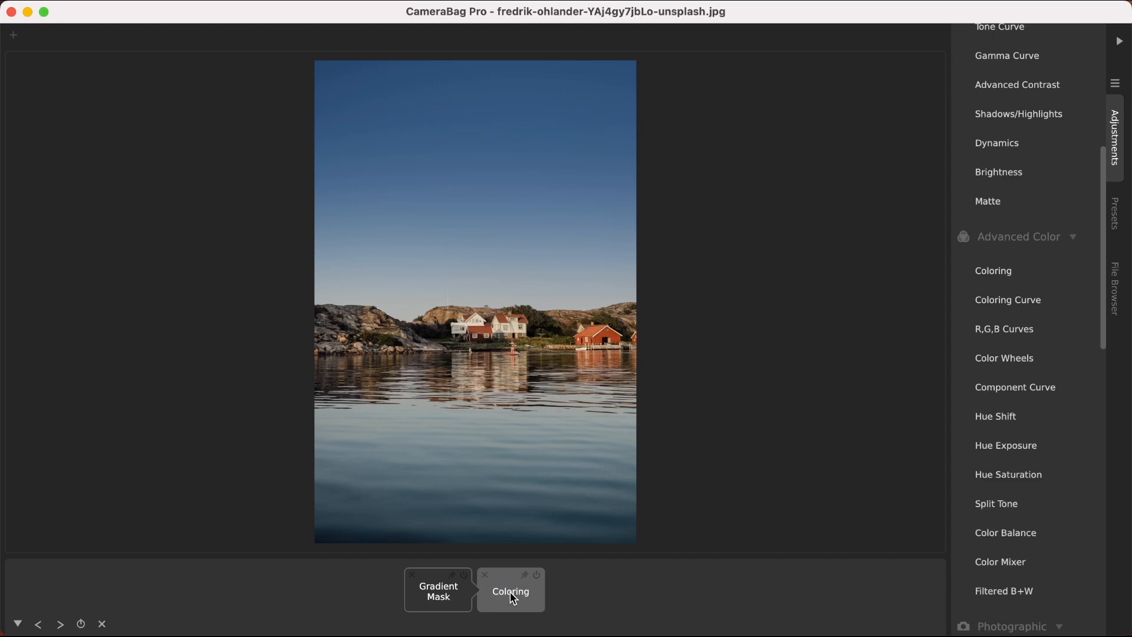
{"action": "scroll", "scroll_direction": "up", "scroll_amount": 3}
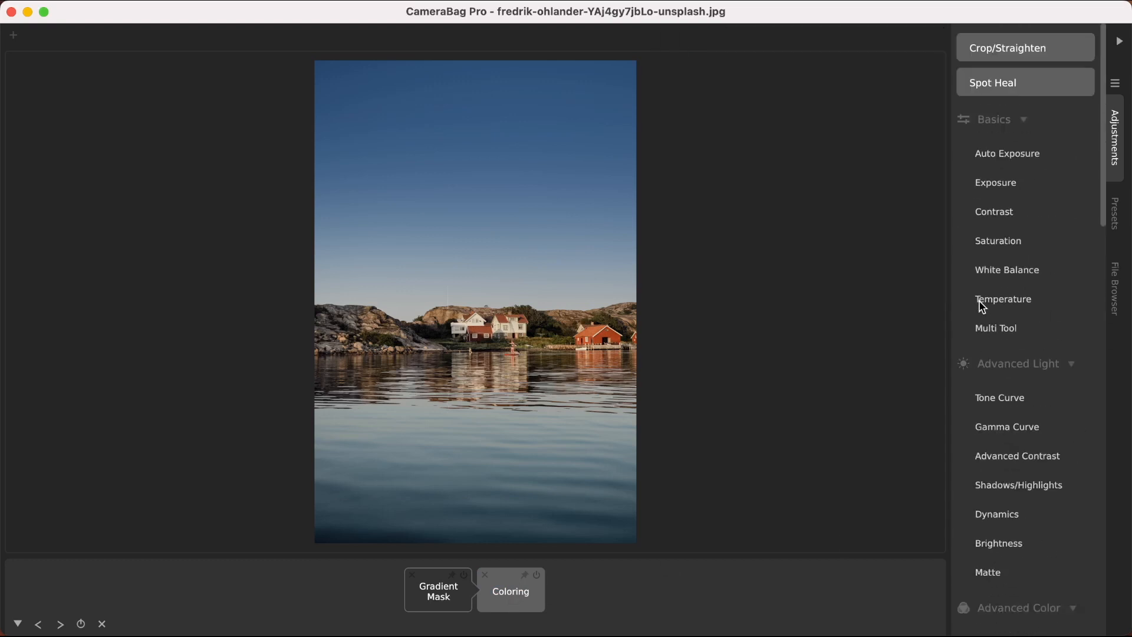
Step: Add an Exposure adjustment after the coloring with its amount lowered to 45.92
{"action": "left_click", "coordinate": [995, 181]}
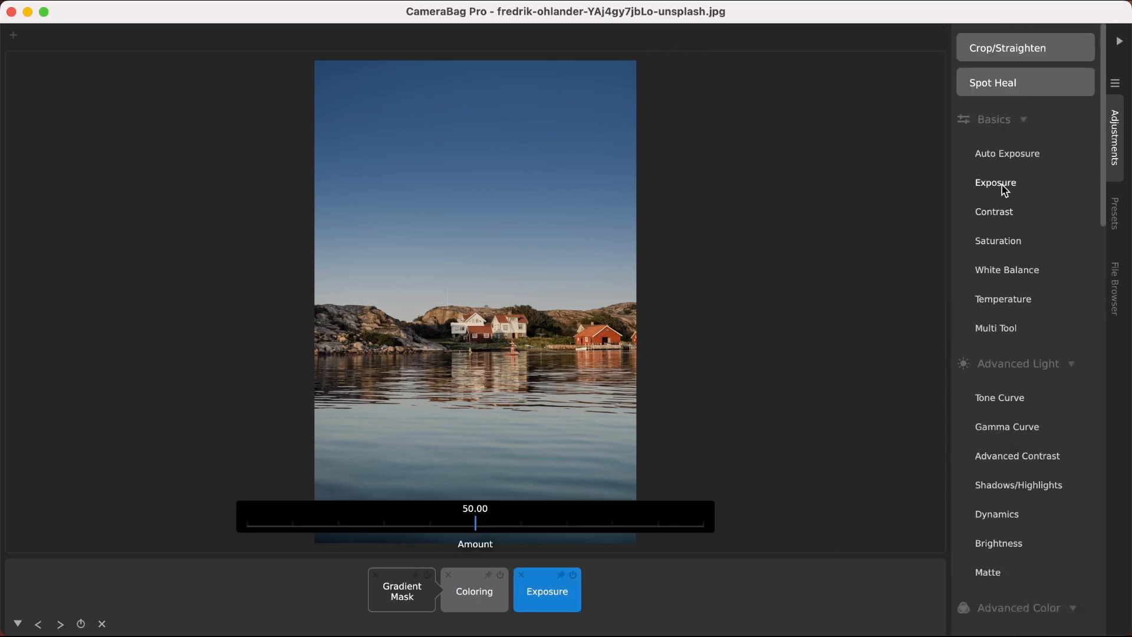
{"action": "mouse_move", "coordinate": [484, 533]}
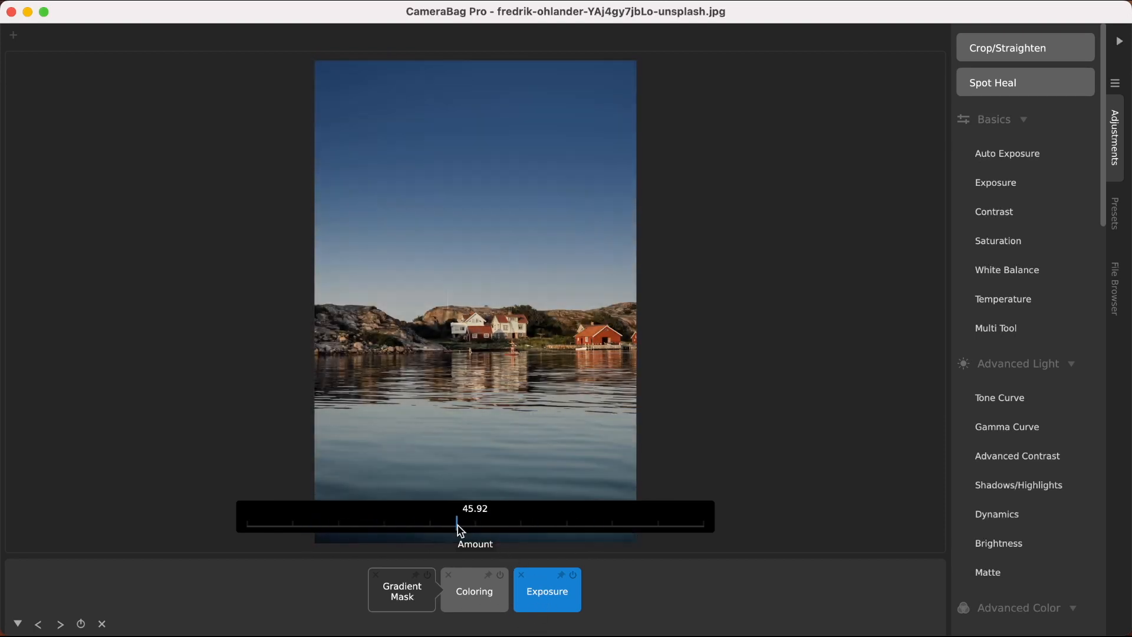
{"action": "left_click", "coordinate": [474, 591]}
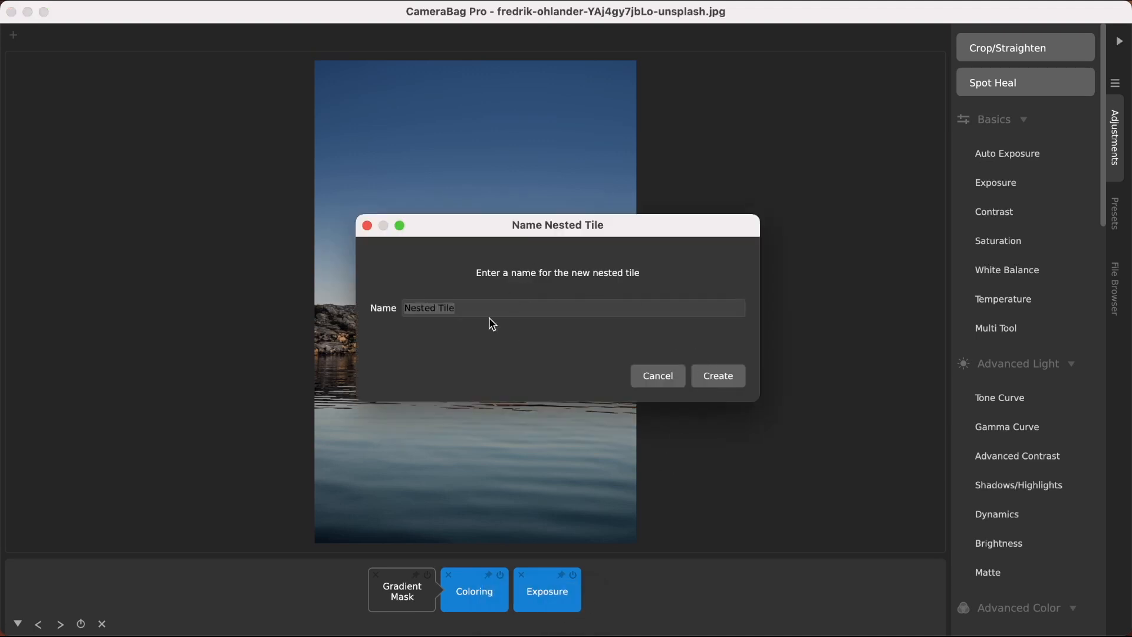
{"action": "mouse_move", "coordinate": [687, 384]}
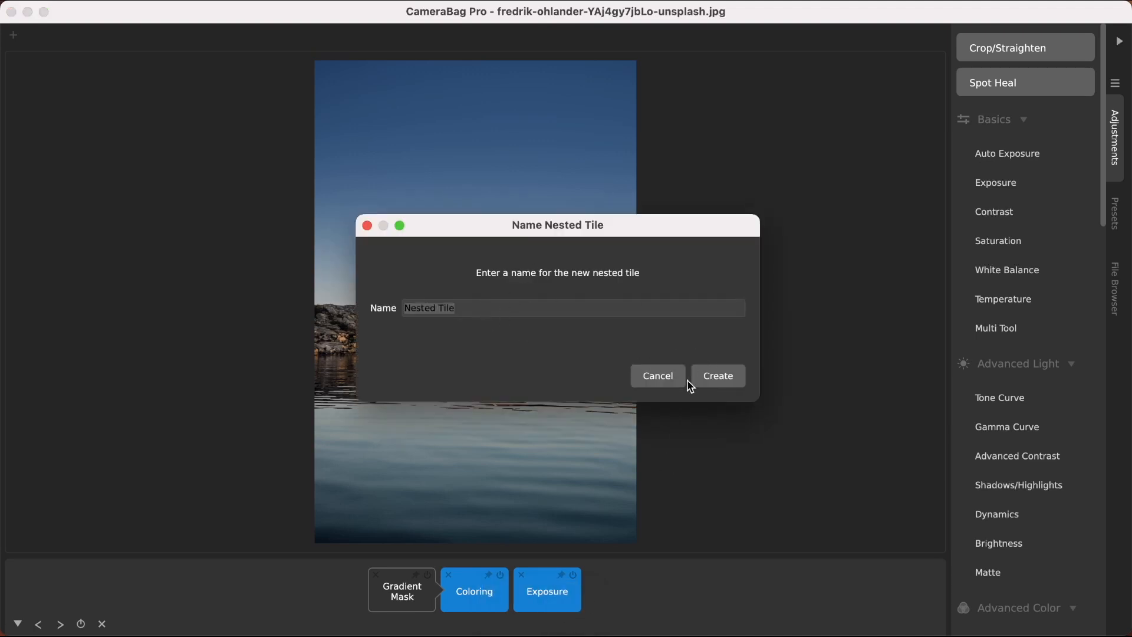
Step: Create the nested tile named Nested Tile from the coloring and exposure adjustments
{"action": "left_click", "coordinate": [716, 375]}
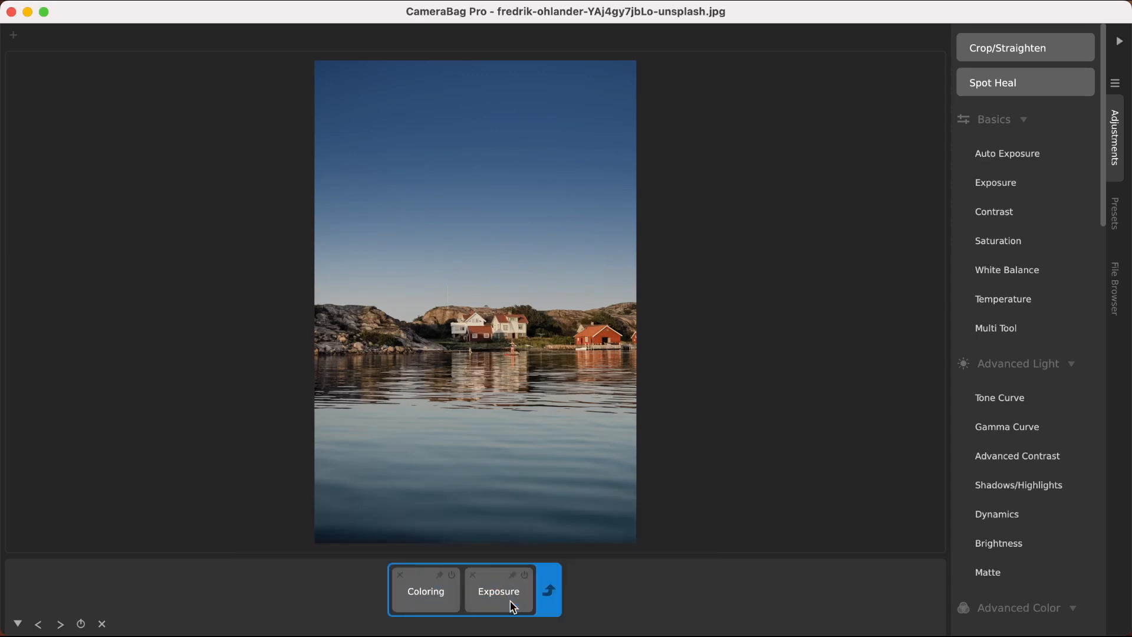
Step: Leave the nested tile, check Nested Tile and its inner tiles after the gradient mask, then deselect
{"action": "left_click", "coordinate": [497, 590]}
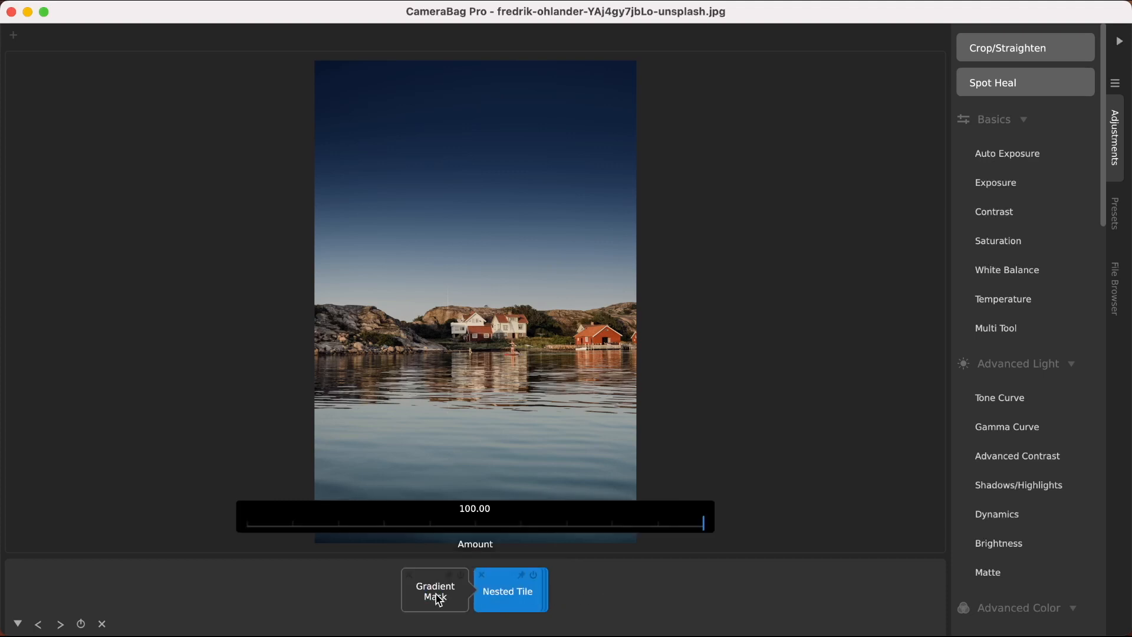
{"action": "left_click", "coordinate": [435, 590]}
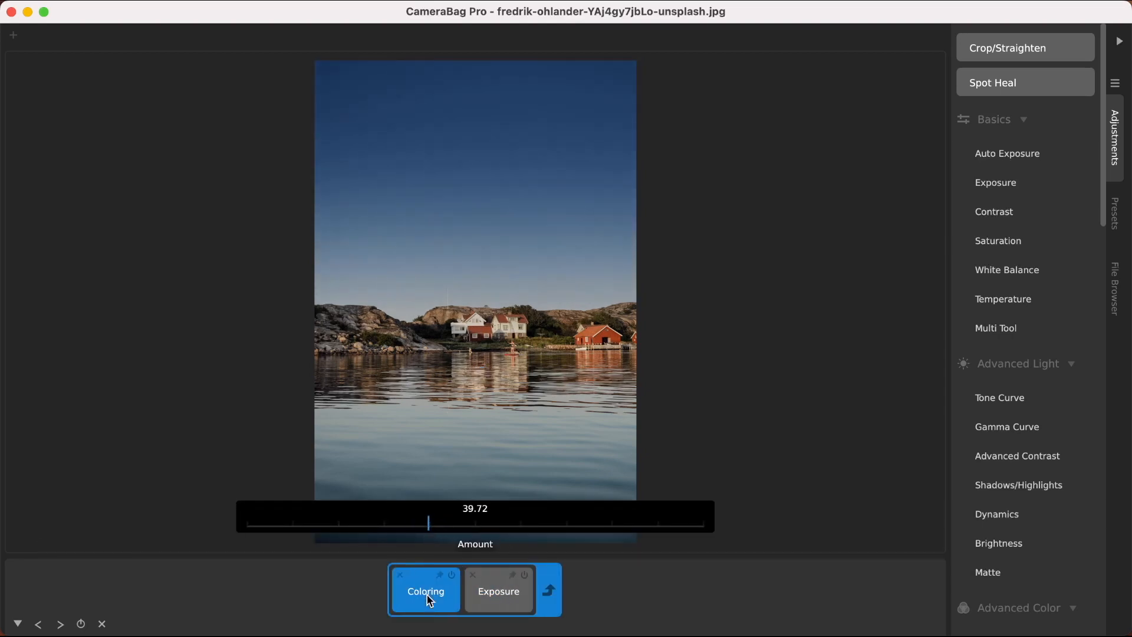
{"action": "left_click", "coordinate": [425, 591]}
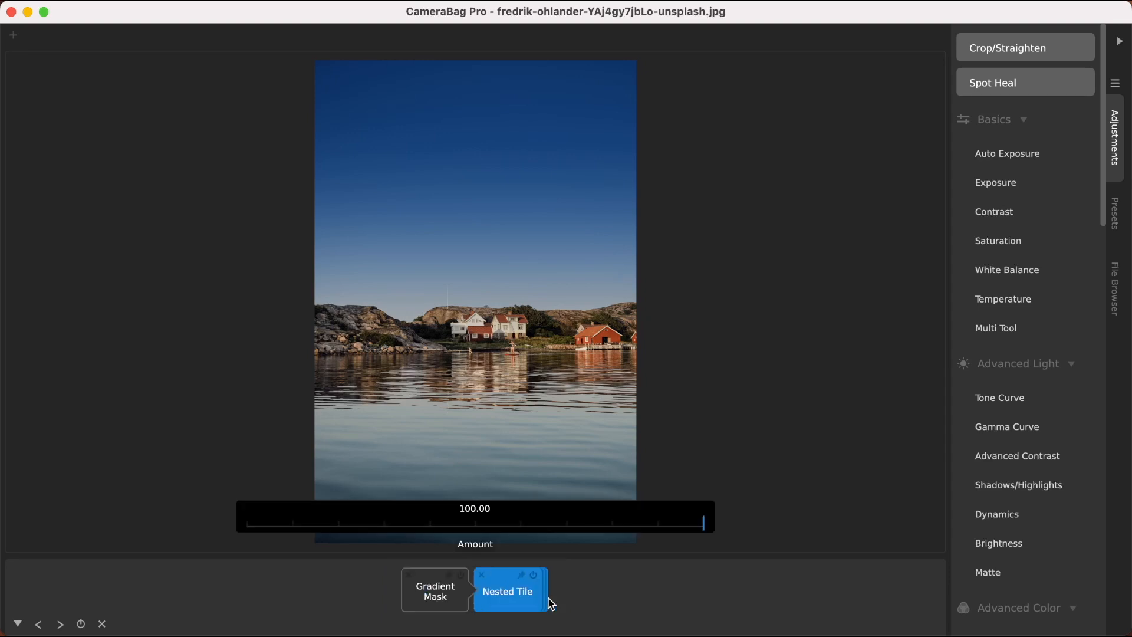
{"action": "left_click", "coordinate": [509, 590]}
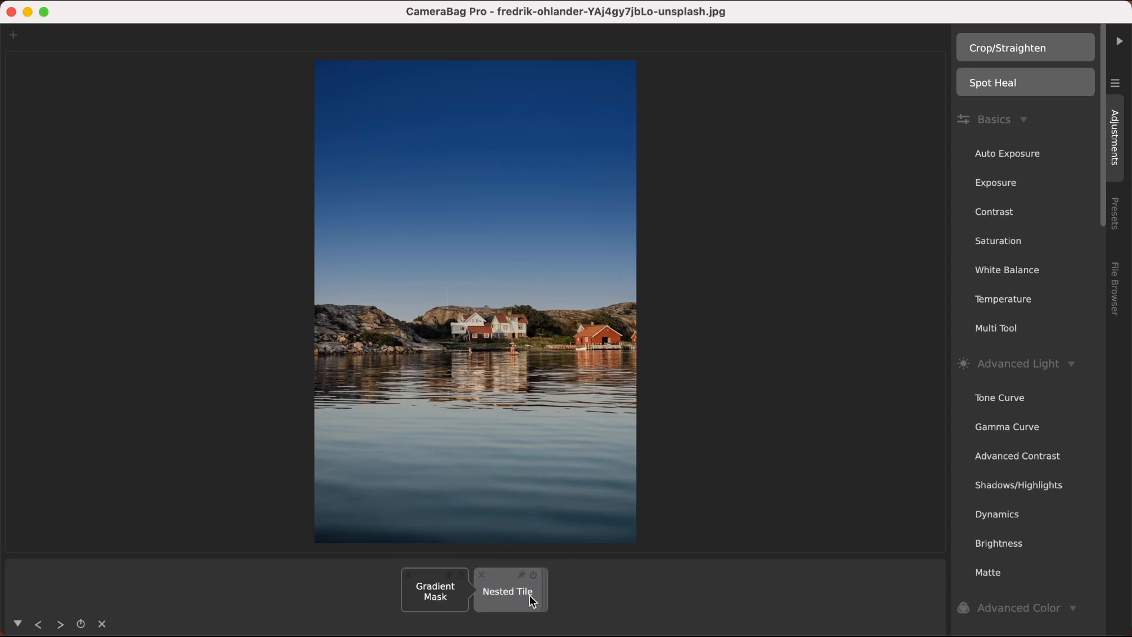
{"action": "mouse_move", "coordinate": [532, 333]}
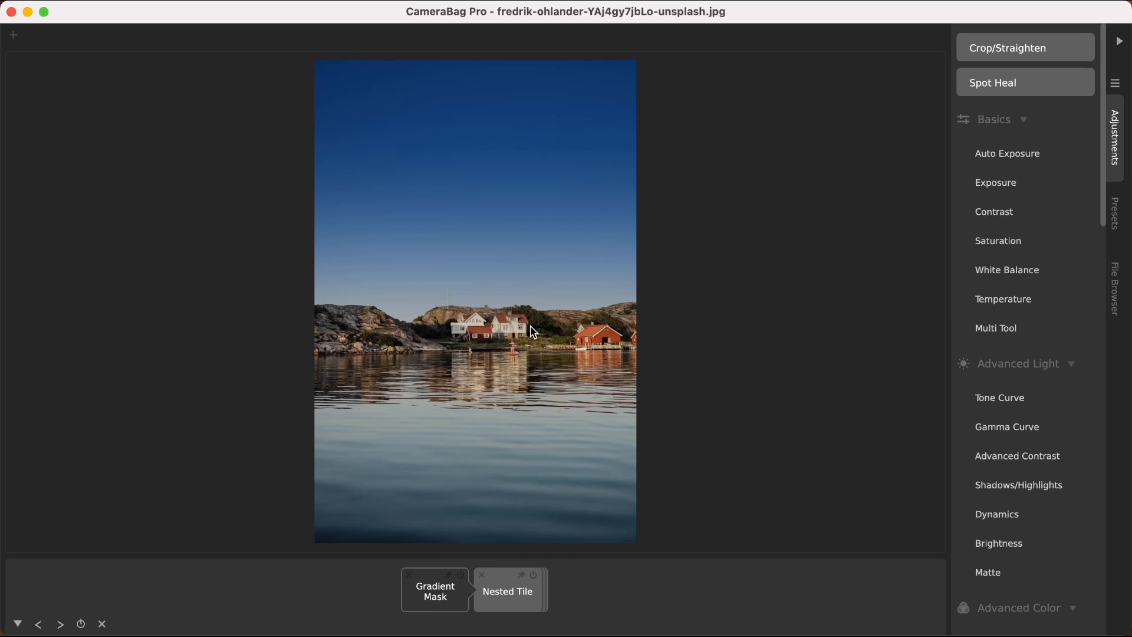
{"action": "mouse_move", "coordinate": [644, 299]}
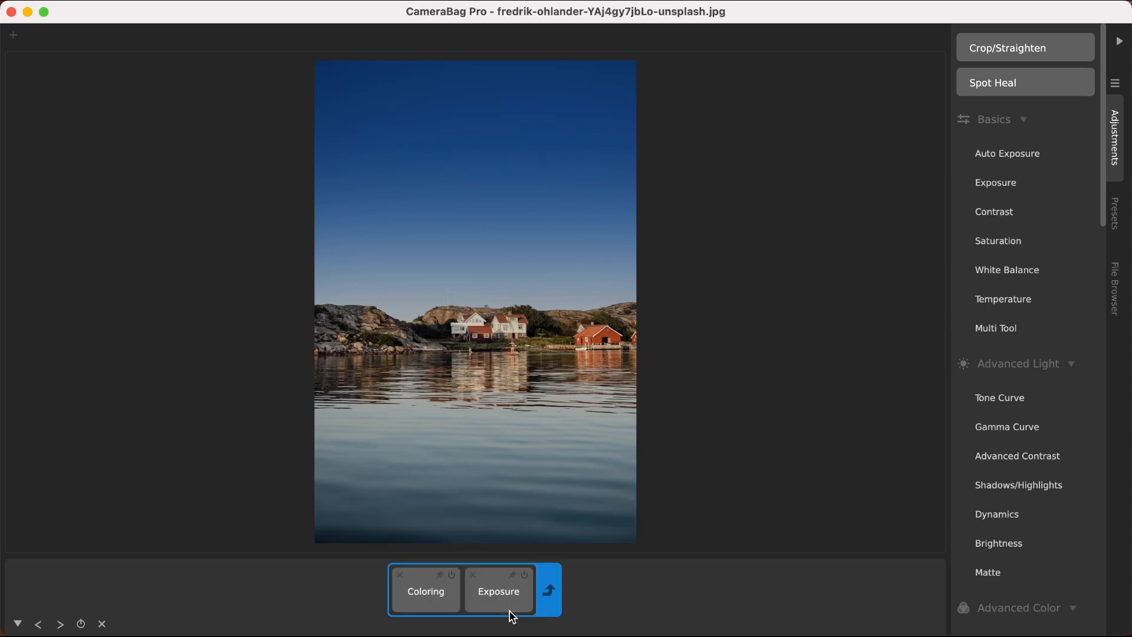
{"action": "left_click", "coordinate": [425, 591]}
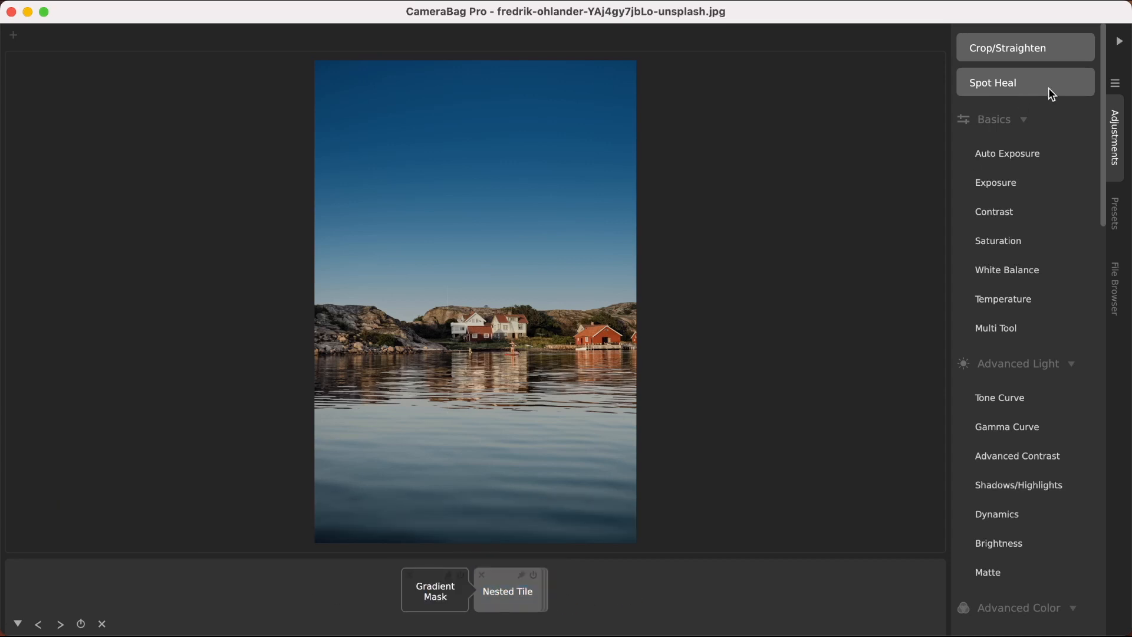
Step: Save the gradient mask and nested tile edits as Session Preset 3
{"action": "left_click", "coordinate": [1115, 213]}
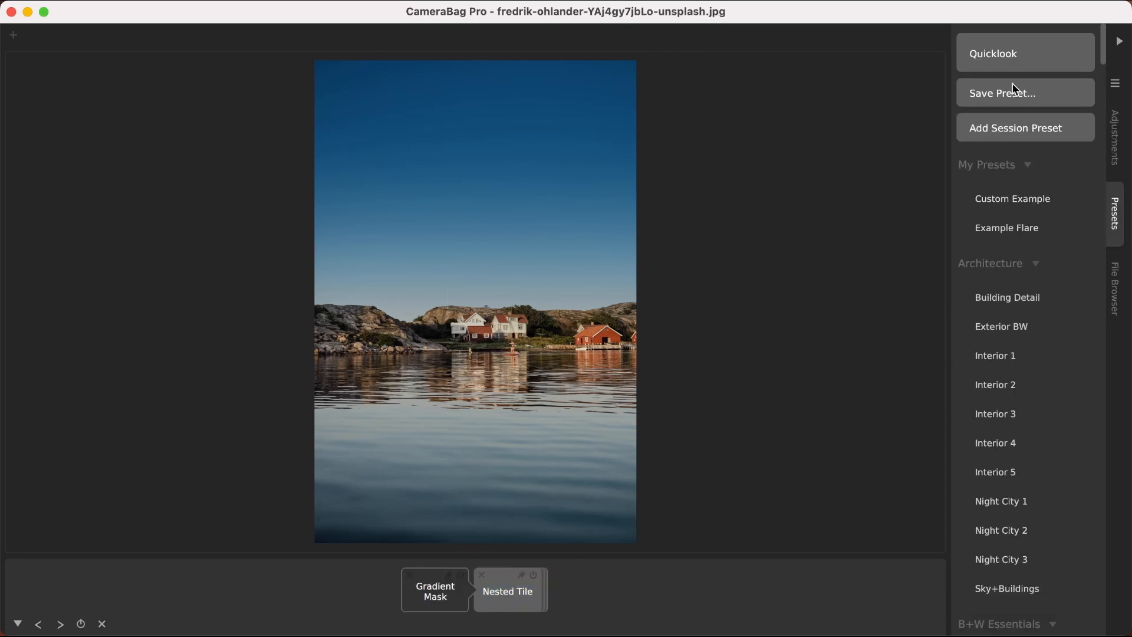
{"action": "mouse_move", "coordinate": [1012, 199]}
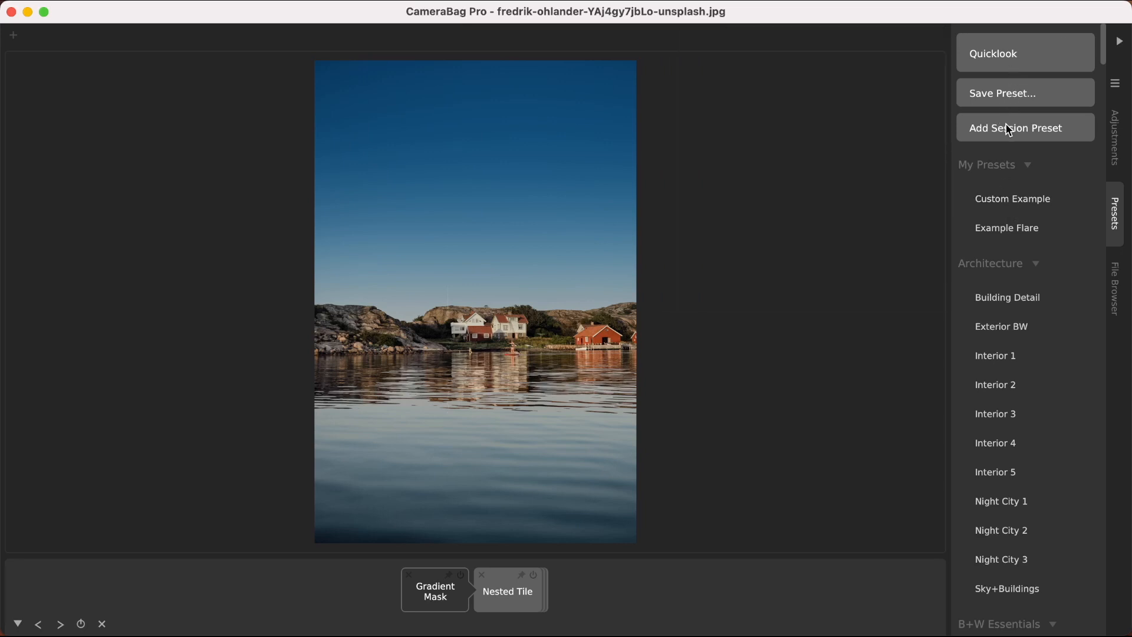
{"action": "left_click", "coordinate": [1014, 128]}
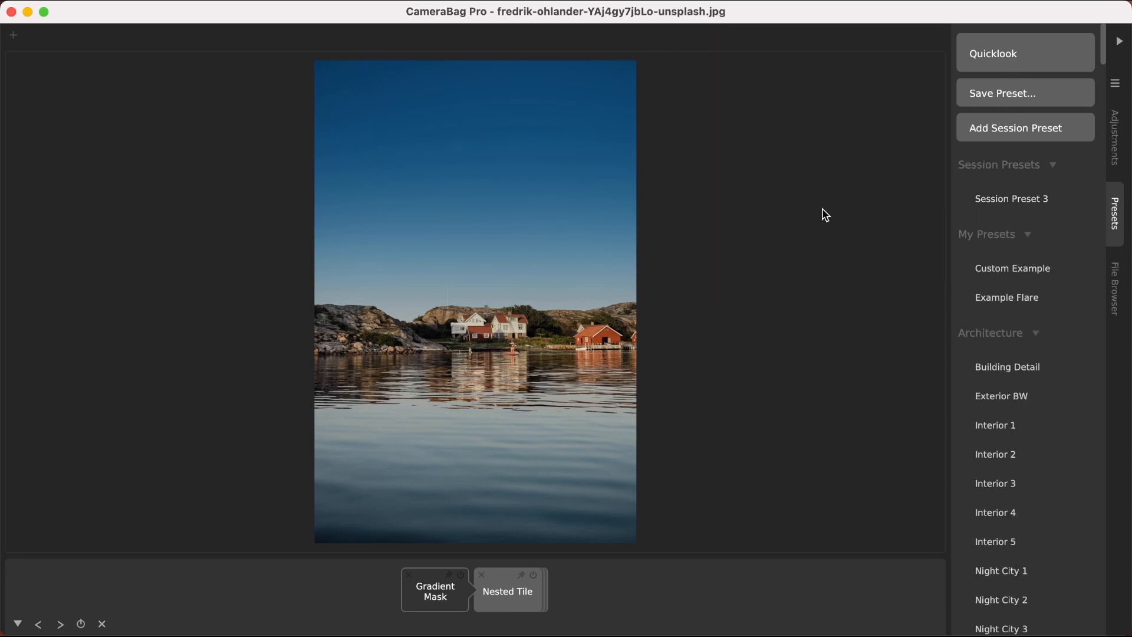
{"action": "mouse_move", "coordinate": [665, 255]}
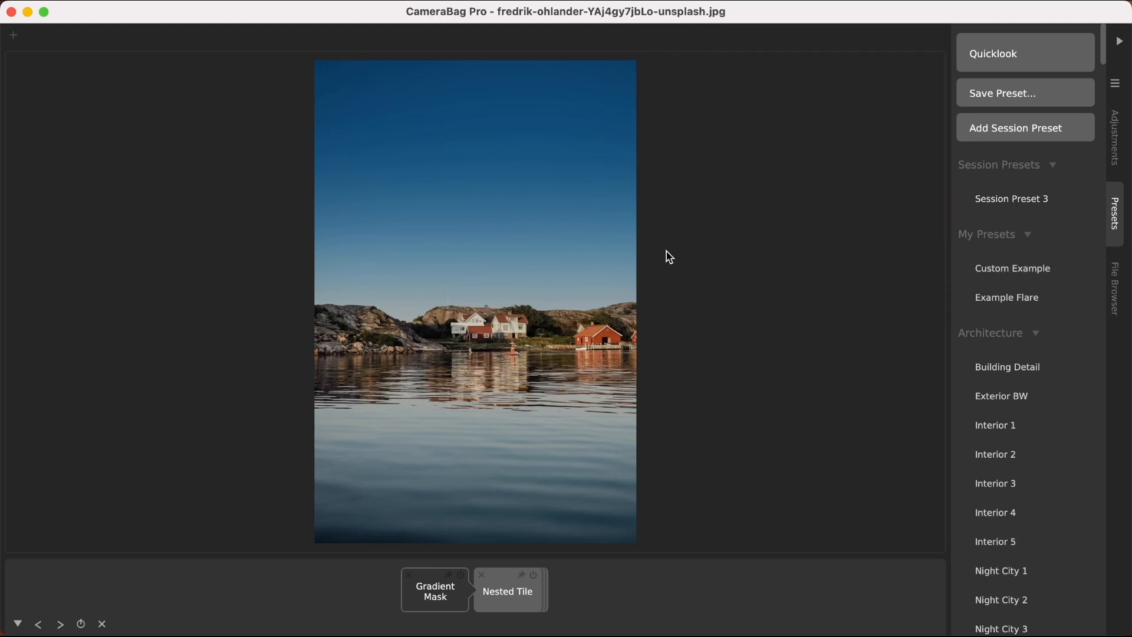
{"action": "mouse_move", "coordinate": [104, 625]}
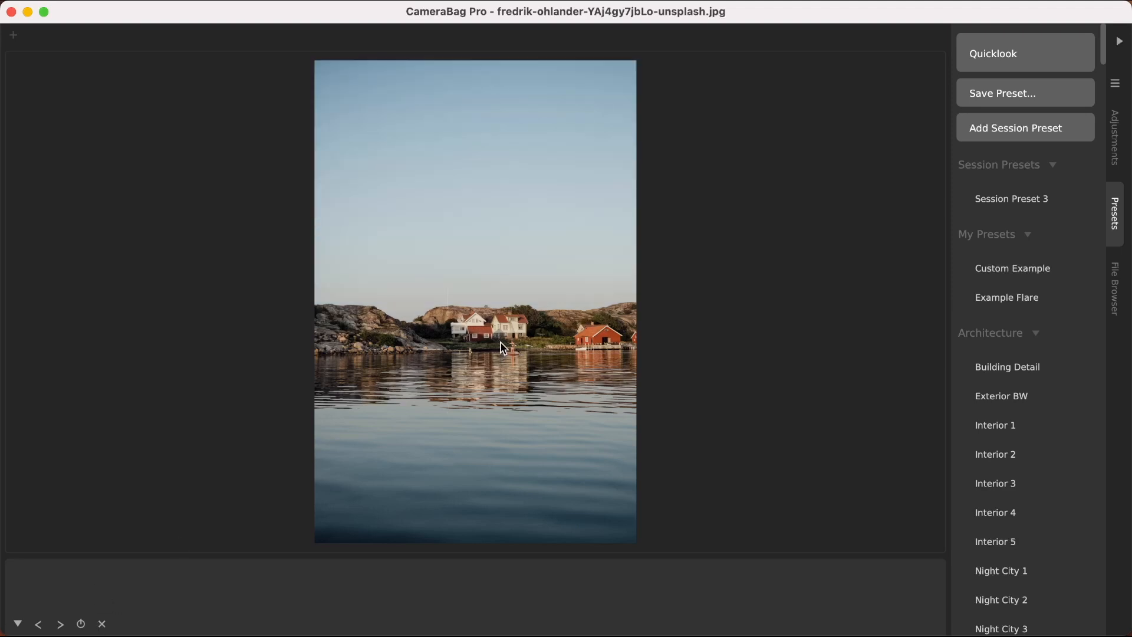
Step: Open the AGGa6qguKvo red boathouses photo from the File Browser and return to Presets
{"action": "left_click", "coordinate": [1114, 269]}
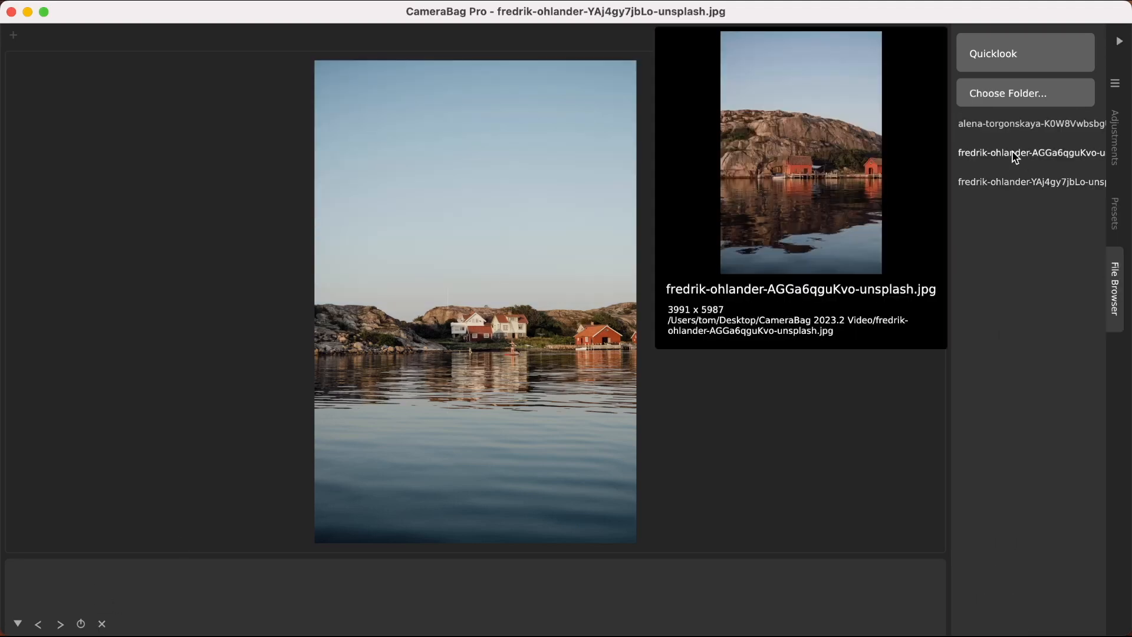
{"action": "left_click", "coordinate": [1031, 153]}
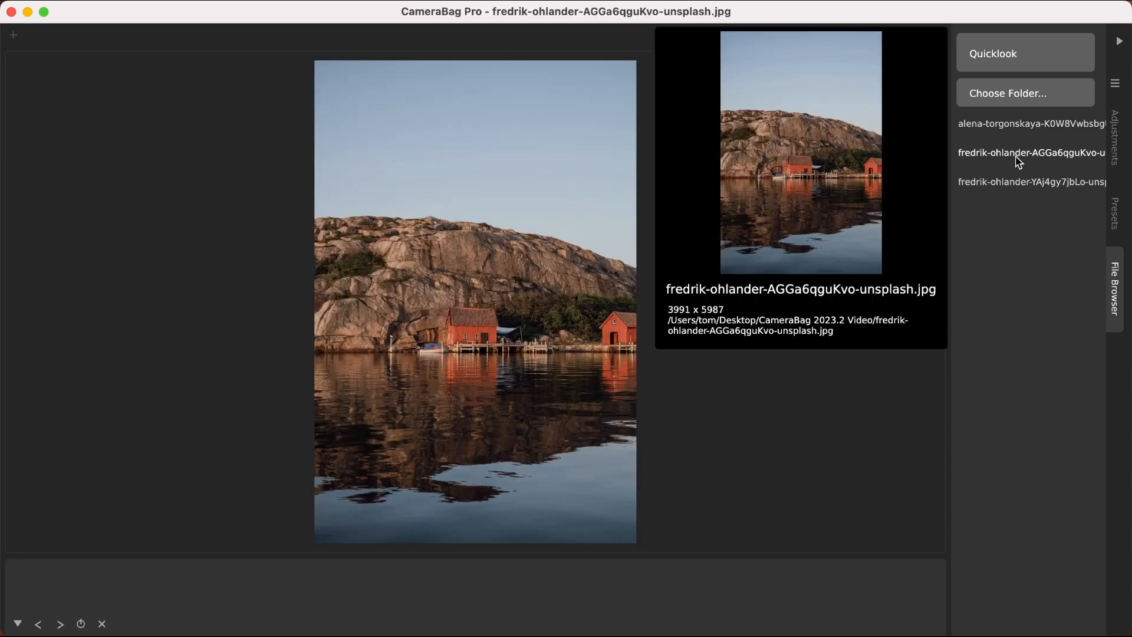
{"action": "left_click", "coordinate": [1114, 213]}
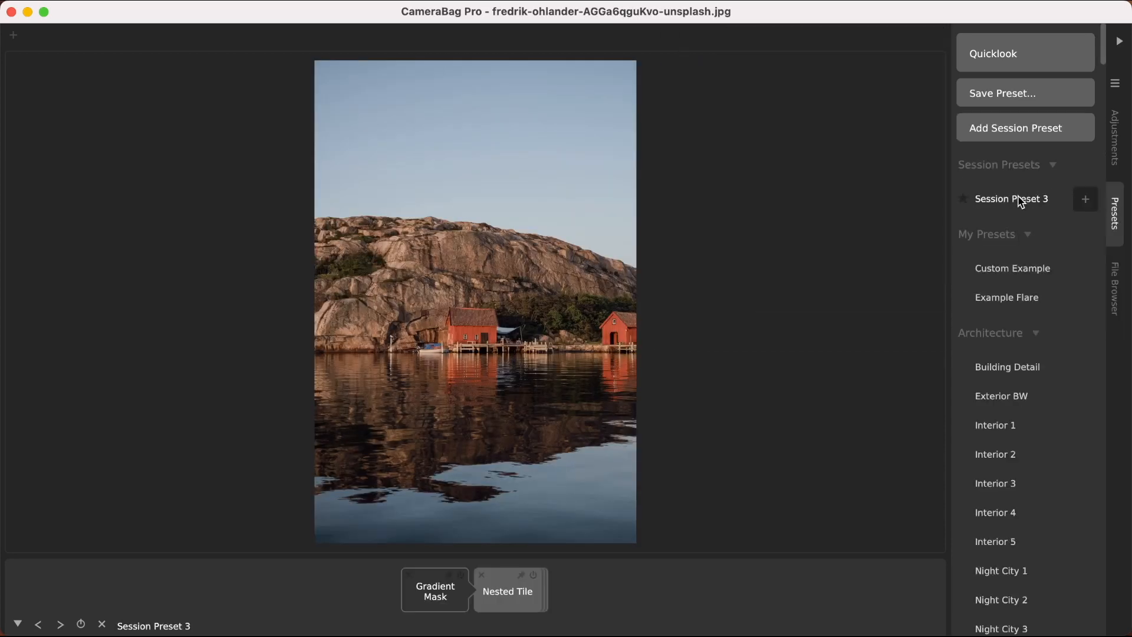
Step: Apply the session preset to the boathouse photo with Nested Tile strength about 84
{"action": "left_click", "coordinate": [436, 591]}
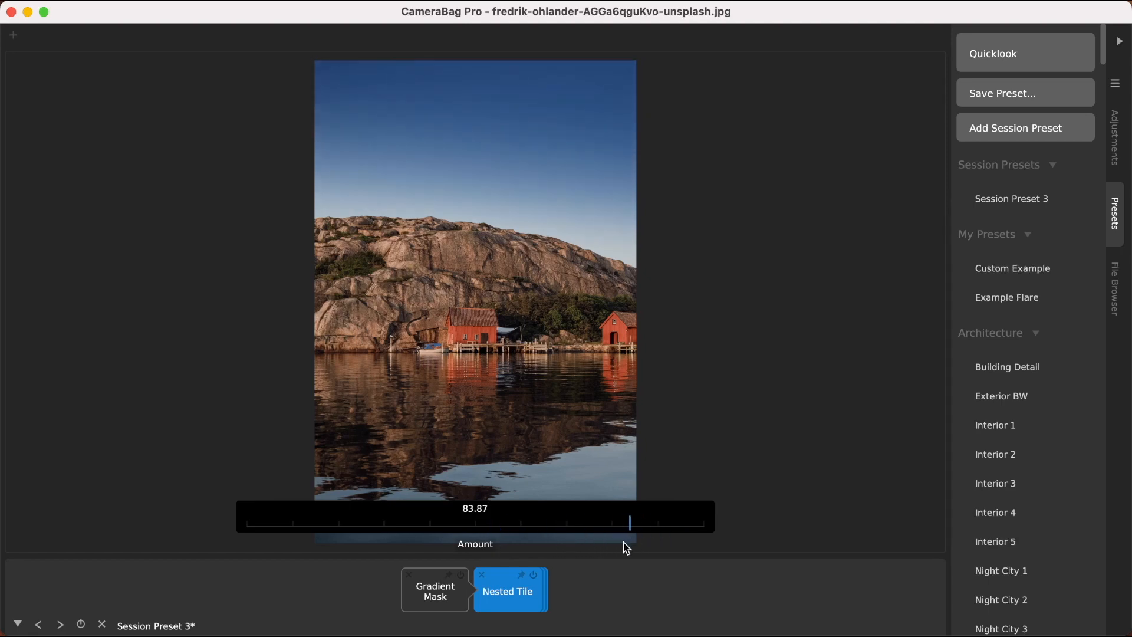
{"action": "left_click", "coordinate": [599, 592]}
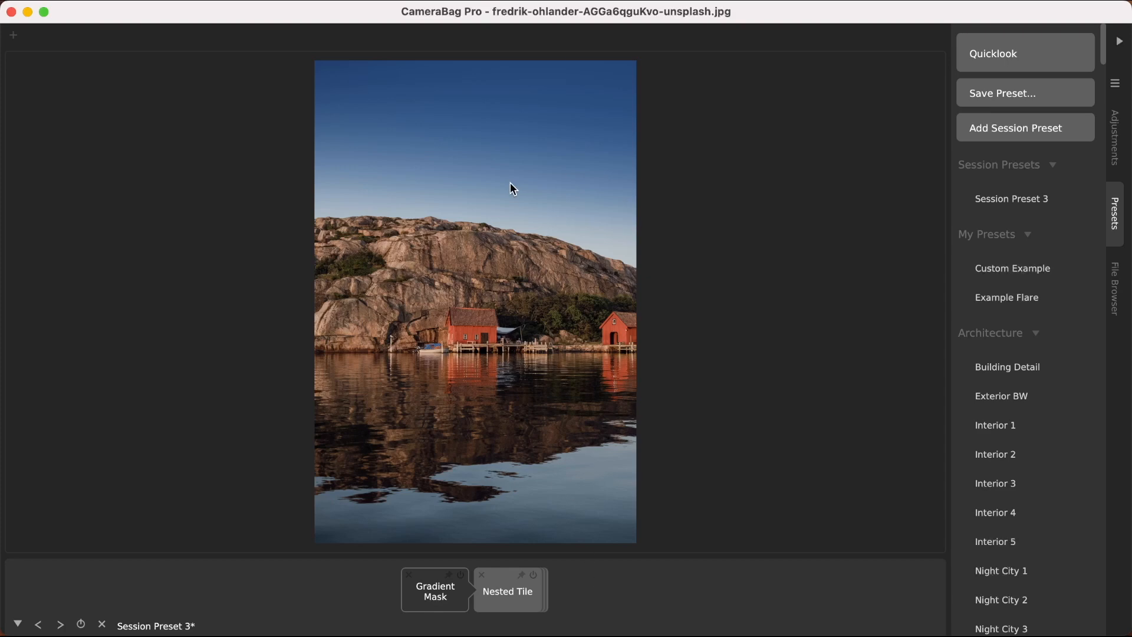
{"action": "mouse_move", "coordinate": [497, 136]}
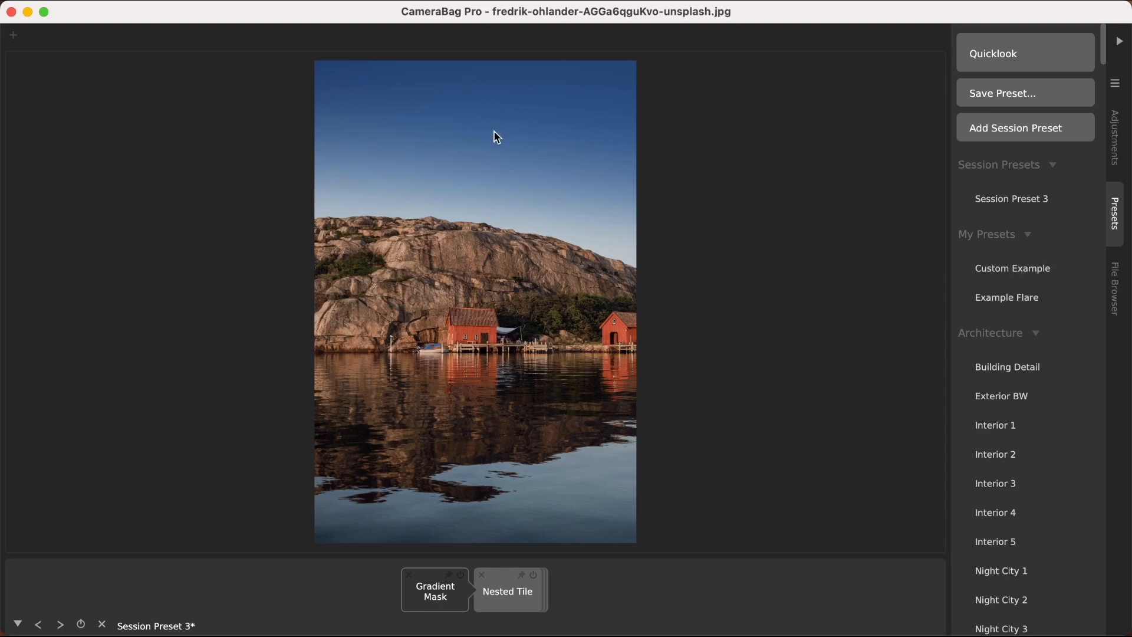
{"action": "mouse_move", "coordinate": [498, 153]}
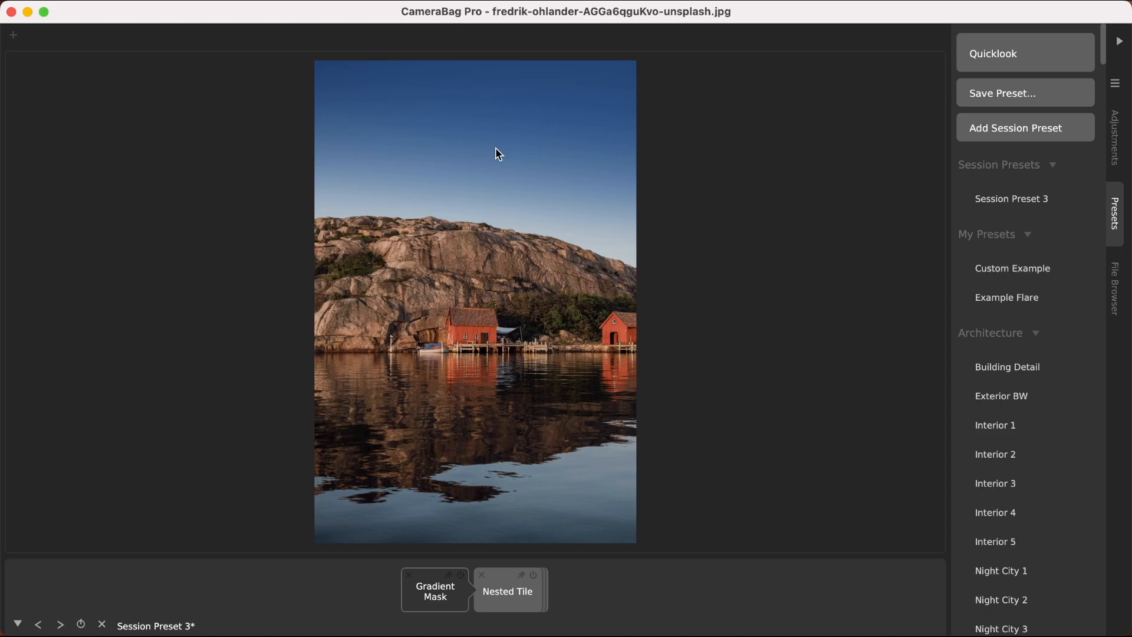
Step: Drag the gradient mask's top handle slightly lower into the sky, falloff around 0.26
{"action": "left_click", "coordinate": [436, 590]}
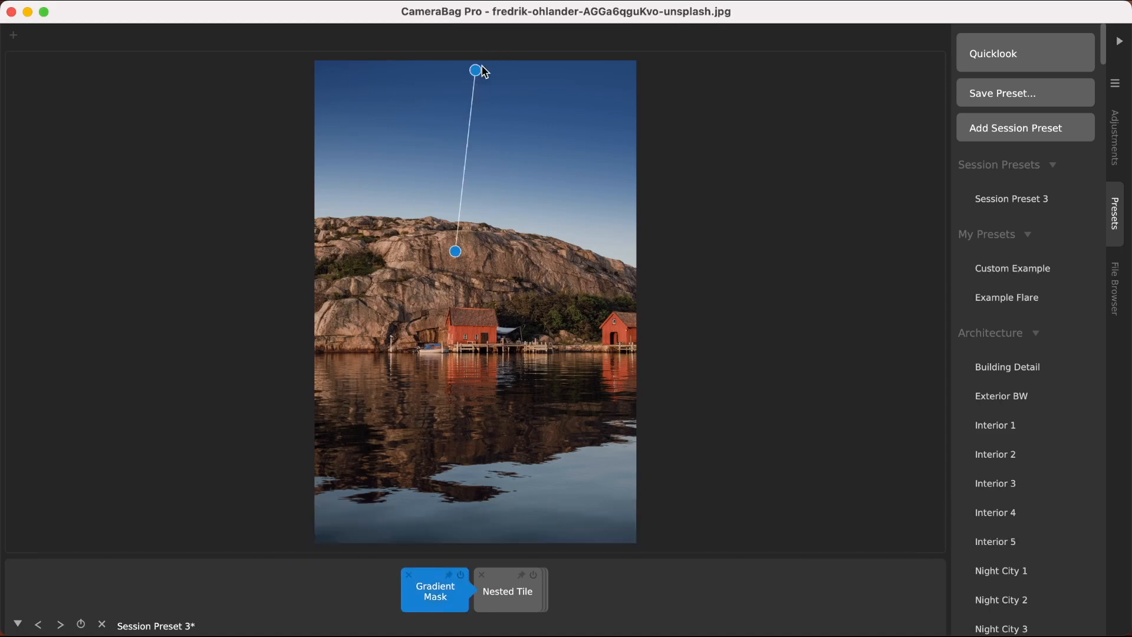
{"action": "left_click_drag", "start_coordinate": [475, 69], "coordinate": [456, 94]}
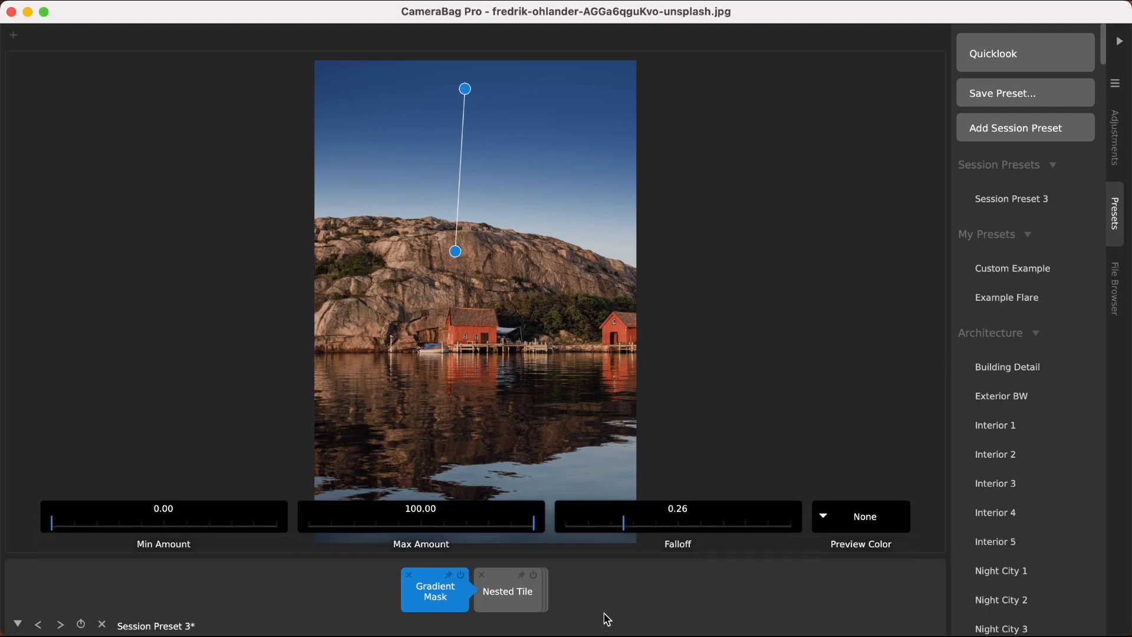
{"action": "left_click", "coordinate": [434, 590]}
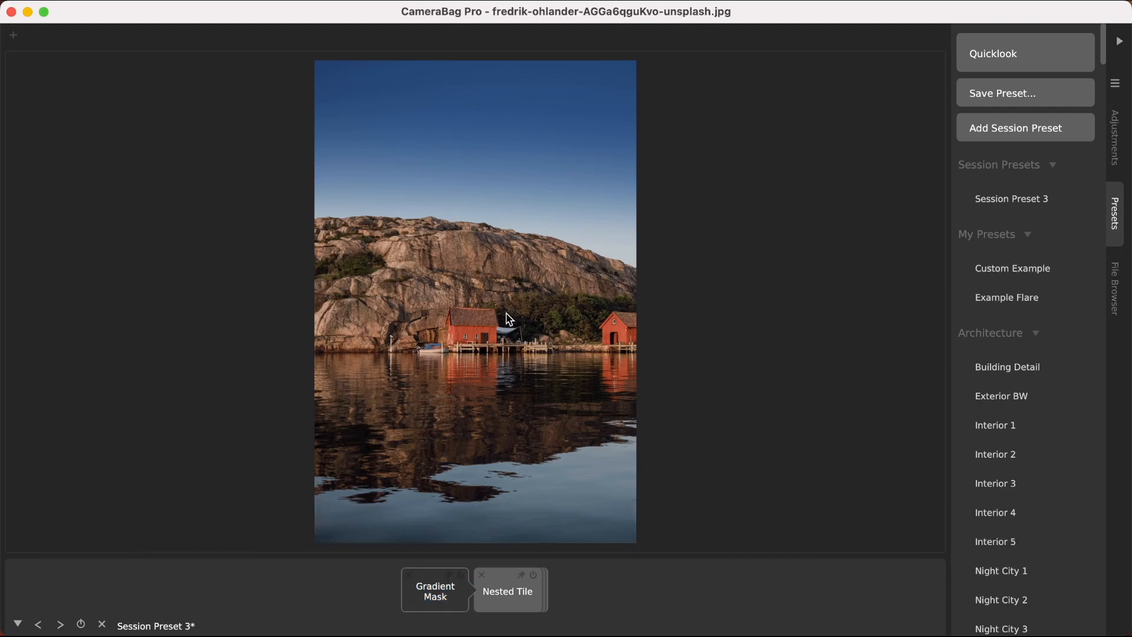
{"action": "mouse_move", "coordinate": [482, 230]}
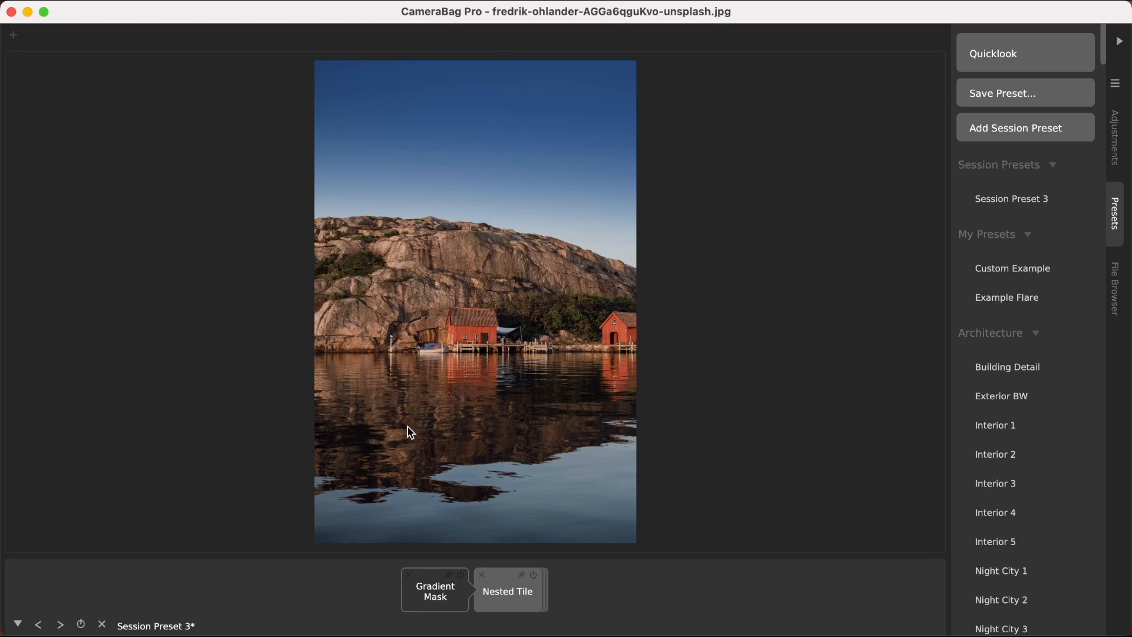
{"action": "mouse_move", "coordinate": [103, 623]}
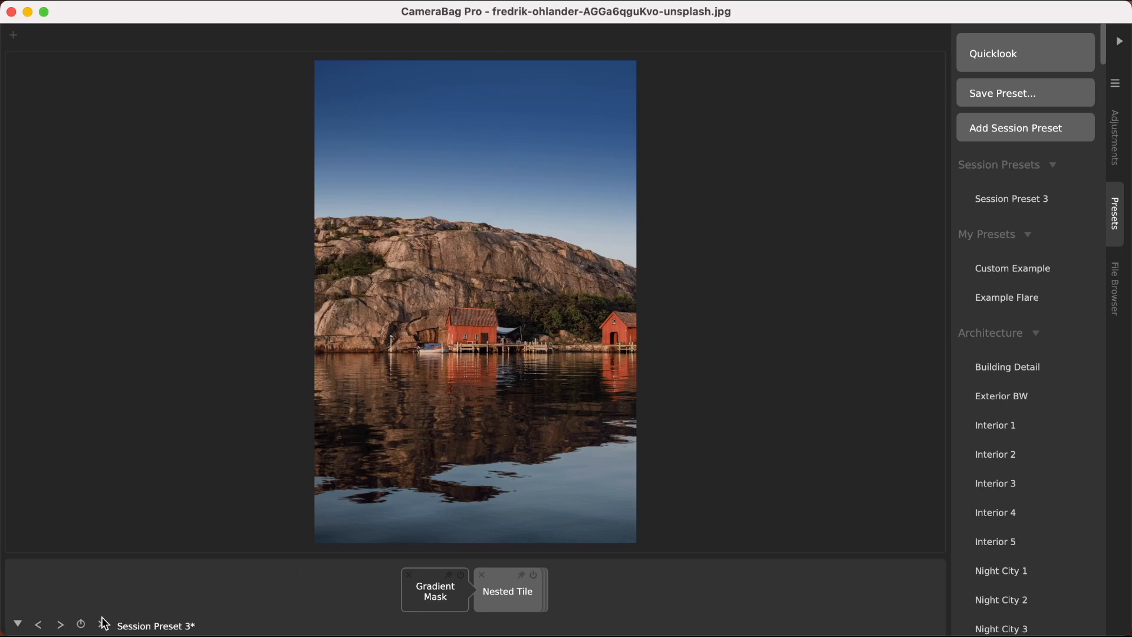
{"action": "mouse_move", "coordinate": [101, 624]}
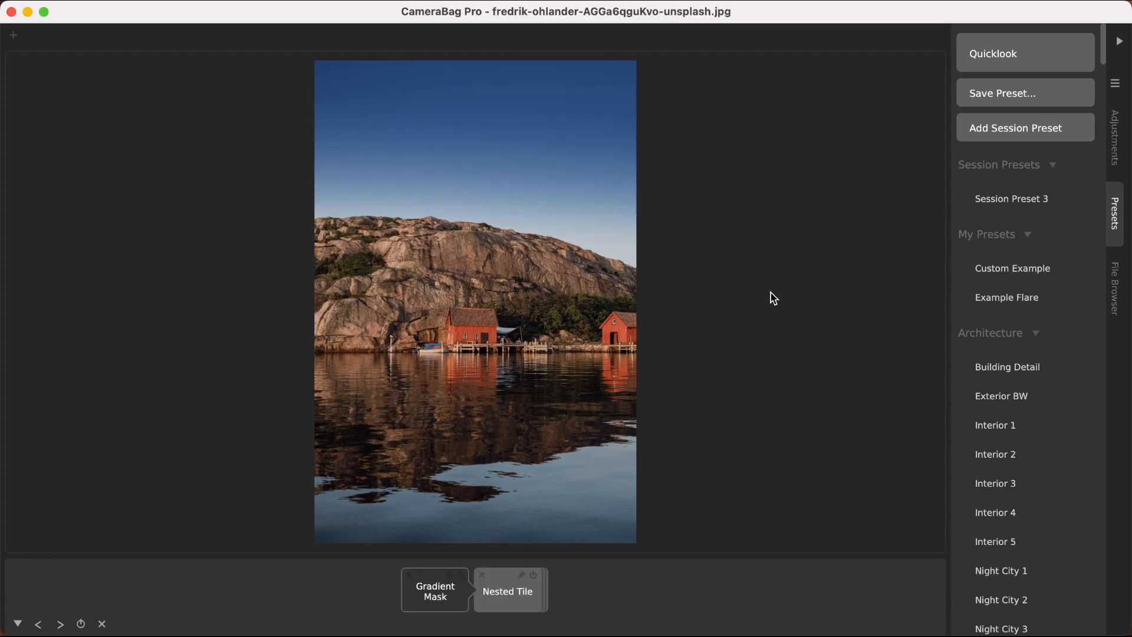
{"action": "mouse_move", "coordinate": [1006, 297]}
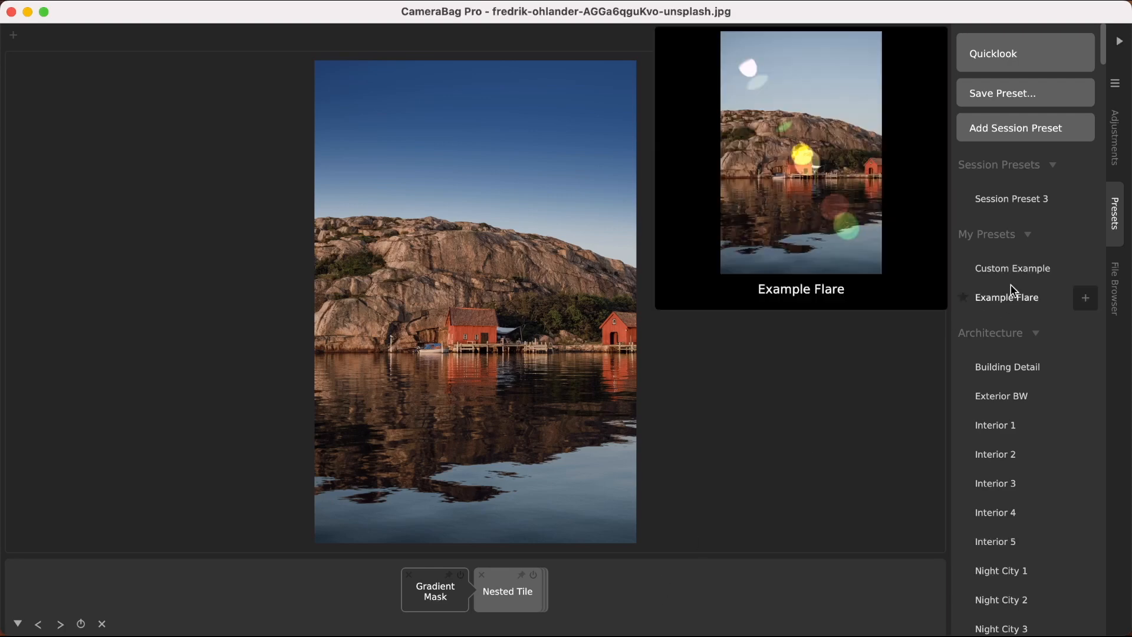
Step: Show the Adjustments list and scroll down to browse more effects
{"action": "left_click", "coordinate": [1115, 140]}
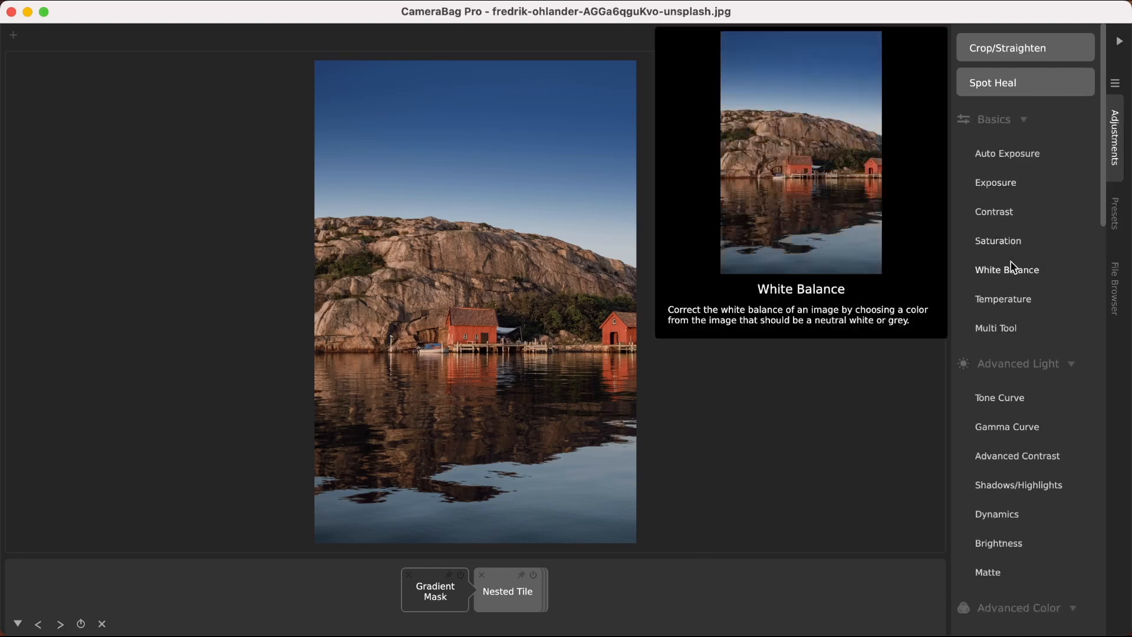
{"action": "scroll", "scroll_direction": "down", "scroll_amount": 3}
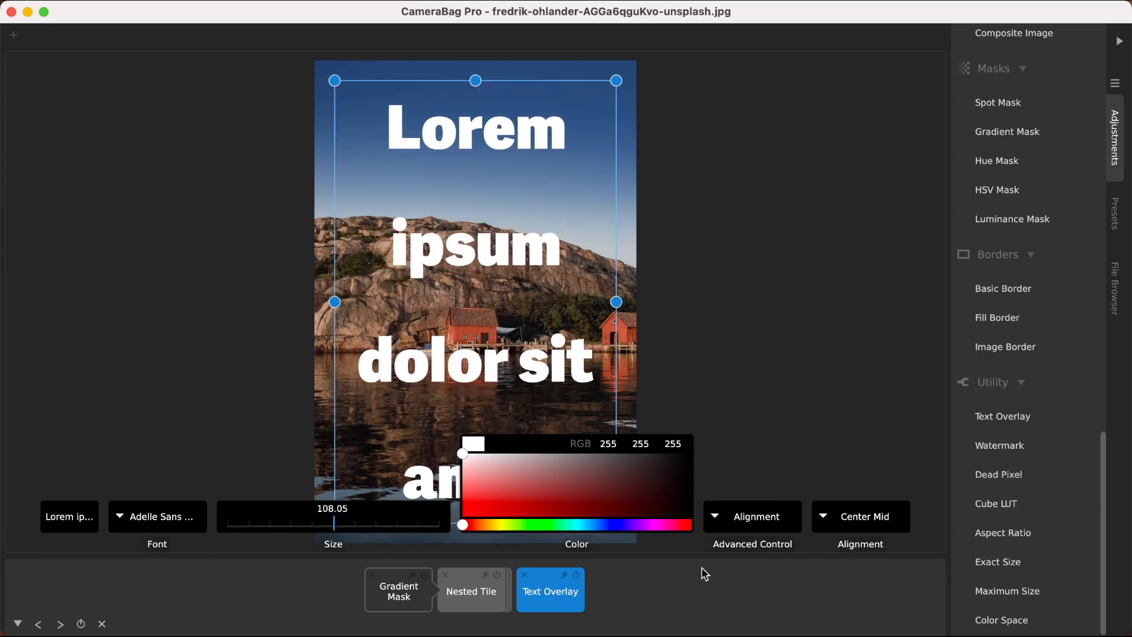
Step: Set the Lorem ipsum Text Overlay's blend mode to Opacity Mask so the photo shows through the letters
{"action": "left_click", "coordinate": [752, 516]}
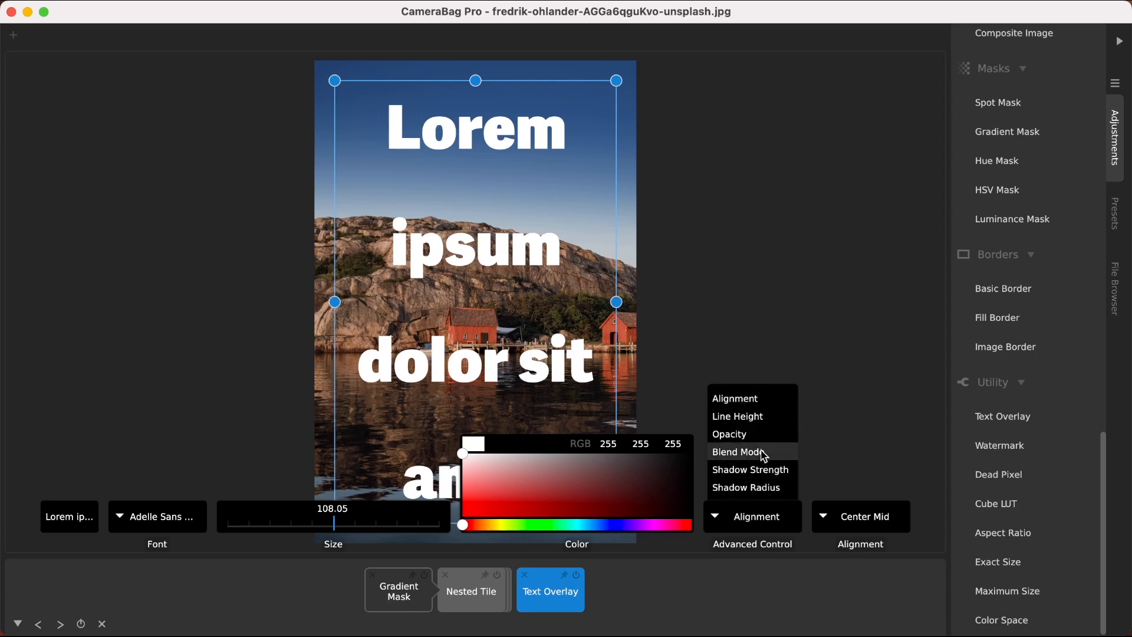
{"action": "left_click", "coordinate": [735, 452]}
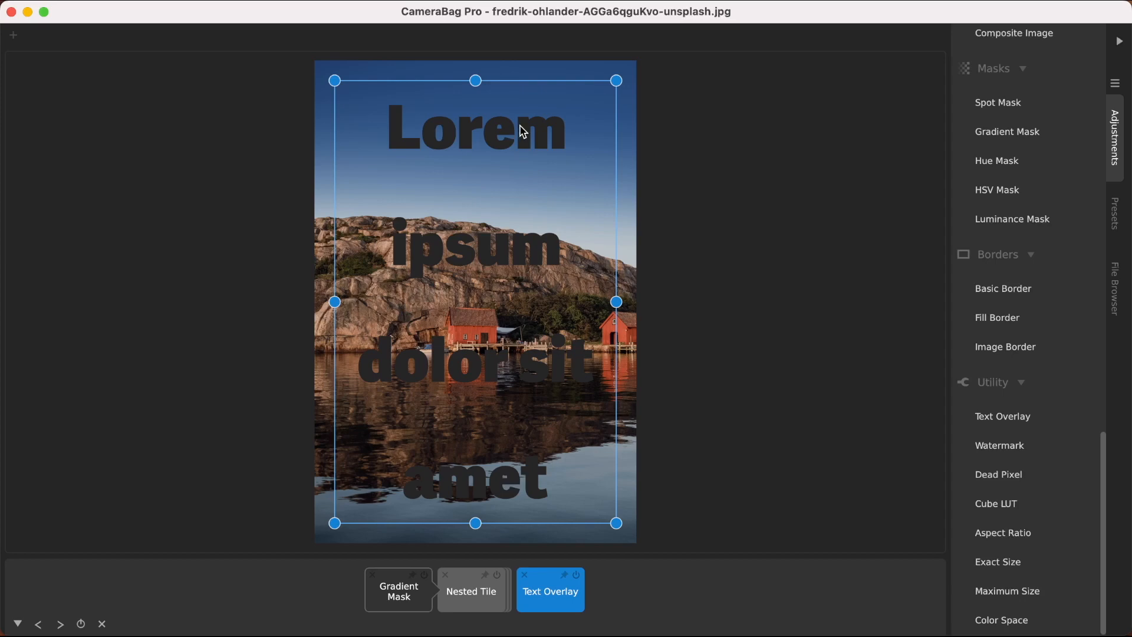
{"action": "mouse_move", "coordinate": [470, 124]}
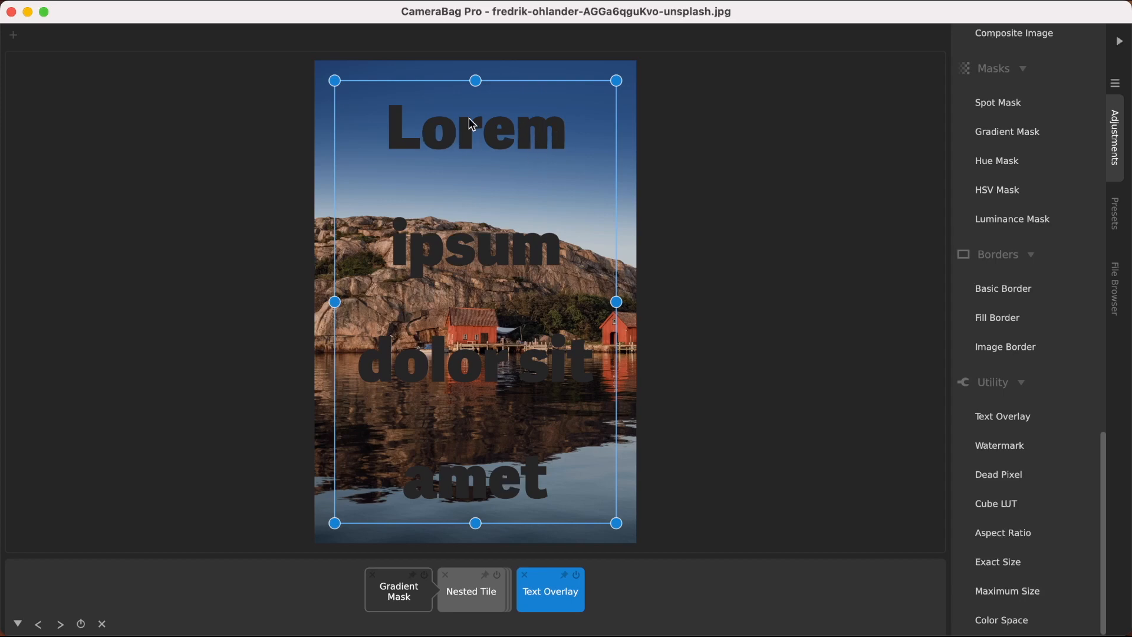
{"action": "mouse_move", "coordinate": [404, 133]}
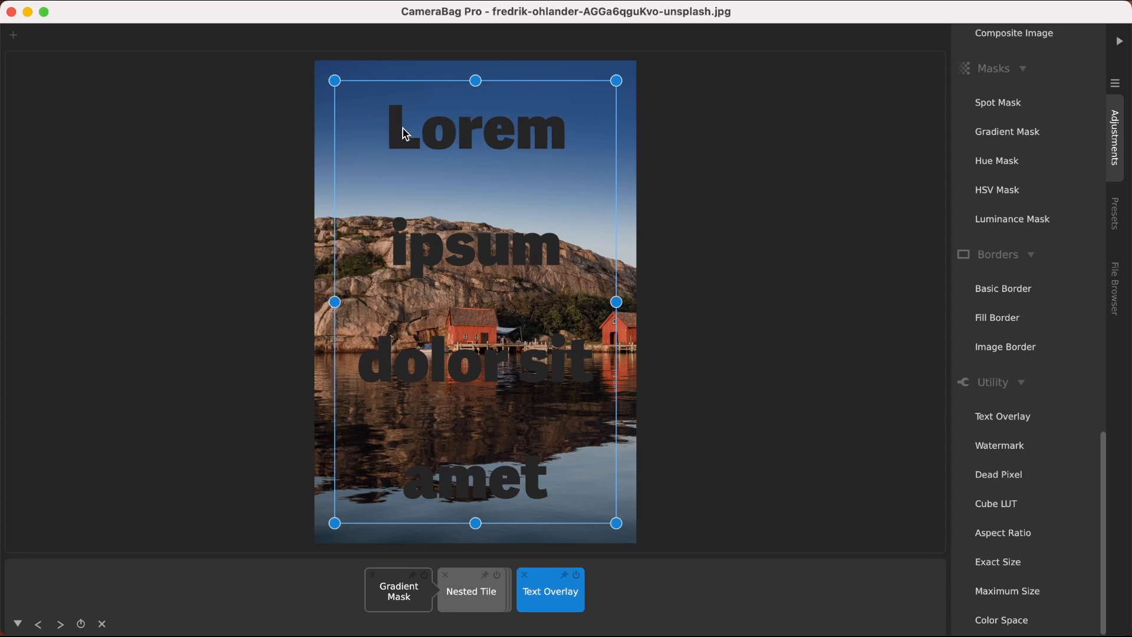
{"action": "mouse_move", "coordinate": [507, 125]}
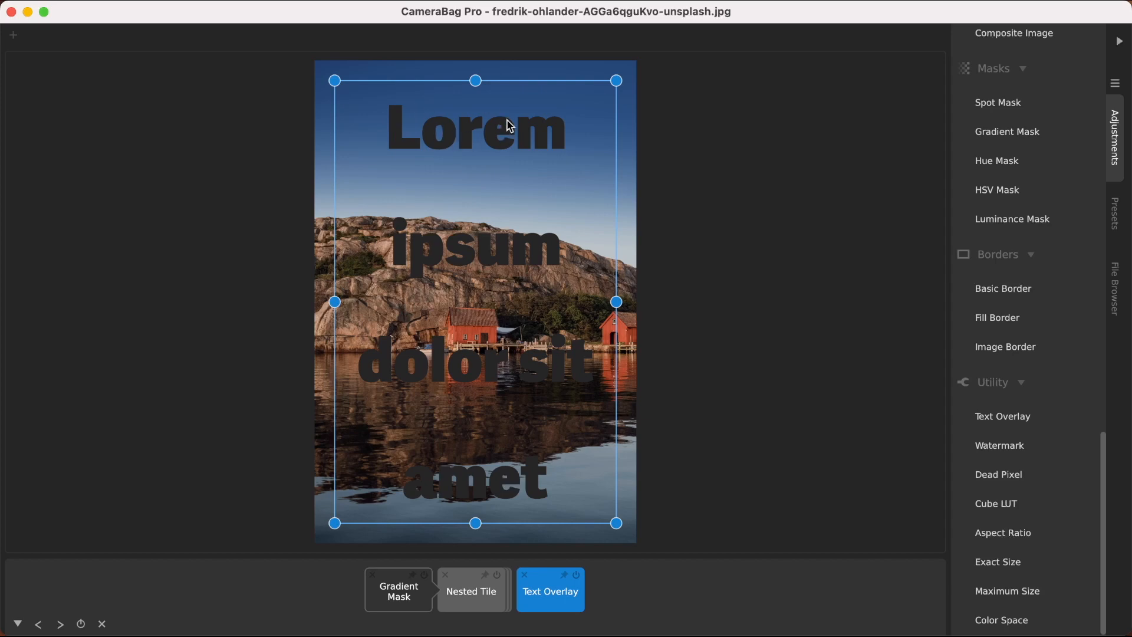
{"action": "left_click", "coordinate": [550, 591]}
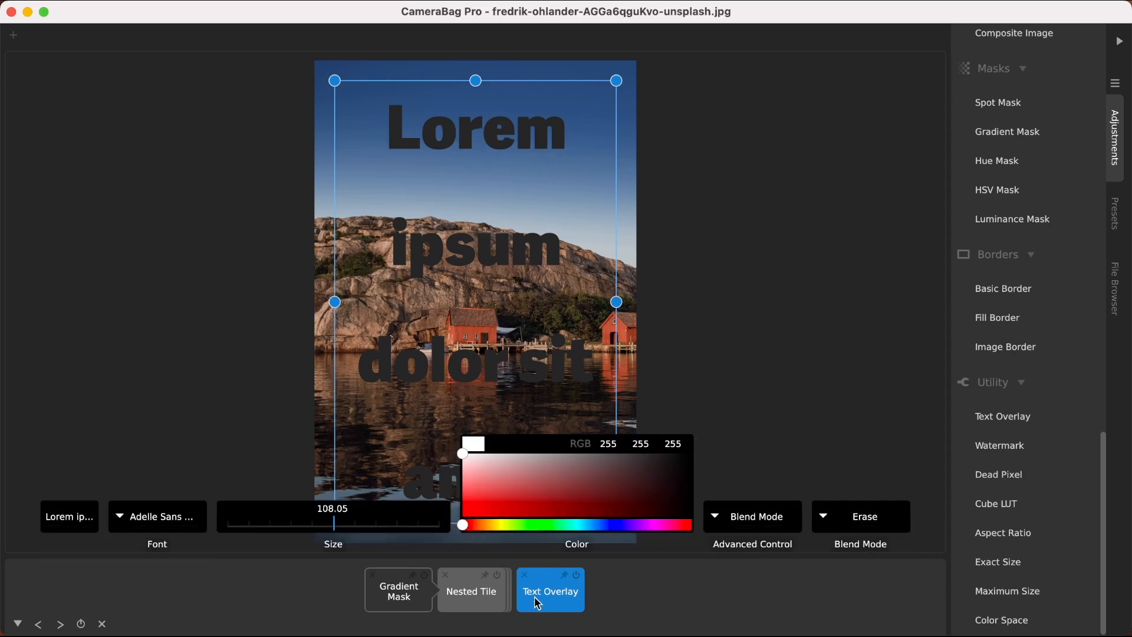
{"action": "left_click", "coordinate": [861, 516]}
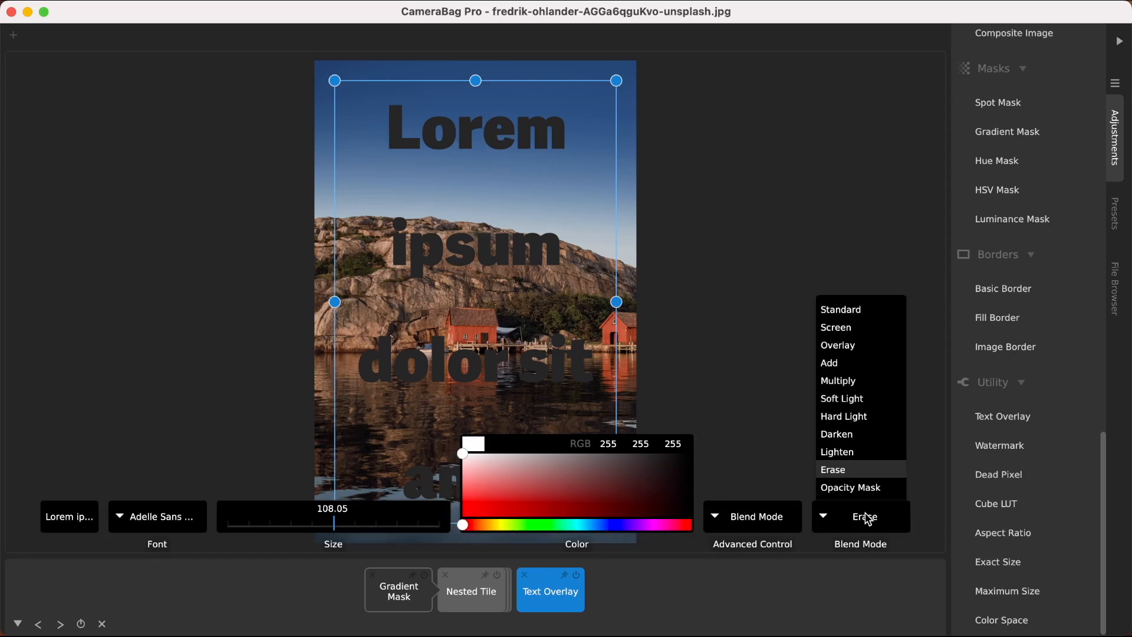
{"action": "left_click", "coordinate": [850, 487]}
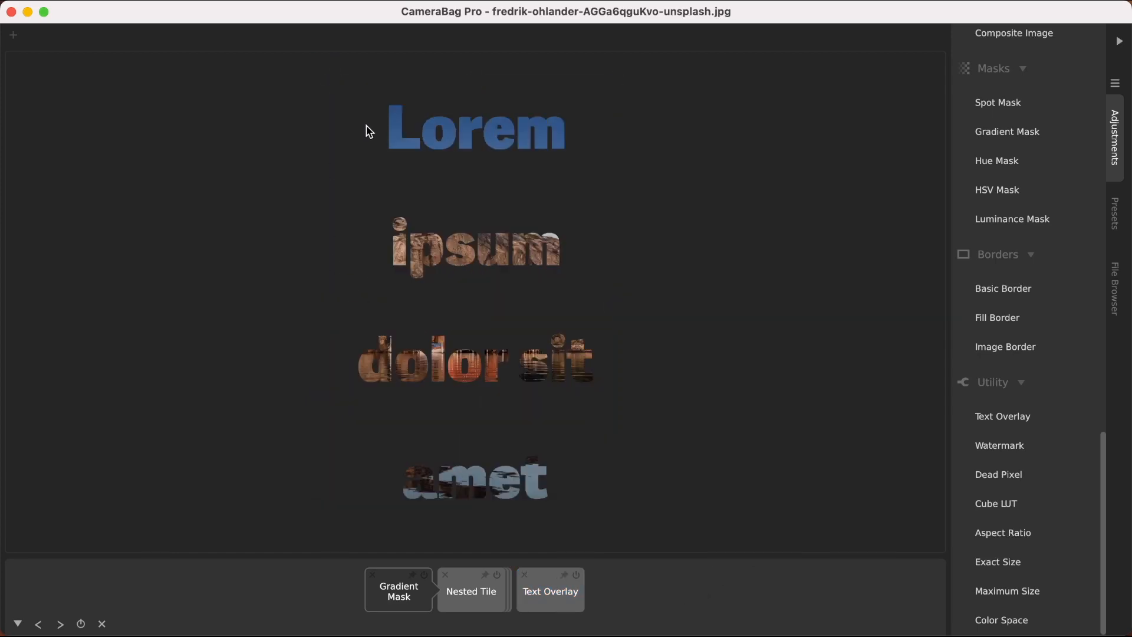
{"action": "mouse_move", "coordinate": [467, 92]}
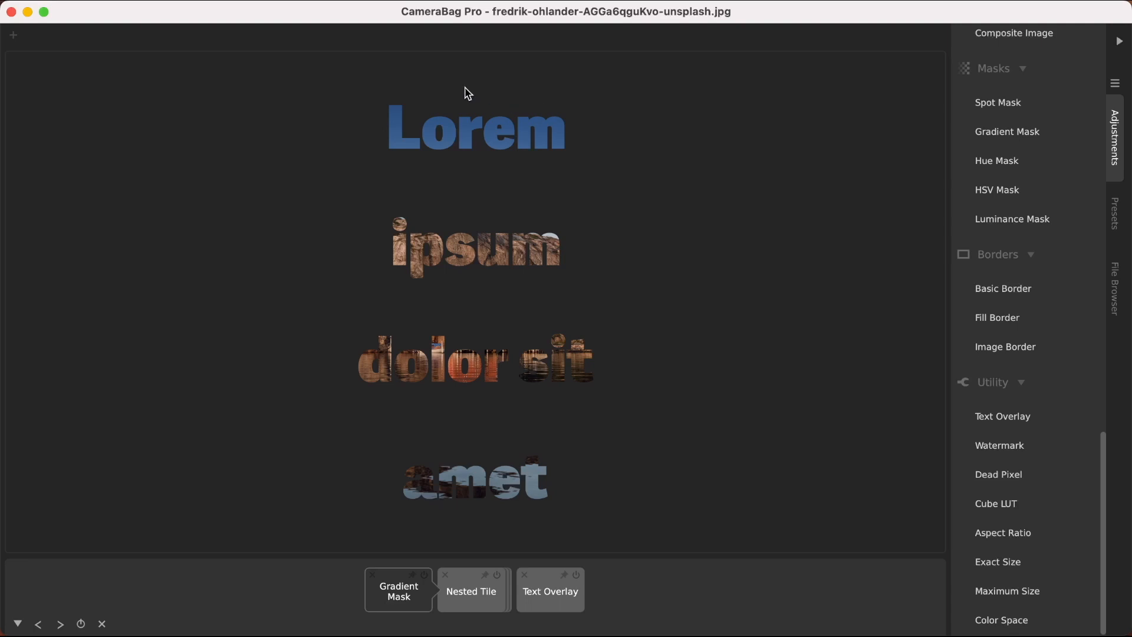
{"action": "mouse_move", "coordinate": [453, 343]}
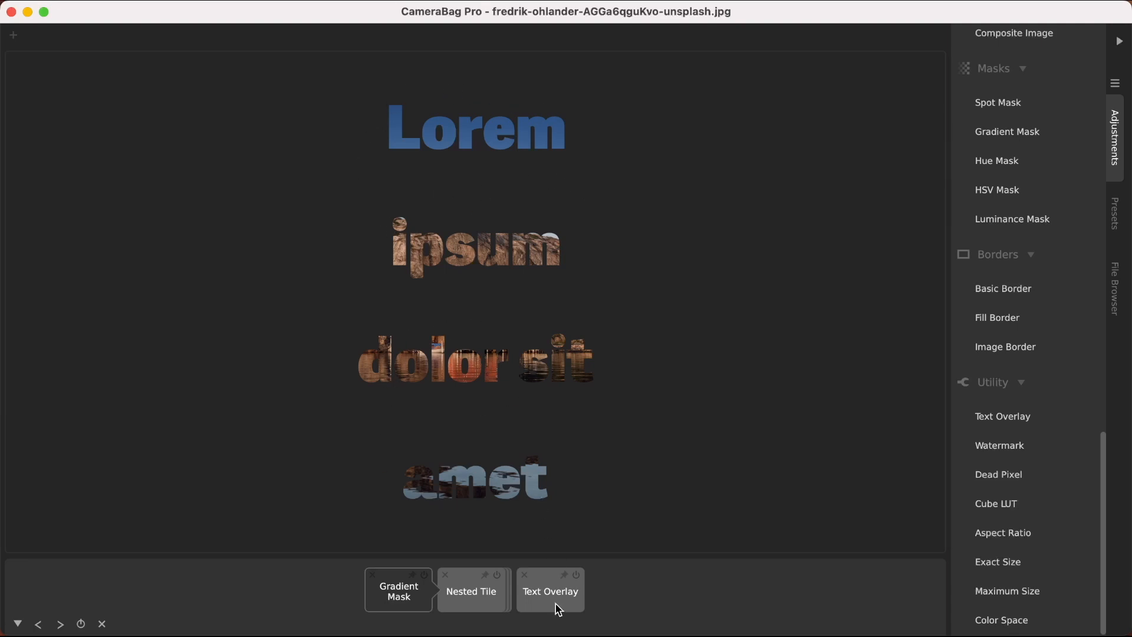
{"action": "mouse_move", "coordinate": [561, 558]}
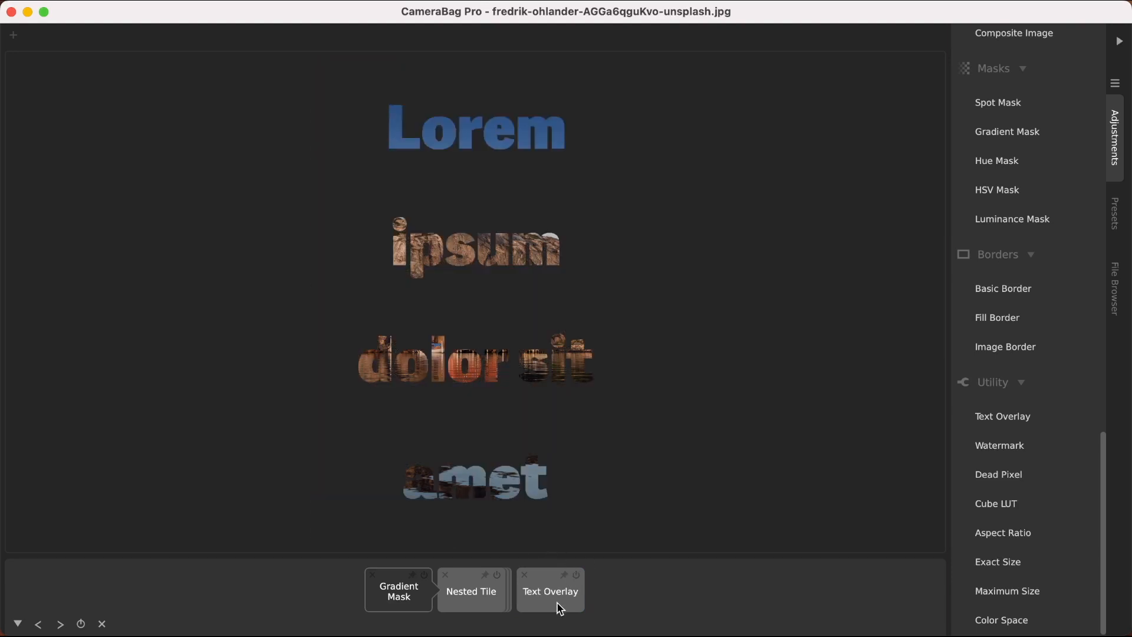
Step: Delete the Text Overlay tile, restoring the plain boathouses photo
{"action": "left_click", "coordinate": [551, 590]}
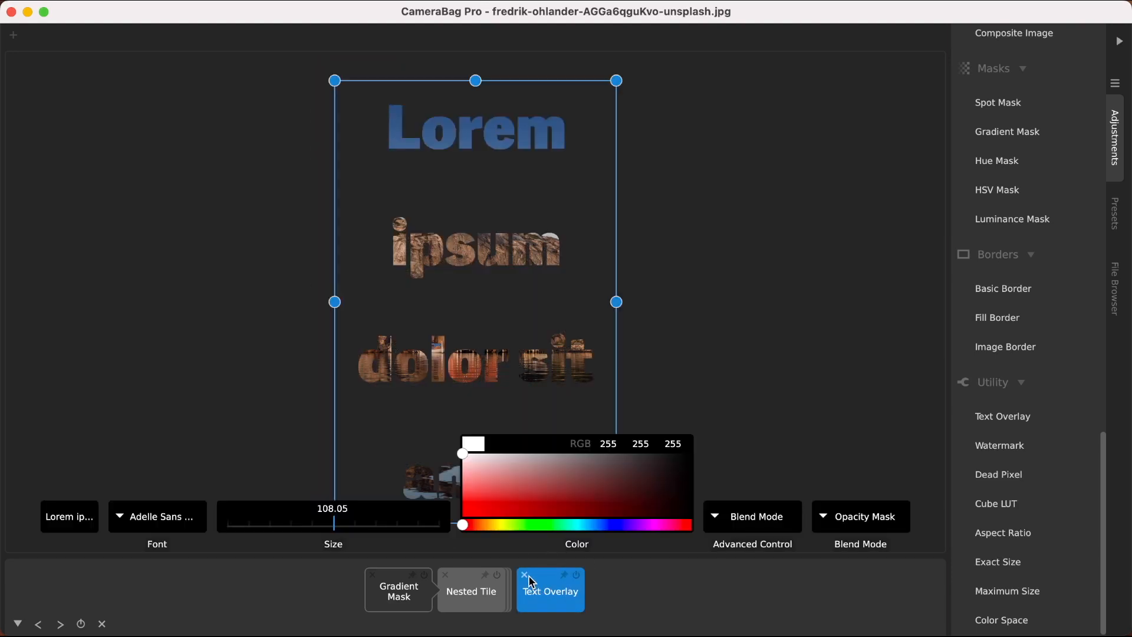
{"action": "left_click", "coordinate": [526, 574]}
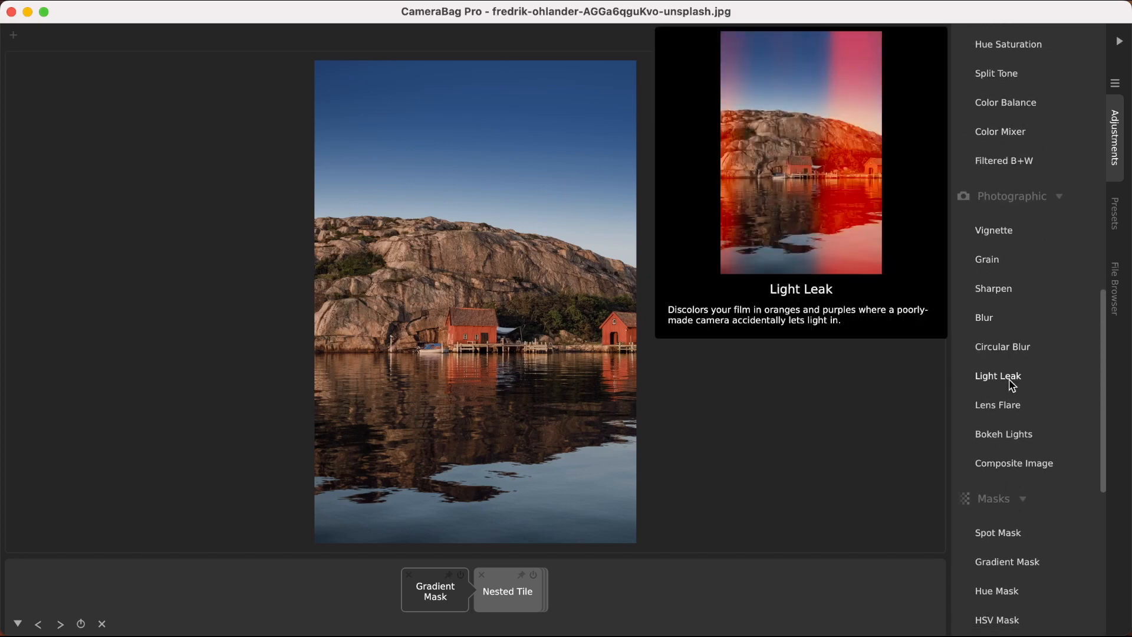
{"action": "mouse_move", "coordinate": [999, 405]}
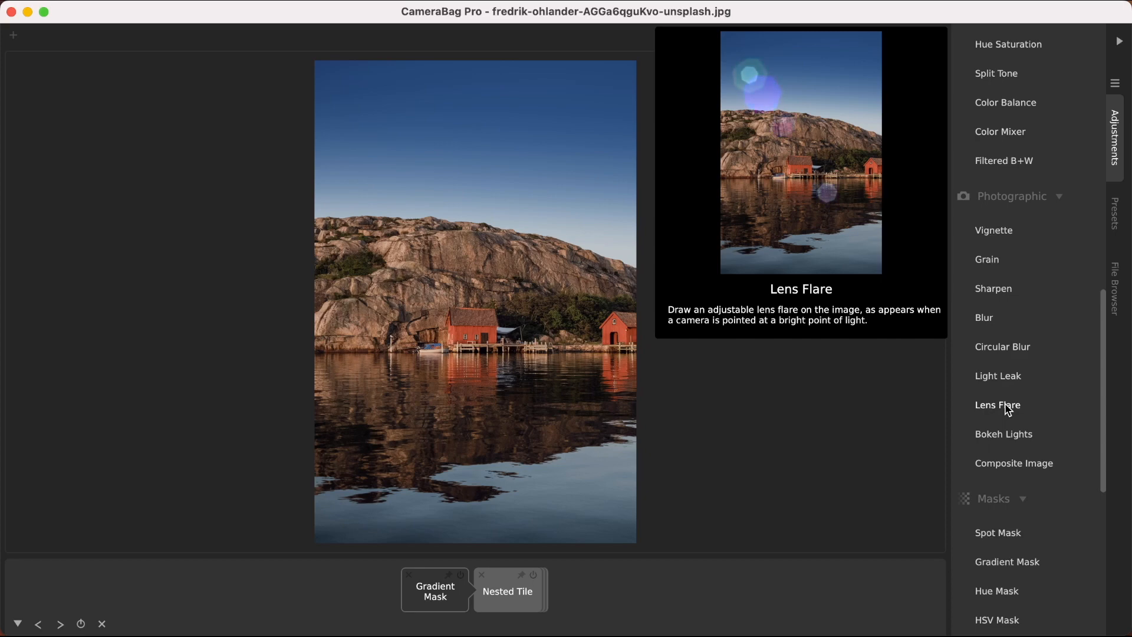
Step: Add a Lens Flare via the Example Flare preset from My Presets and review its settings, amount about 63
{"action": "left_click", "coordinate": [998, 405]}
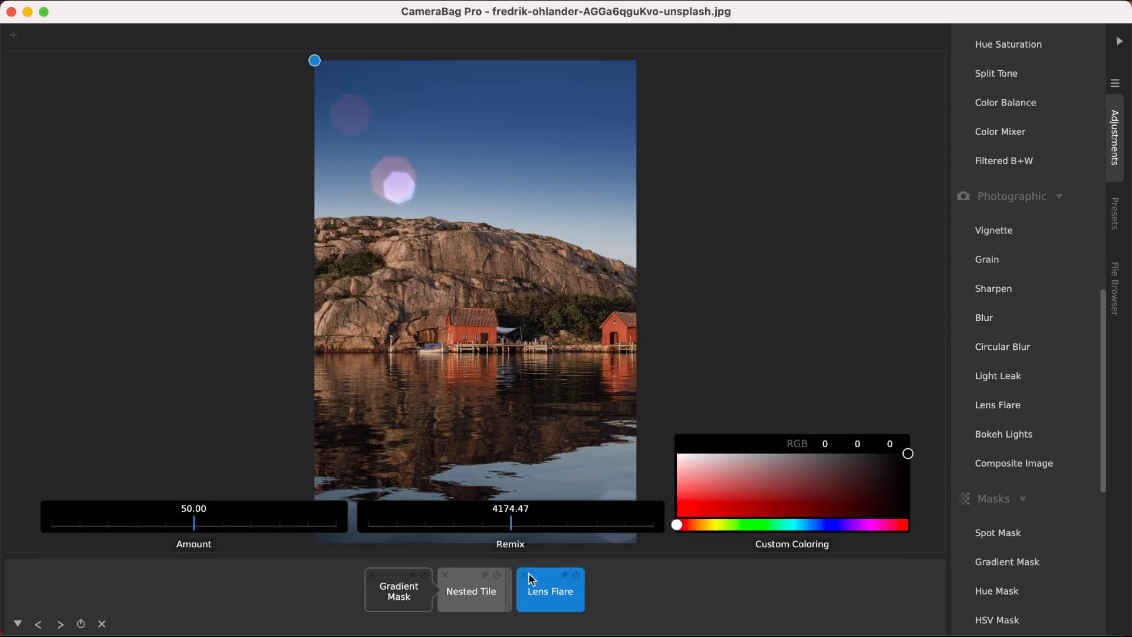
{"action": "left_click", "coordinate": [1114, 215]}
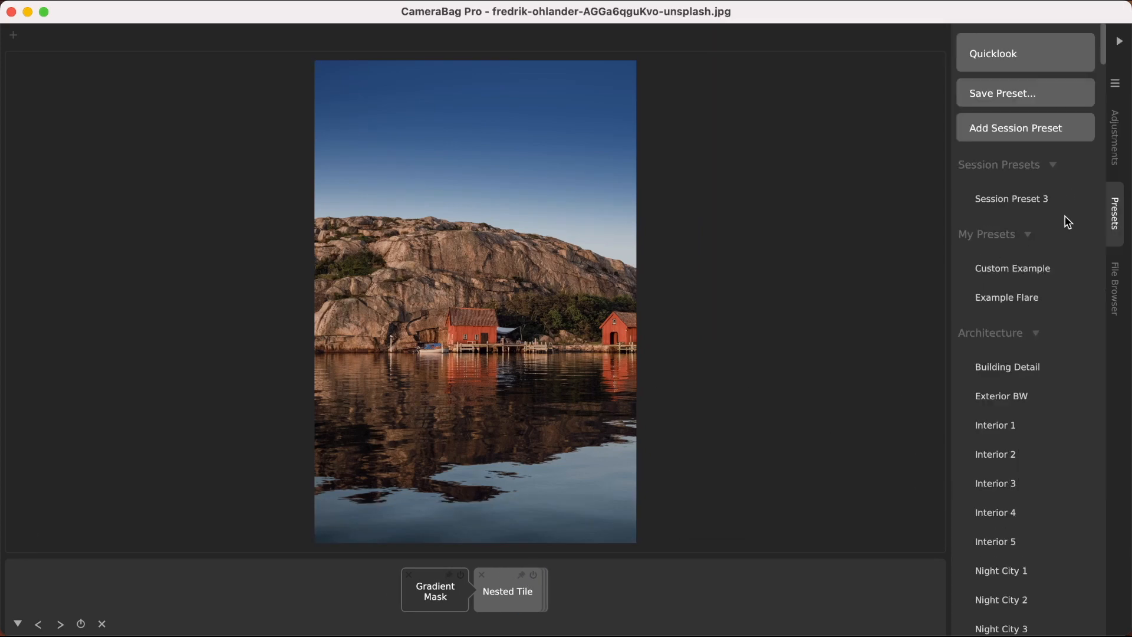
{"action": "left_click", "coordinate": [1006, 297]}
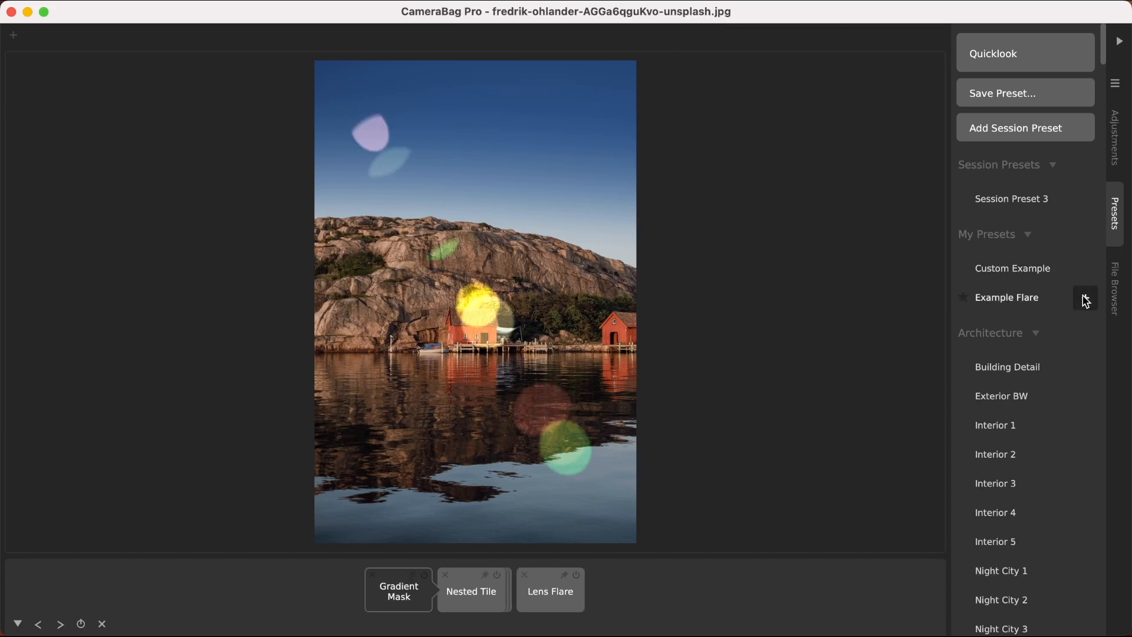
{"action": "left_click", "coordinate": [549, 589]}
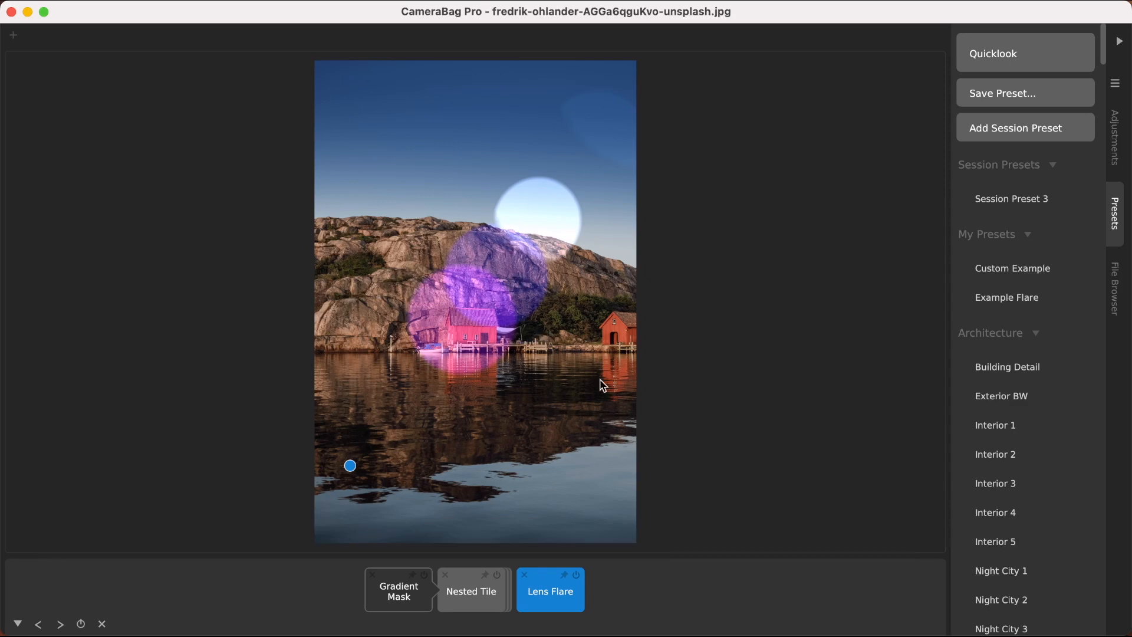
{"action": "left_click", "coordinate": [550, 590]}
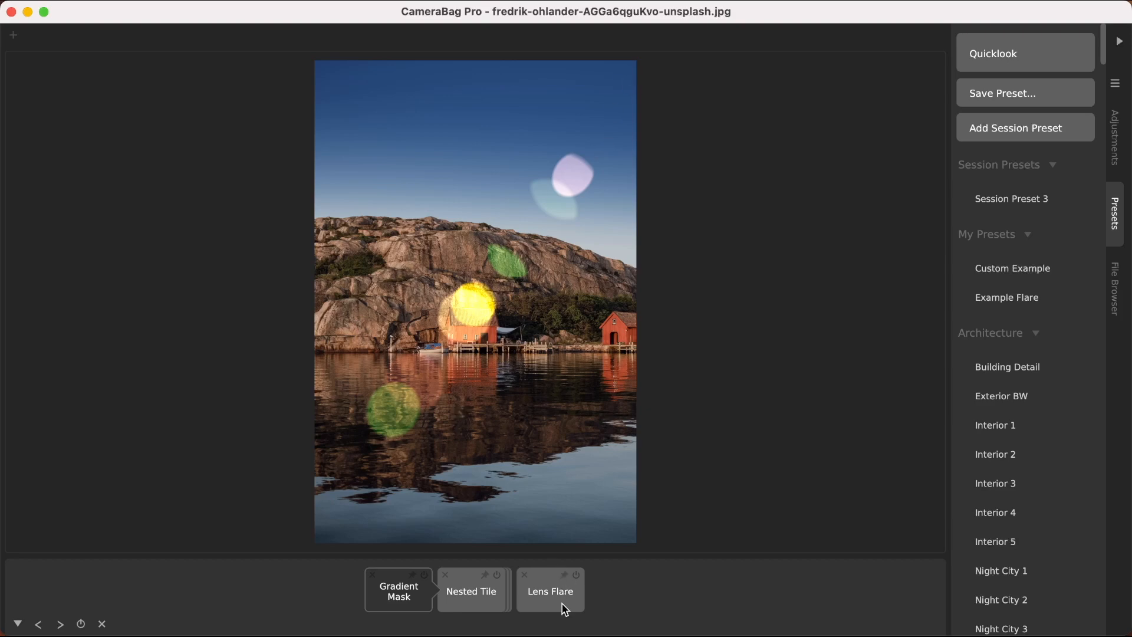
{"action": "left_click", "coordinate": [549, 591]}
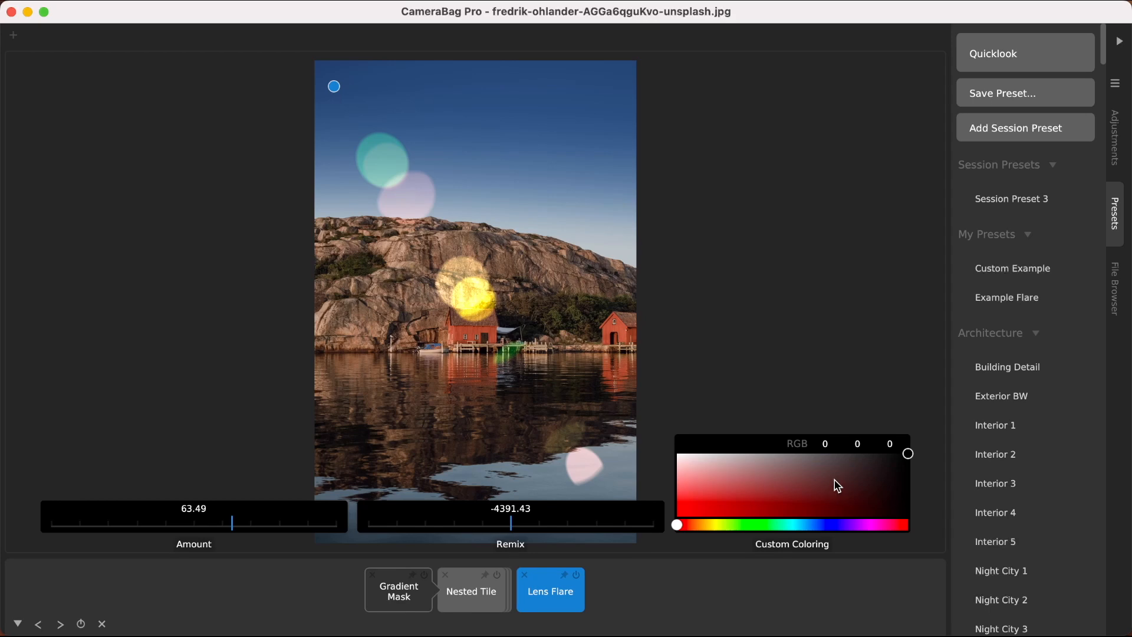
{"action": "mouse_move", "coordinate": [794, 479]}
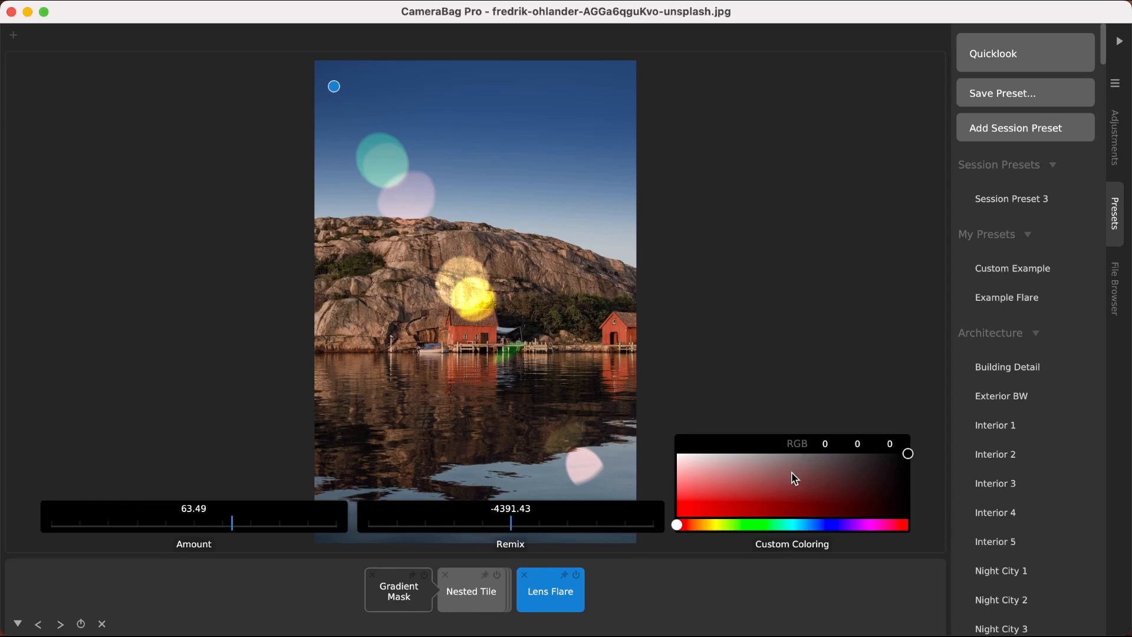
{"action": "mouse_move", "coordinate": [851, 484]}
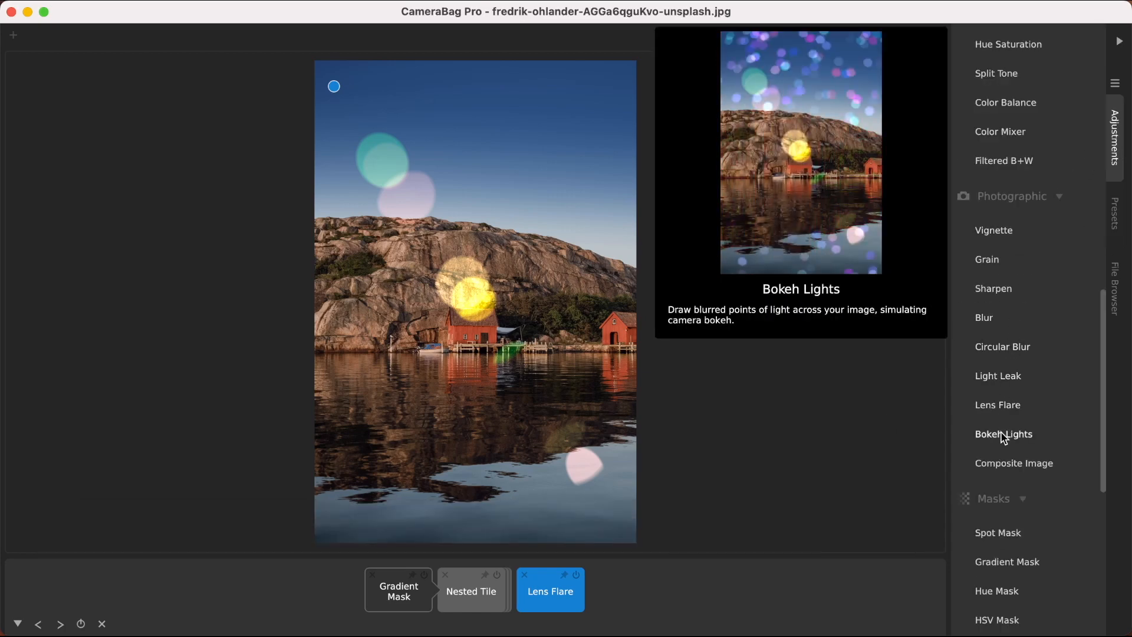
Step: Set the lens flare's Custom Coloring to light blue (RGB 113, 145, 238)
{"action": "left_click", "coordinate": [1002, 434]}
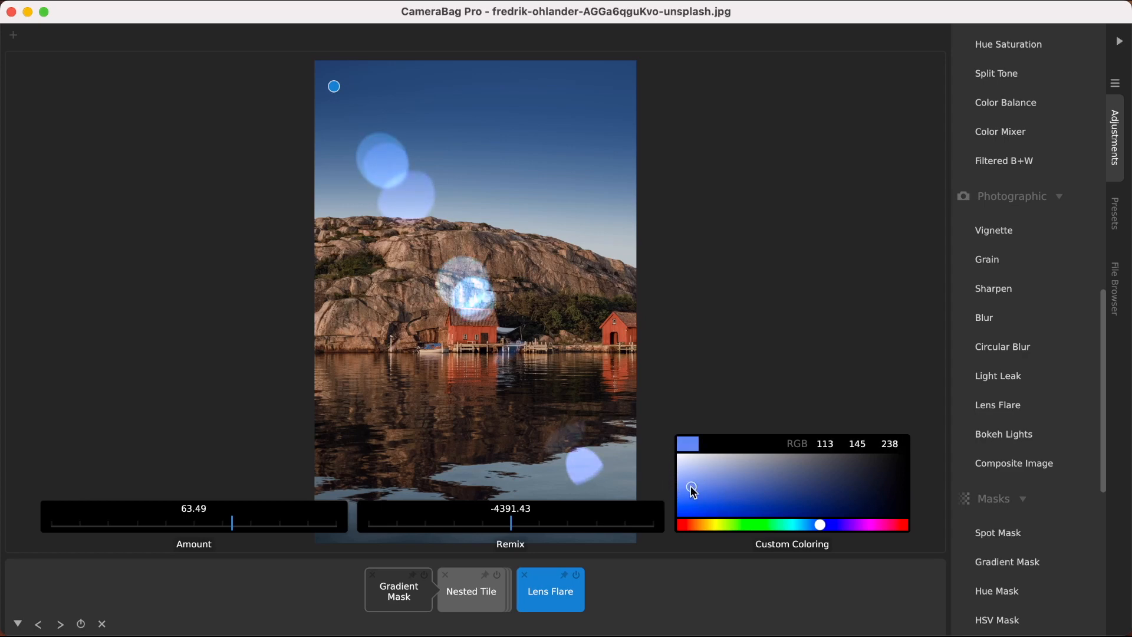
{"action": "mouse_move", "coordinate": [183, 526]}
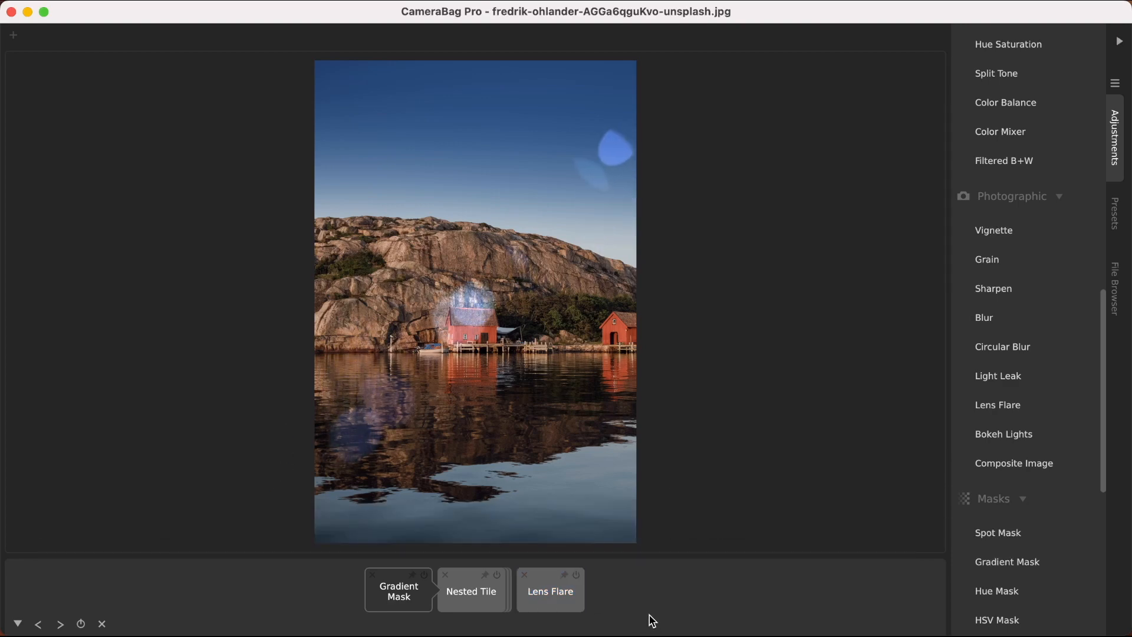
Step: Delete the Lens Flare, toggle the Gradient Mask off and on, then switch off the Nested Tile sky darkening
{"action": "scroll", "scroll_direction": "up", "scroll_amount": 3}
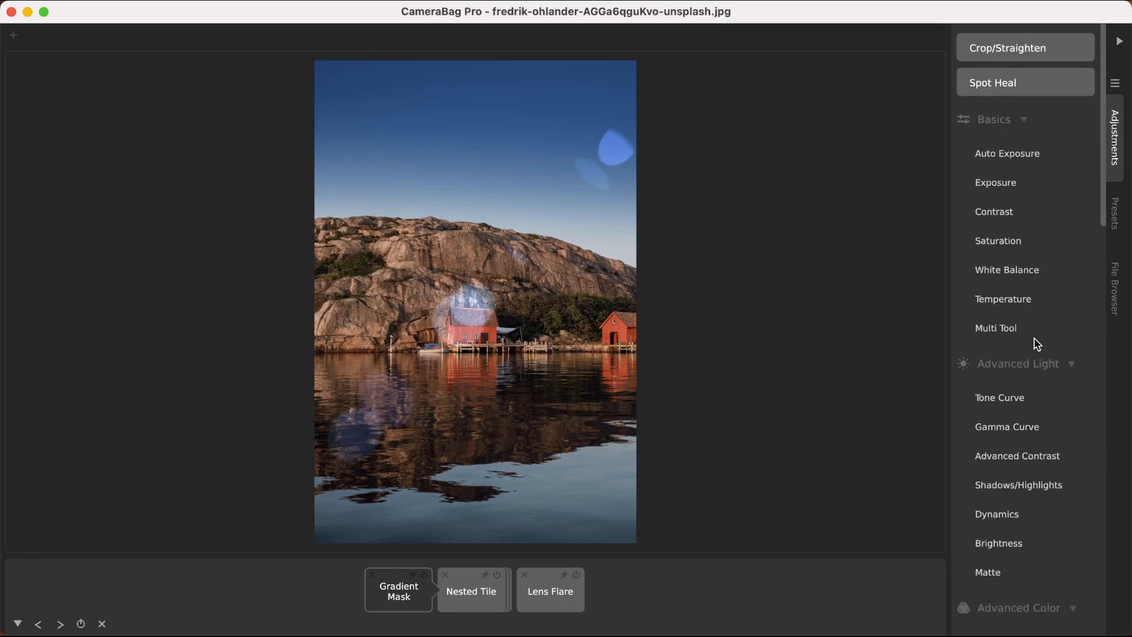
{"action": "mouse_move", "coordinate": [792, 192]}
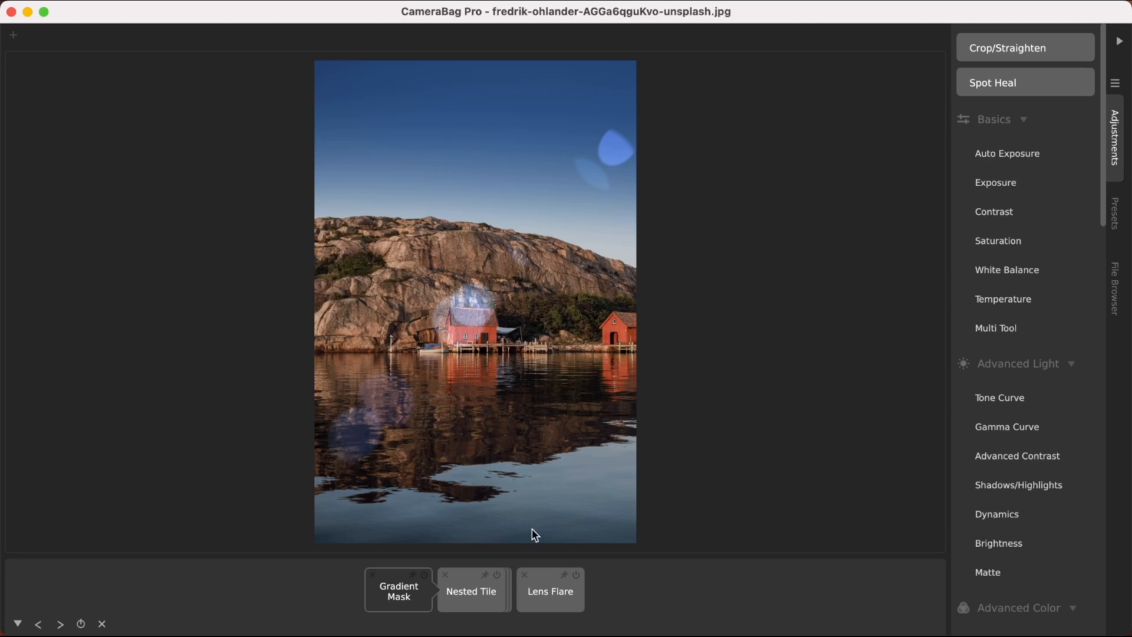
{"action": "left_click", "coordinate": [524, 575]}
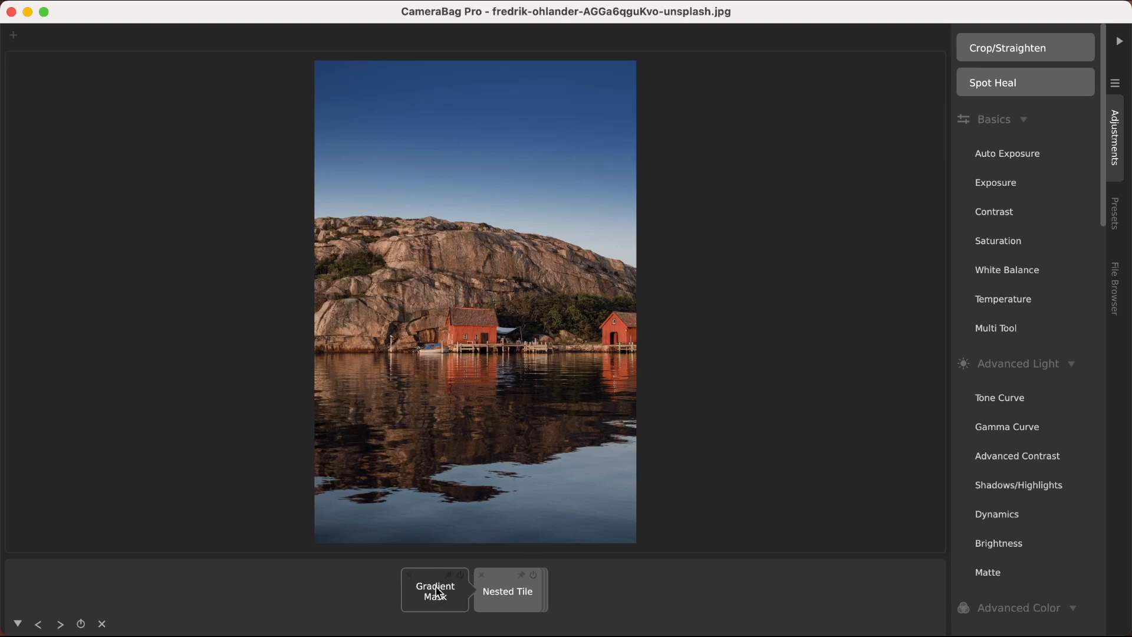
{"action": "left_click", "coordinate": [460, 575]}
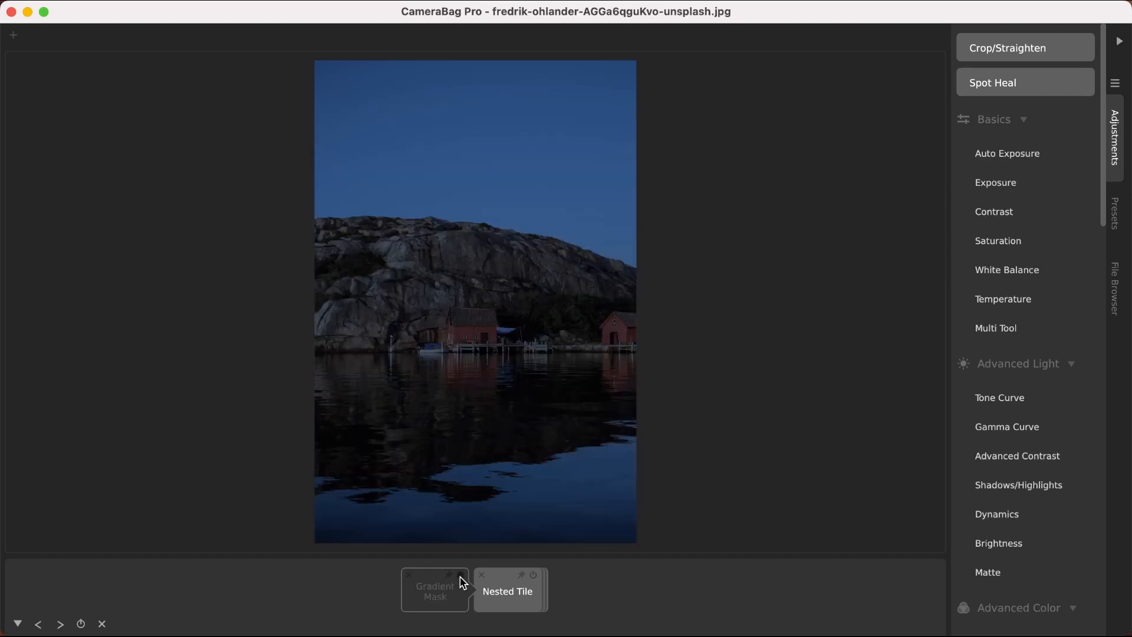
{"action": "left_click", "coordinate": [533, 575]}
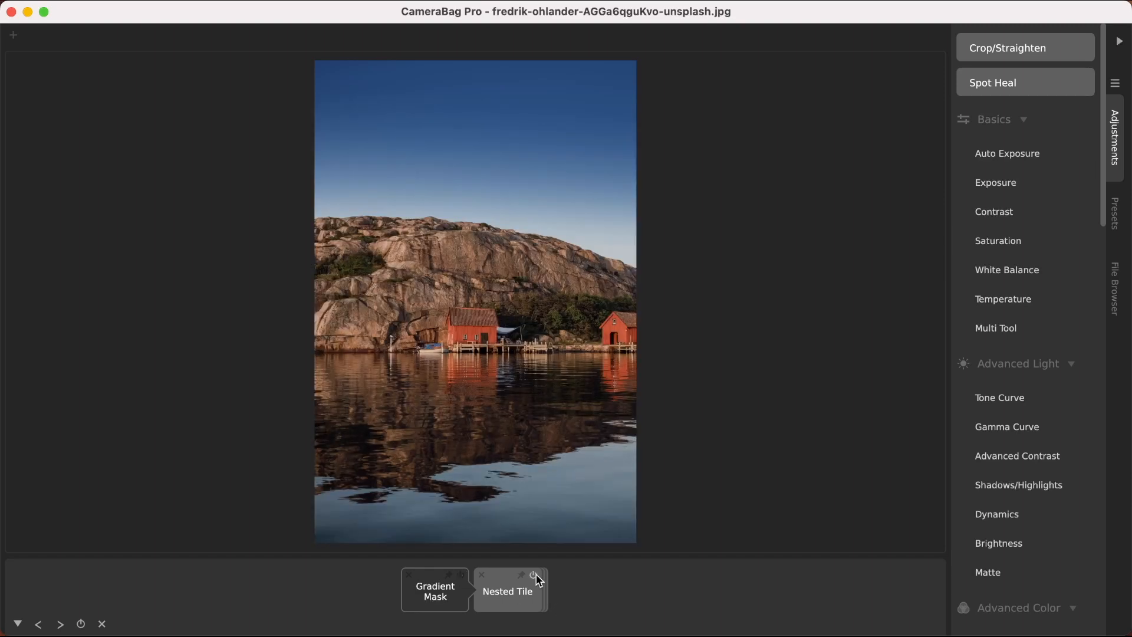
{"action": "left_click", "coordinate": [534, 574]}
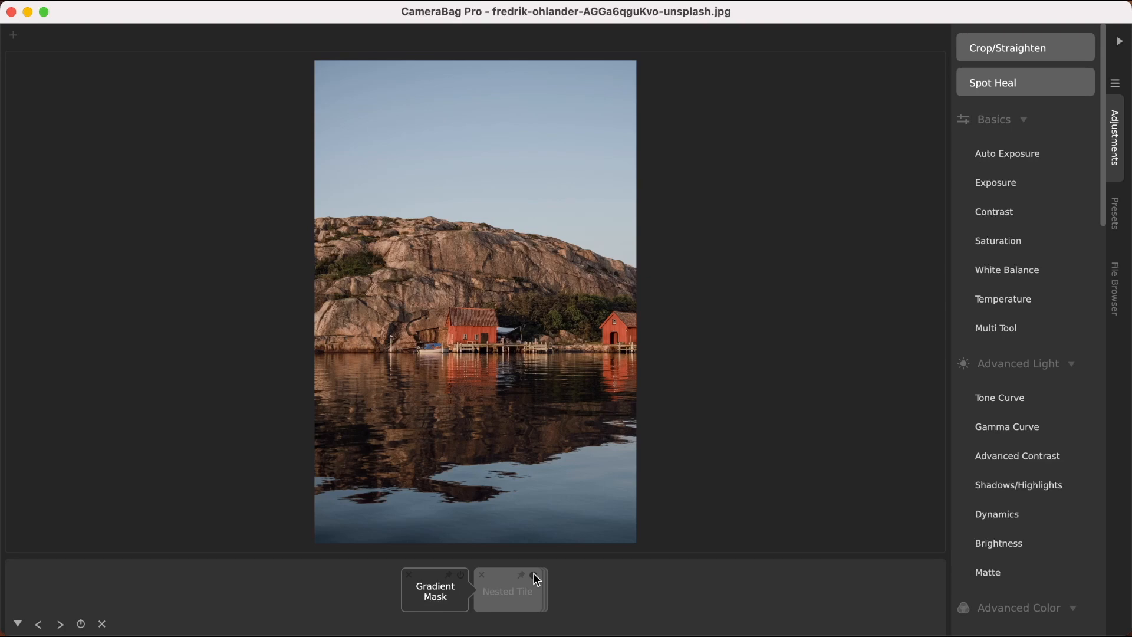